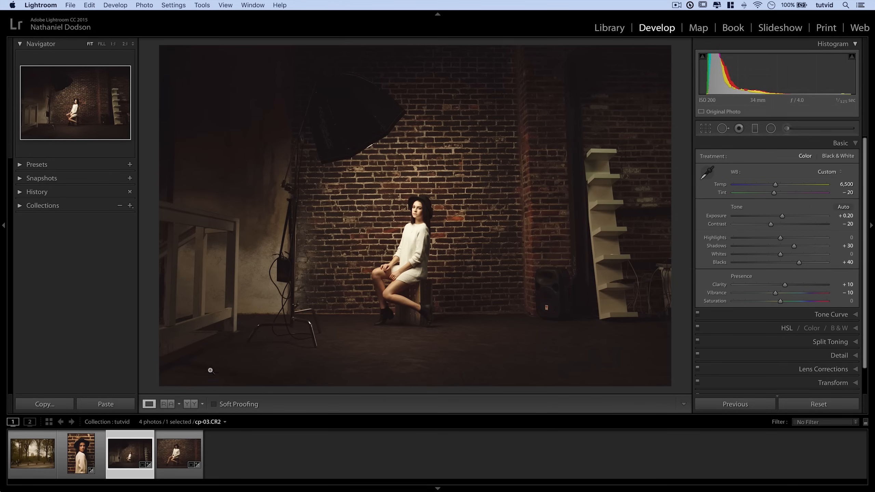
# Compare the filmstrip photos and select the Central Park trees shot (central-park.CR2)
pyautogui.click(80, 454)
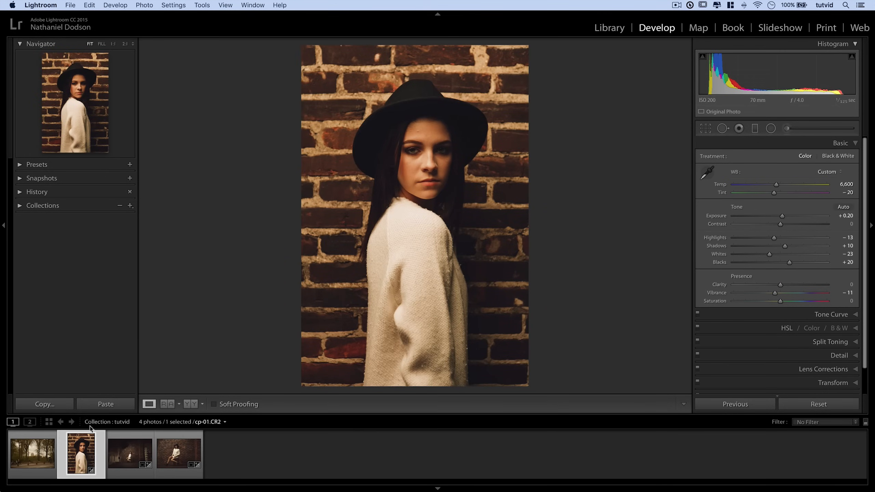
pyautogui.click(129, 454)
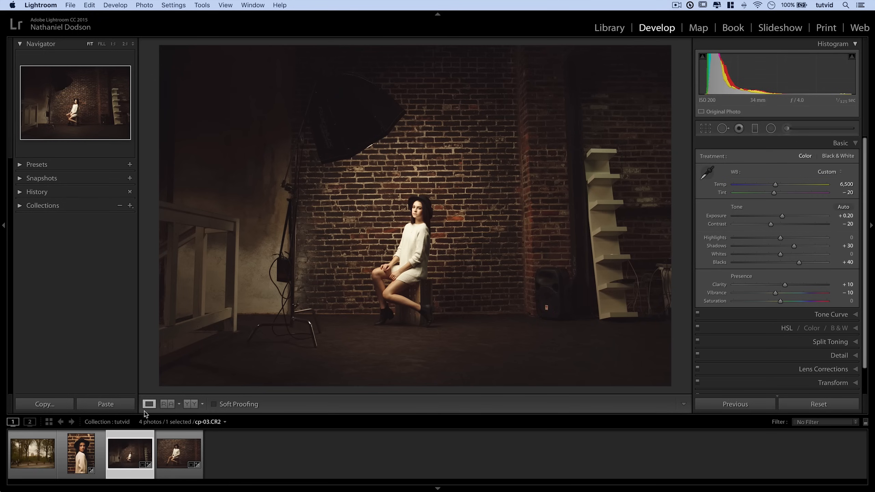
pyautogui.click(80, 454)
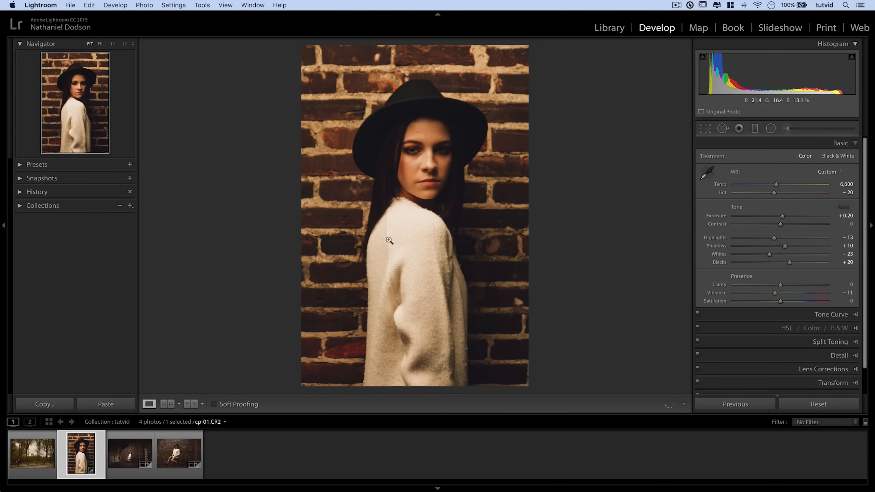
pyautogui.click(32, 453)
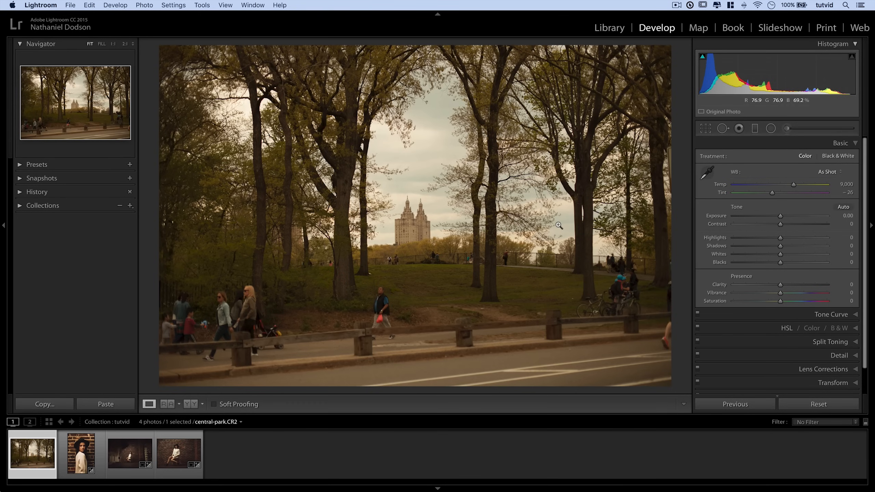
# Fold away the Basic panel so all Develop panels are closed
pyautogui.click(840, 143)
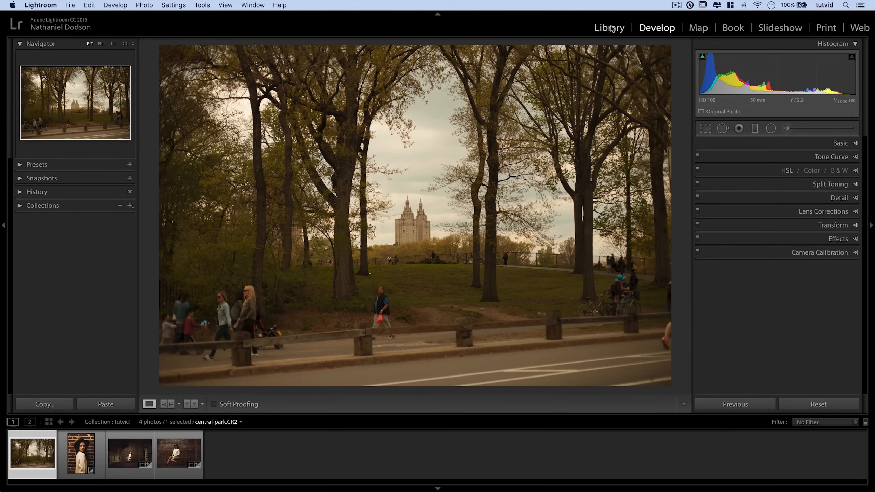
pyautogui.click(609, 27)
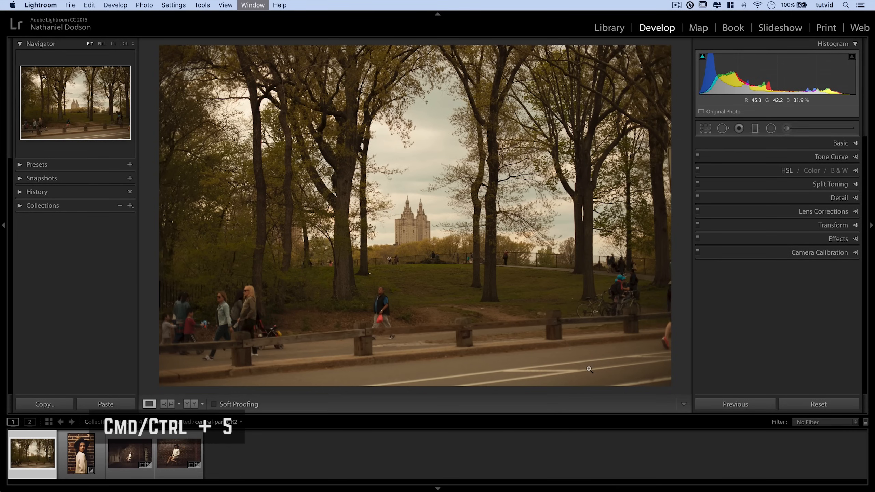
# Expand the Detail panel to show the sharpening and noise-reduction sliders
pyautogui.click(838, 185)
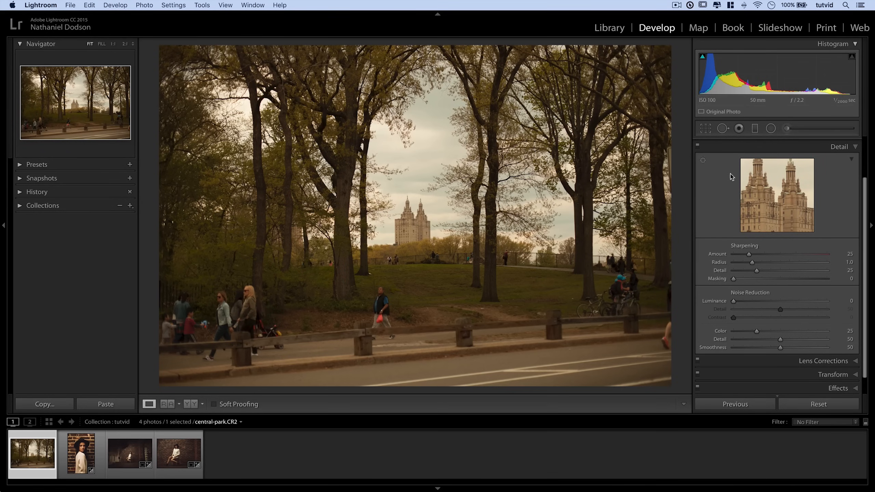
pyautogui.moveTo(773, 186)
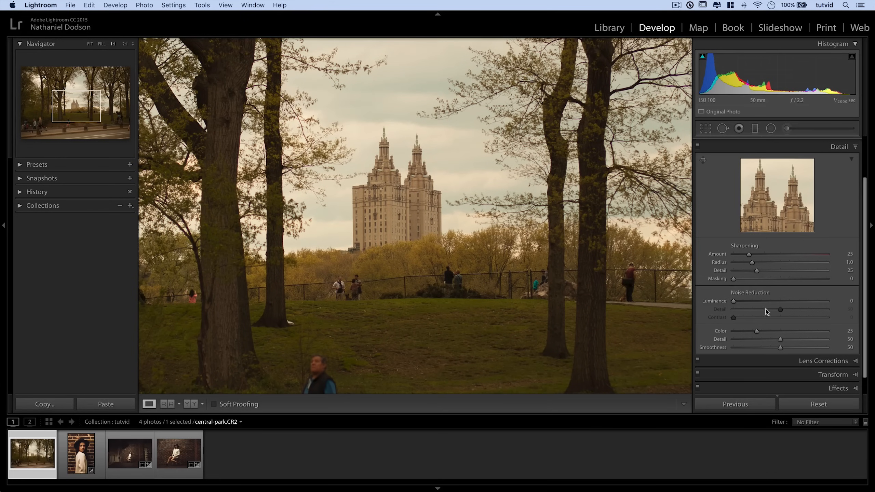
pyautogui.moveTo(724, 256)
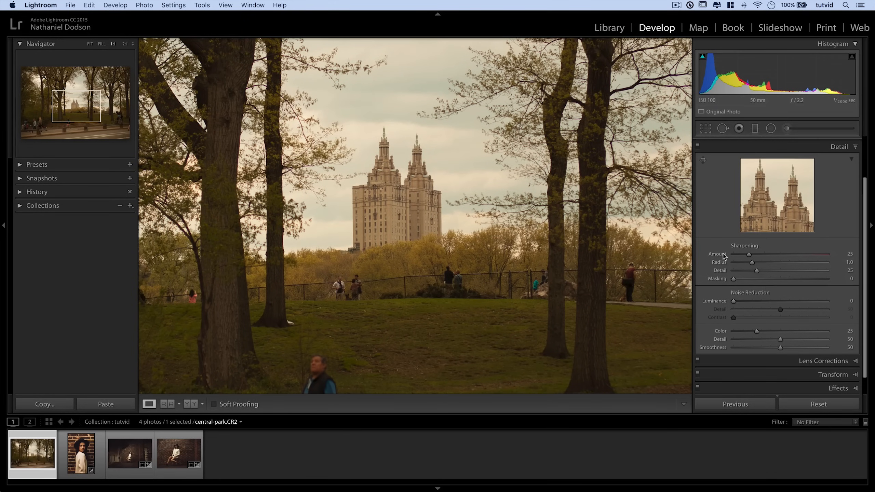
pyautogui.moveTo(722, 267)
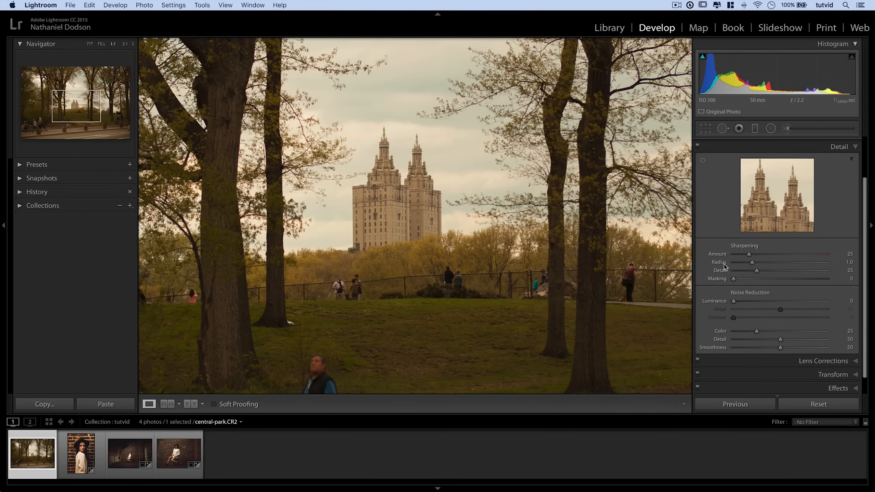
pyautogui.moveTo(743, 297)
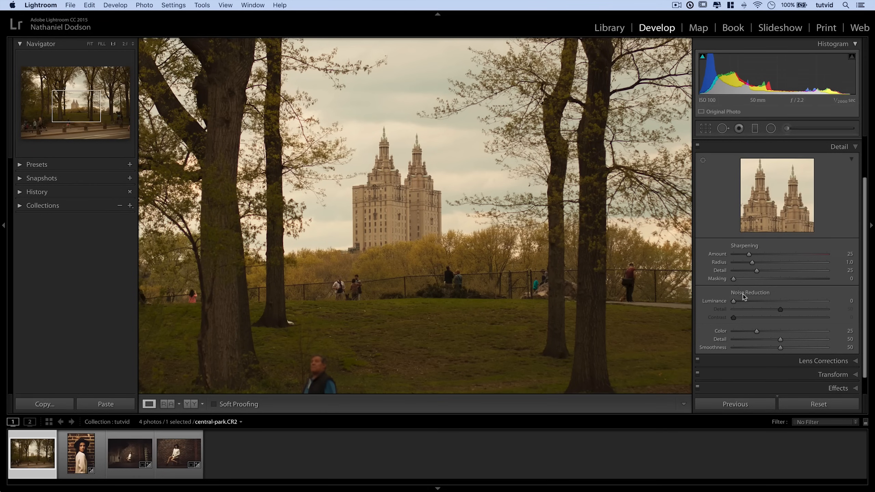
pyautogui.moveTo(720, 251)
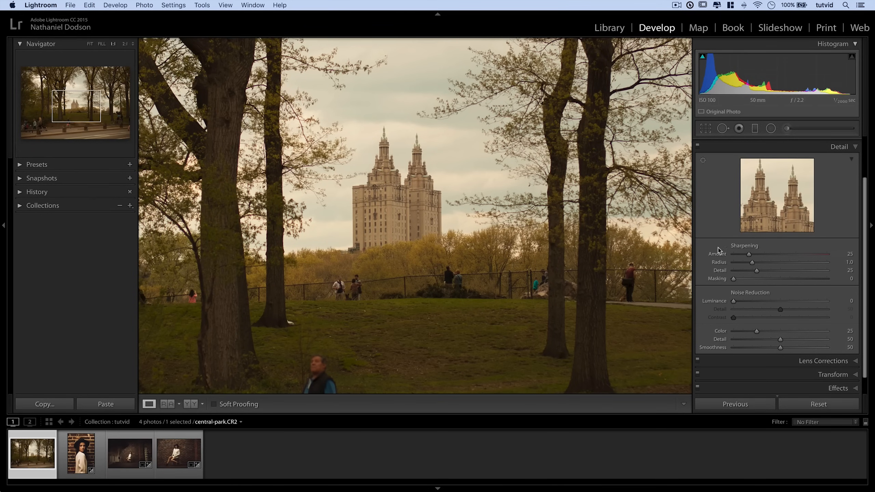
# Sweep the sharpening Amount up to the 150 maximum and back down to 25
pyautogui.moveTo(750, 255); pyautogui.dragTo(746, 255)
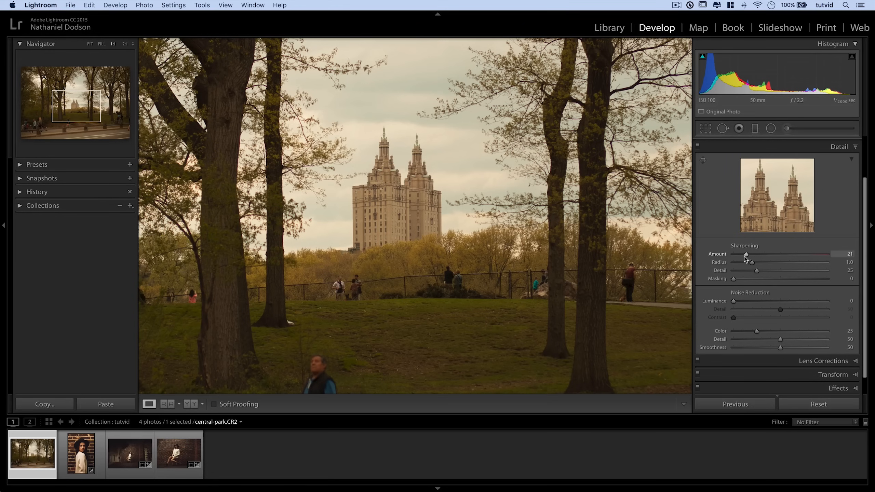
pyautogui.moveTo(751, 262); pyautogui.dragTo(837, 262)
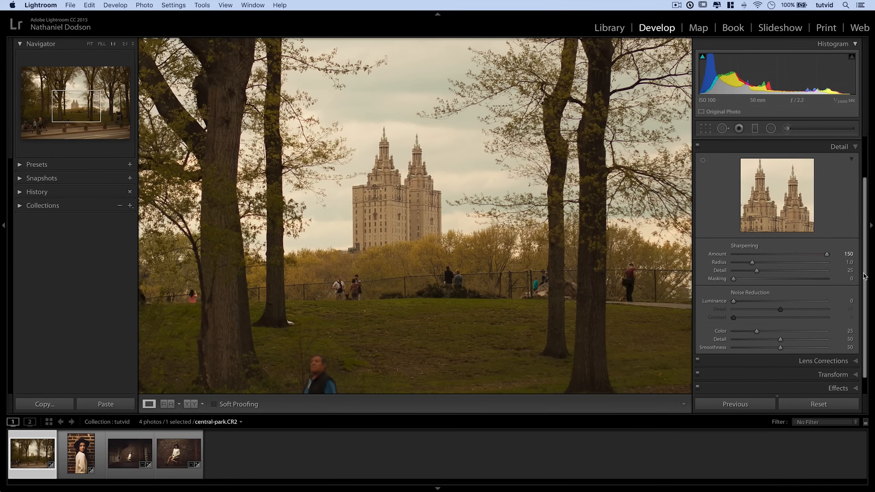
pyautogui.moveTo(418, 217)
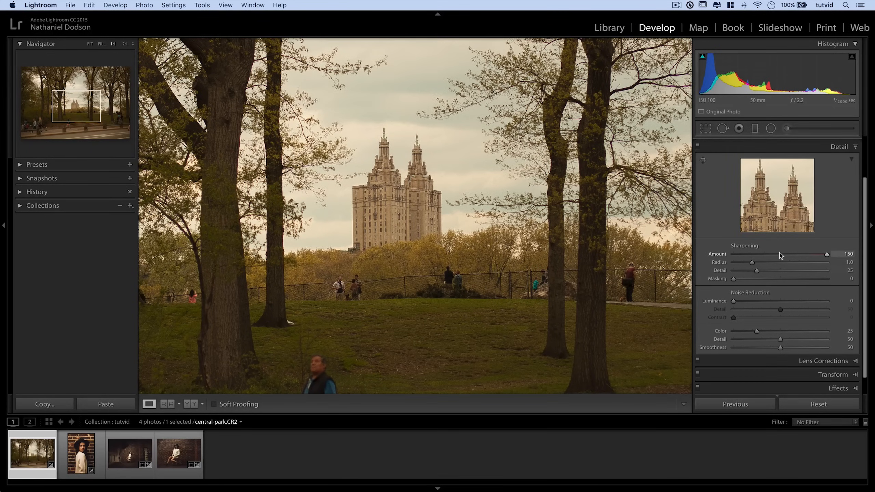
pyautogui.moveTo(827, 254); pyautogui.dragTo(751, 253)
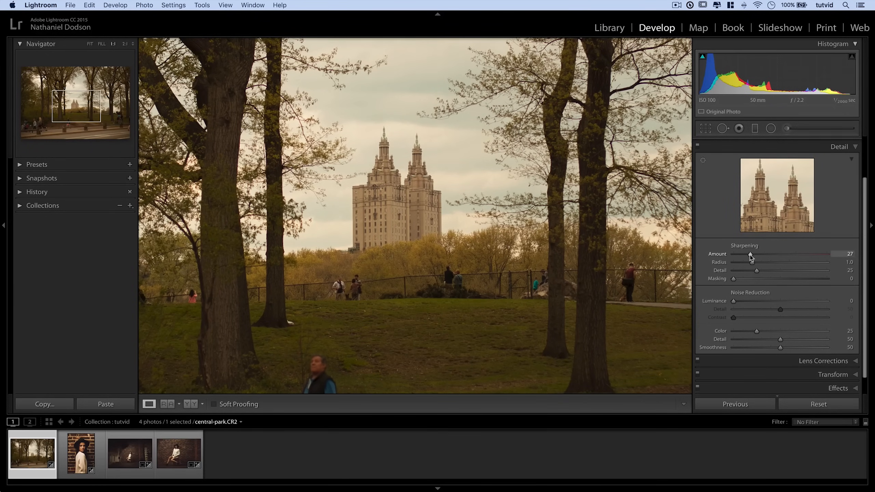
pyautogui.moveTo(752, 254); pyautogui.dragTo(752, 254)
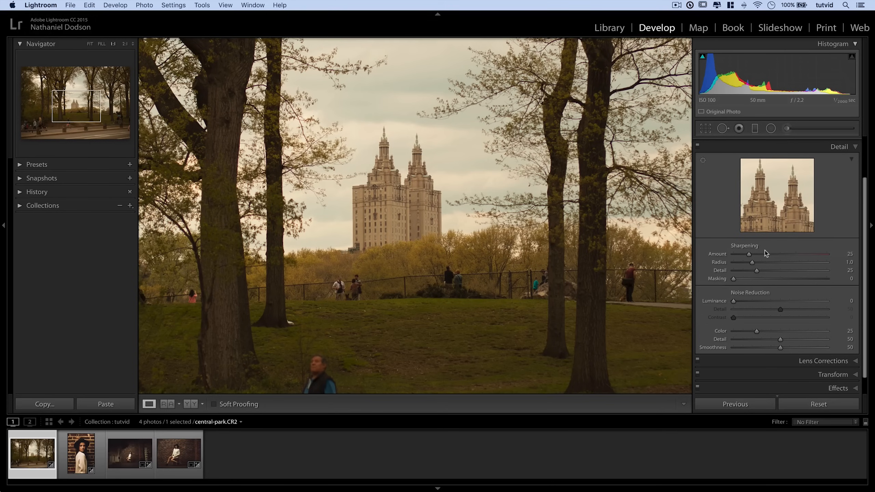
# Try the sharpening Radius at 1.7 and return it to 1.1
pyautogui.moveTo(751, 263); pyautogui.dragTo(778, 262)
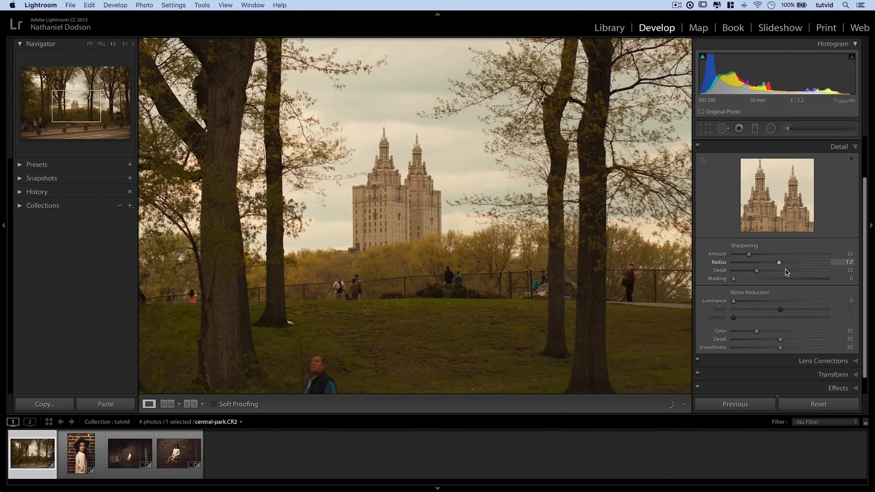
pyautogui.moveTo(778, 263); pyautogui.dragTo(756, 262)
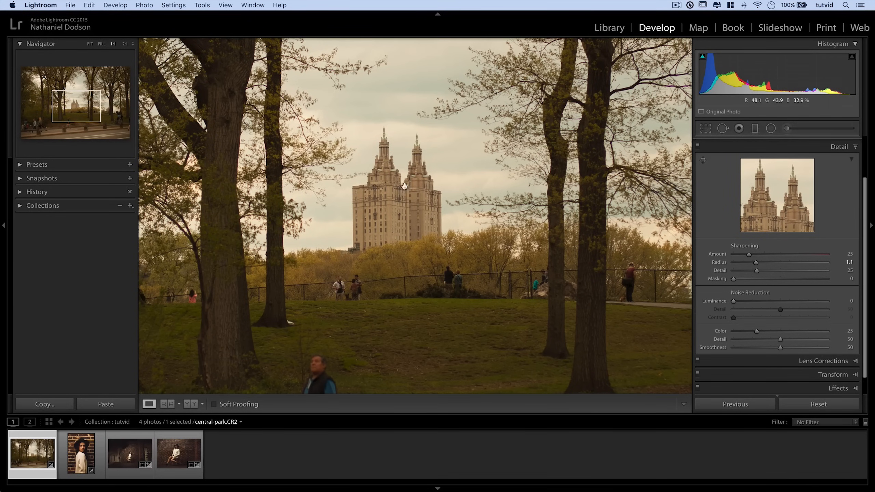
pyautogui.moveTo(363, 268)
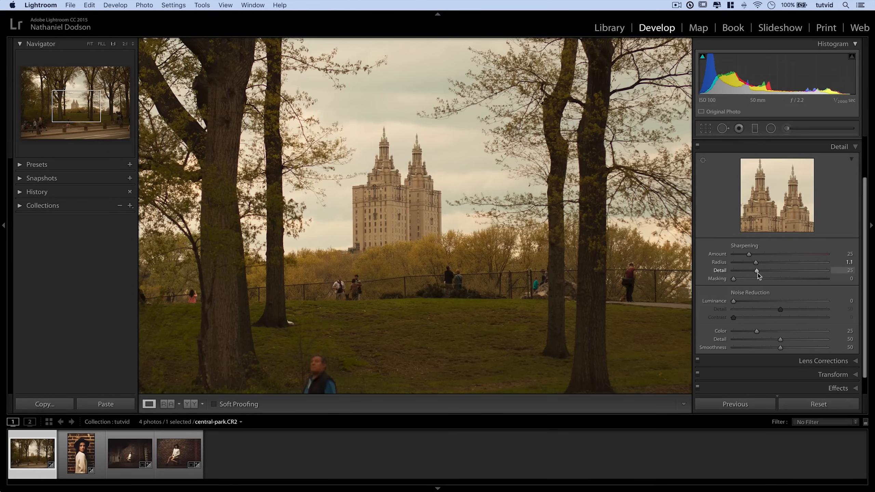
# Sweep the sharpening Detail from 0 up to 97 and back toward 20
pyautogui.moveTo(756, 271); pyautogui.dragTo(758, 271)
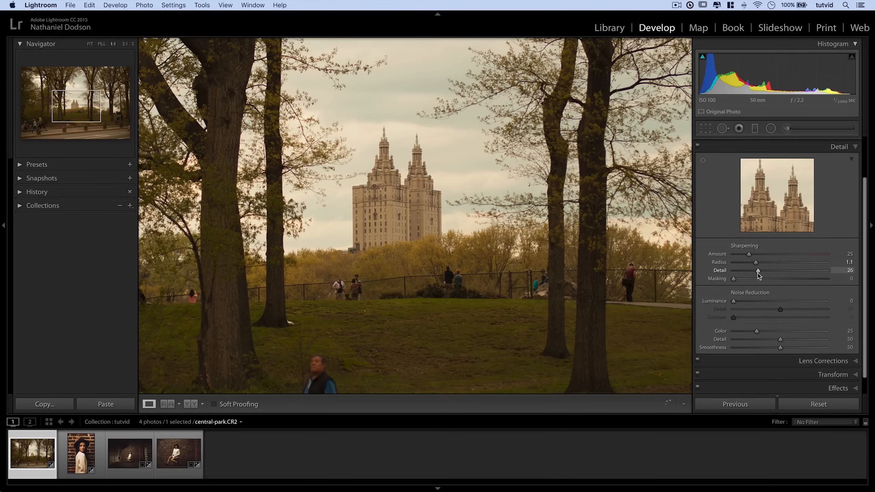
pyautogui.moveTo(781, 270); pyautogui.dragTo(733, 271)
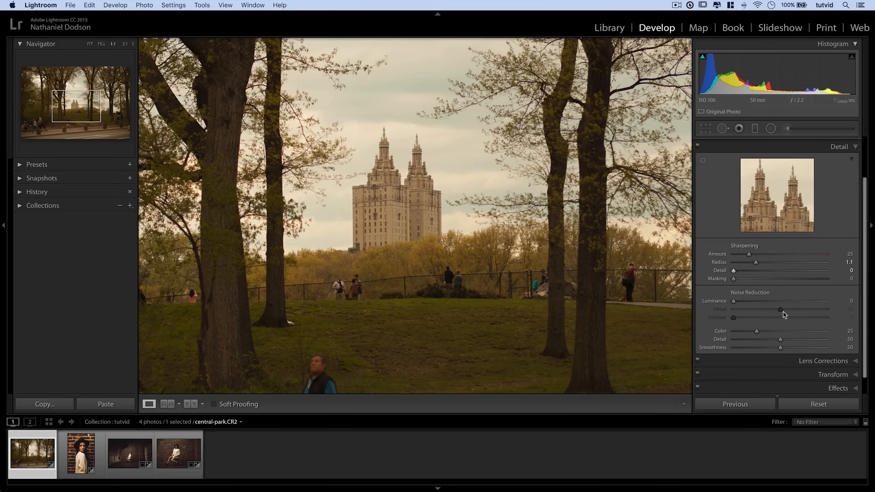
pyautogui.moveTo(733, 271); pyautogui.dragTo(825, 270)
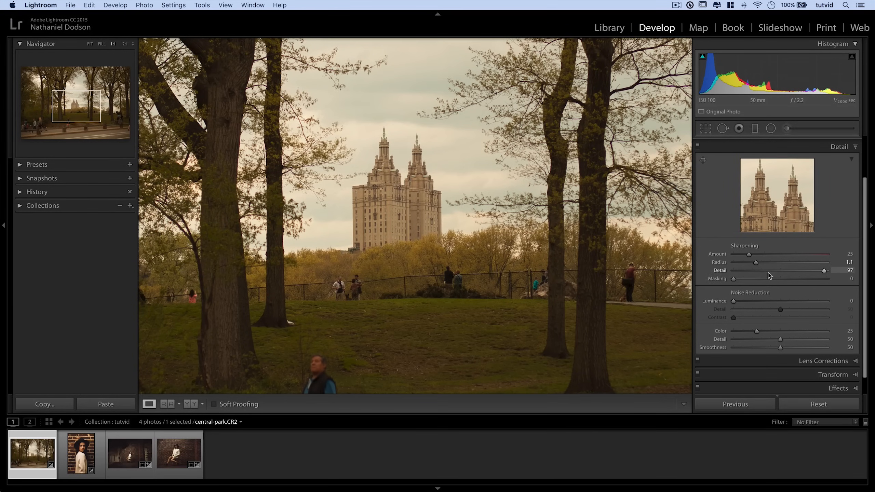
pyautogui.moveTo(826, 270); pyautogui.dragTo(733, 271)
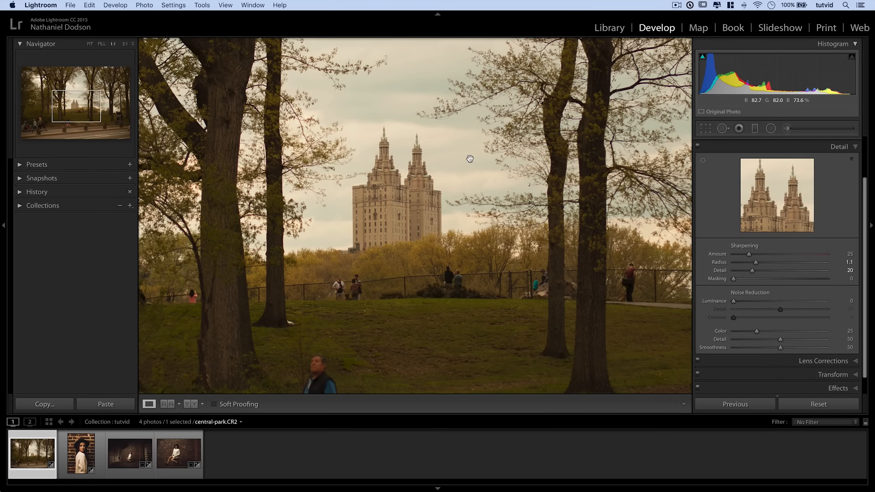
pyautogui.moveTo(388, 114)
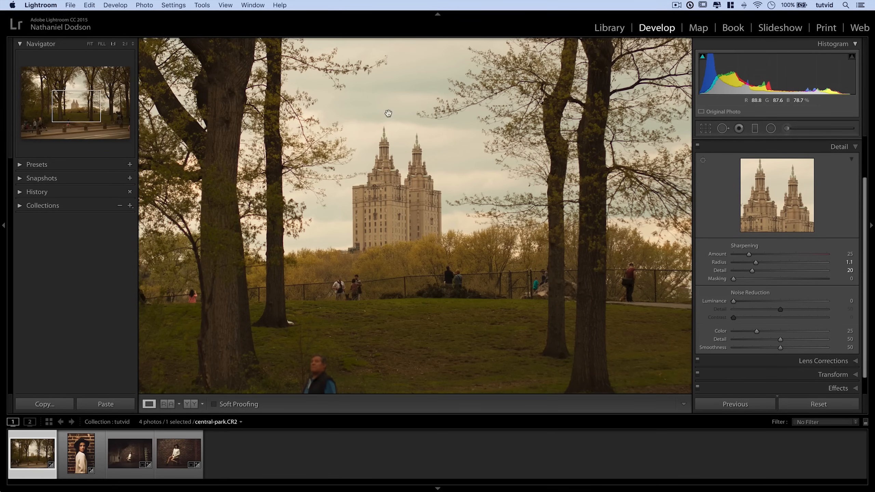
pyautogui.moveTo(408, 81)
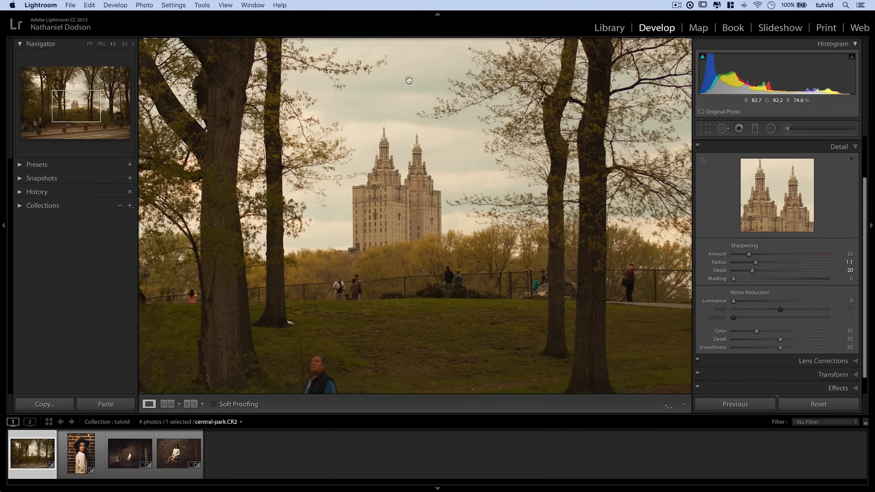
pyautogui.moveTo(360, 100)
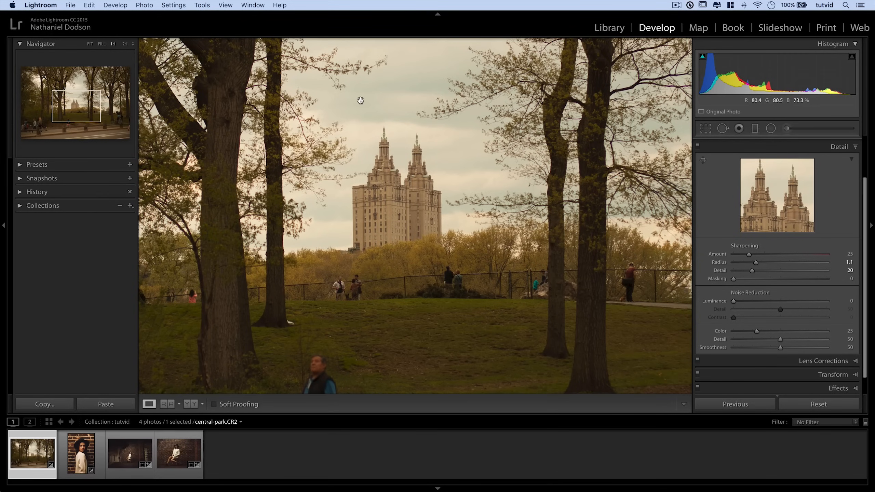
# Zoom to 4:1 on the sky and branches and boost Amount to 138, Masking to about 68
pyautogui.click(123, 43)
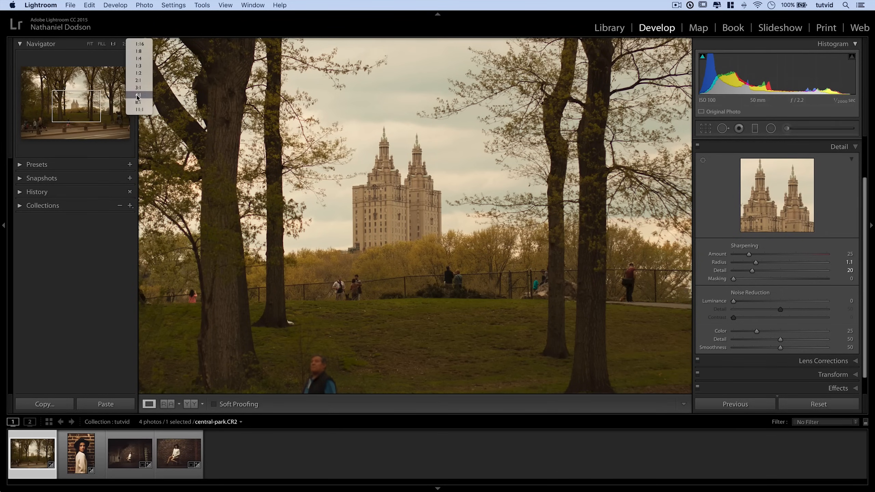
pyautogui.click(138, 95)
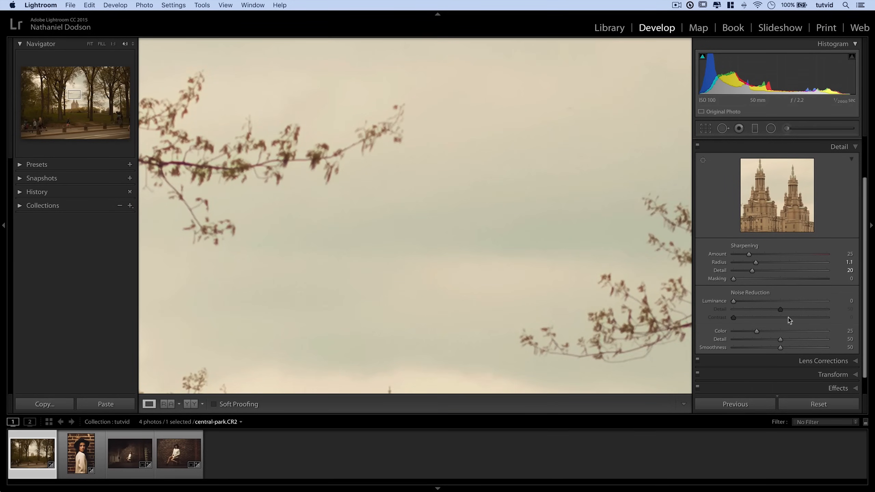
pyautogui.moveTo(750, 254); pyautogui.dragTo(819, 253)
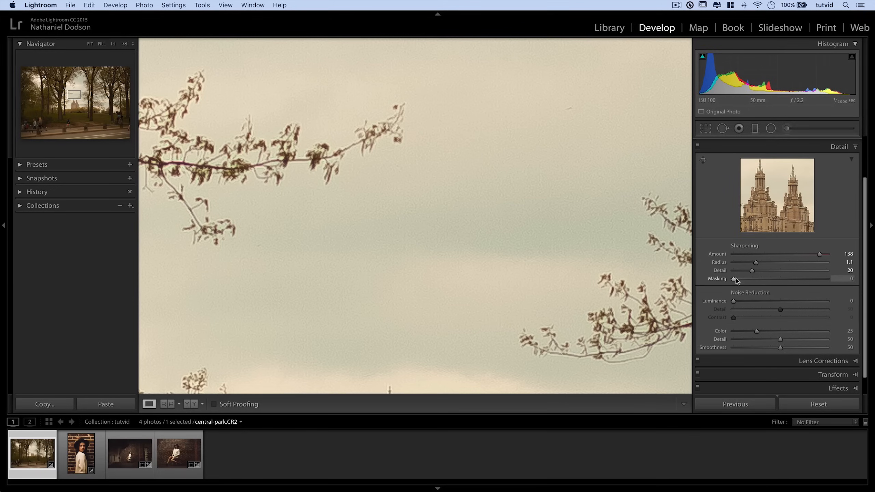
pyautogui.moveTo(734, 278); pyautogui.dragTo(797, 278)
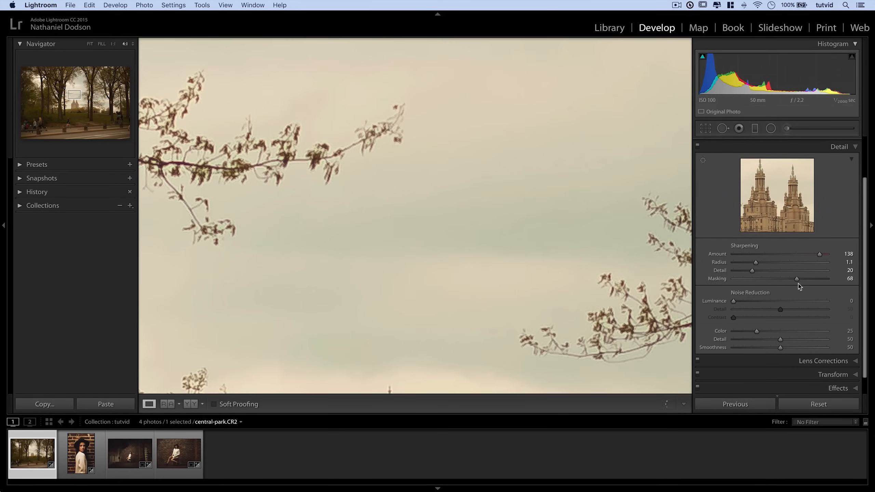
pyautogui.moveTo(296, 166)
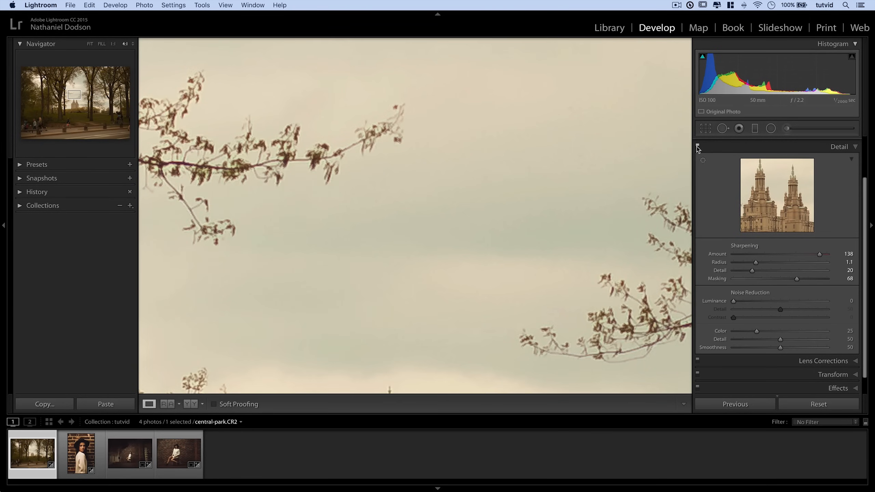
pyautogui.moveTo(248, 168)
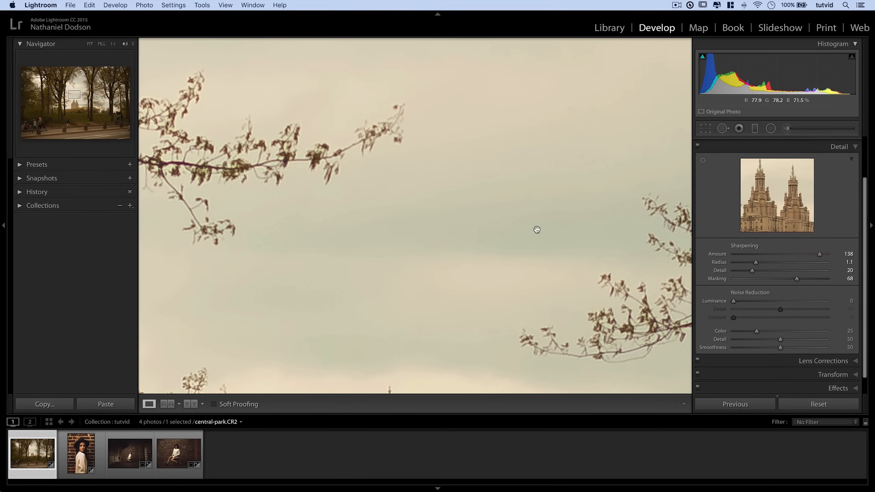
# Reset all sharpening values to defaults: Amount 25, Radius 1.1, Detail 20, Masking 0
pyautogui.moveTo(819, 253); pyautogui.dragTo(813, 254)
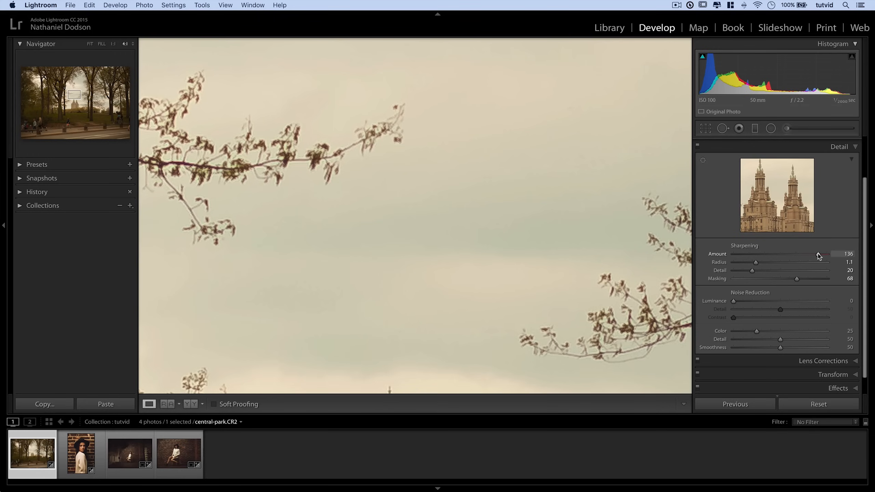
pyautogui.moveTo(828, 253); pyautogui.dragTo(749, 253)
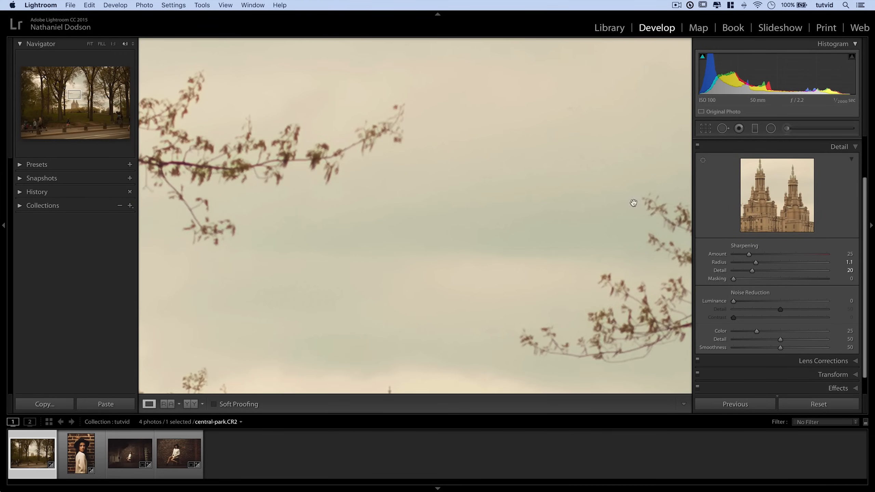
pyautogui.moveTo(105, 52)
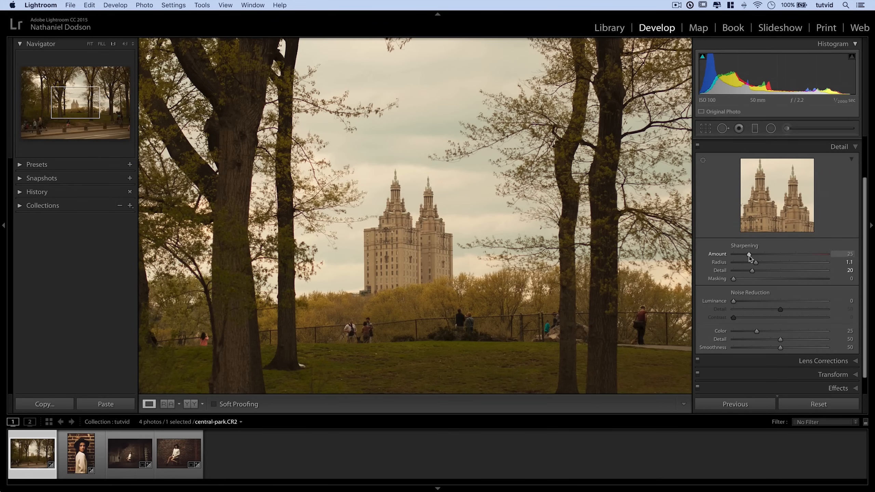
# With the Alt grayscale preview, raise sharpening Amount through 85 and settle it at 76
pyautogui.press('alt')
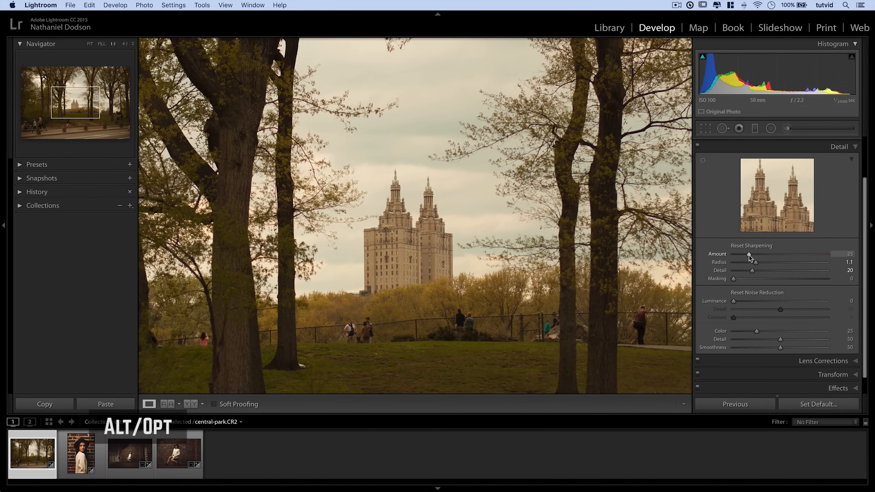
pyautogui.moveTo(749, 255); pyautogui.dragTo(760, 255)
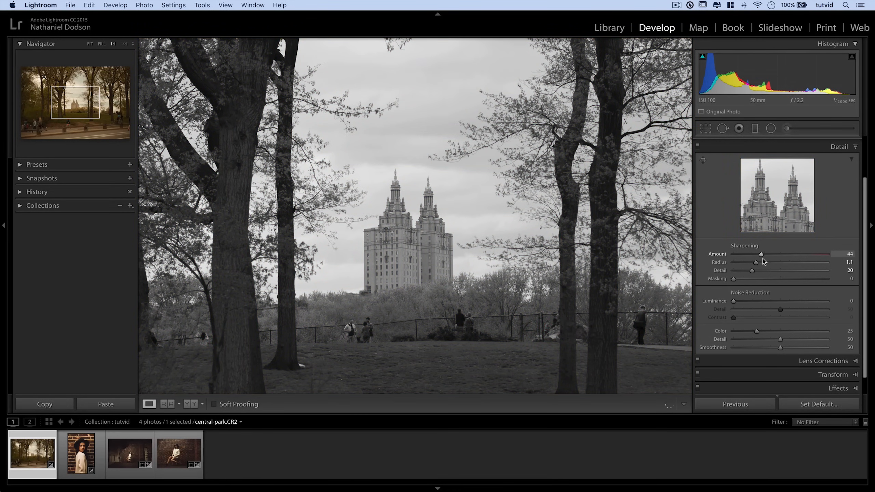
pyautogui.moveTo(761, 253); pyautogui.dragTo(779, 254)
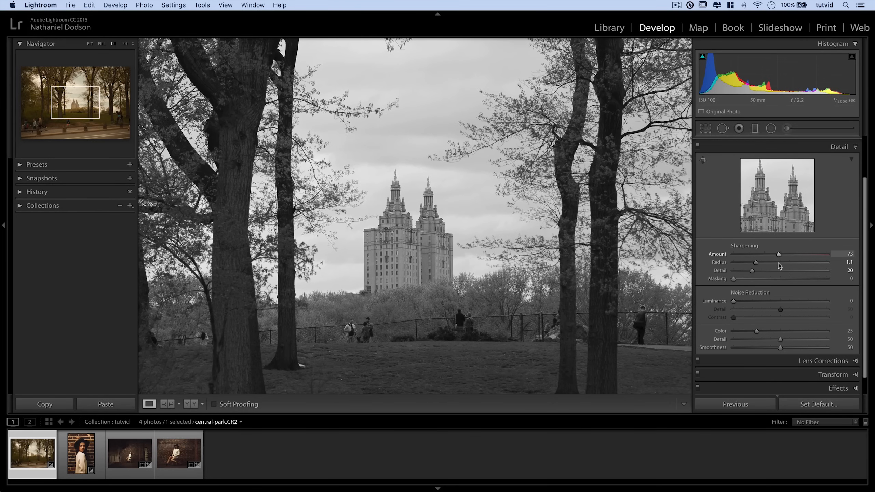
pyautogui.moveTo(778, 254); pyautogui.dragTo(786, 254)
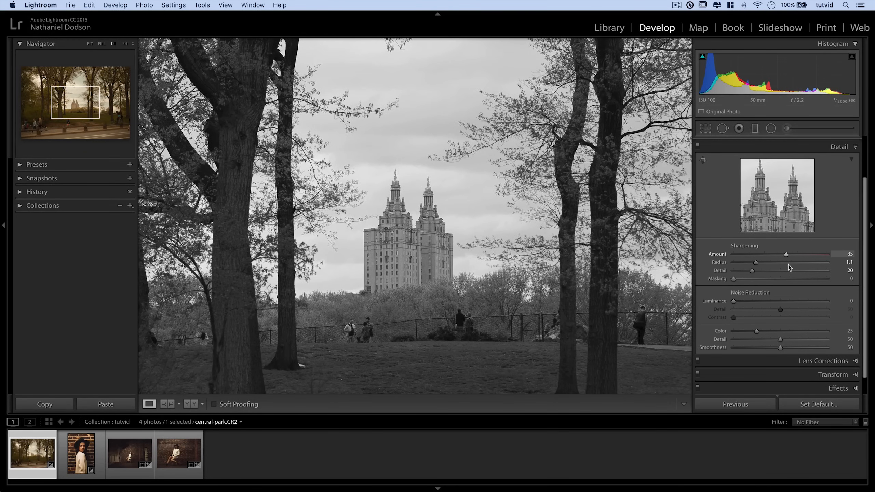
pyautogui.moveTo(788, 254); pyautogui.dragTo(778, 253)
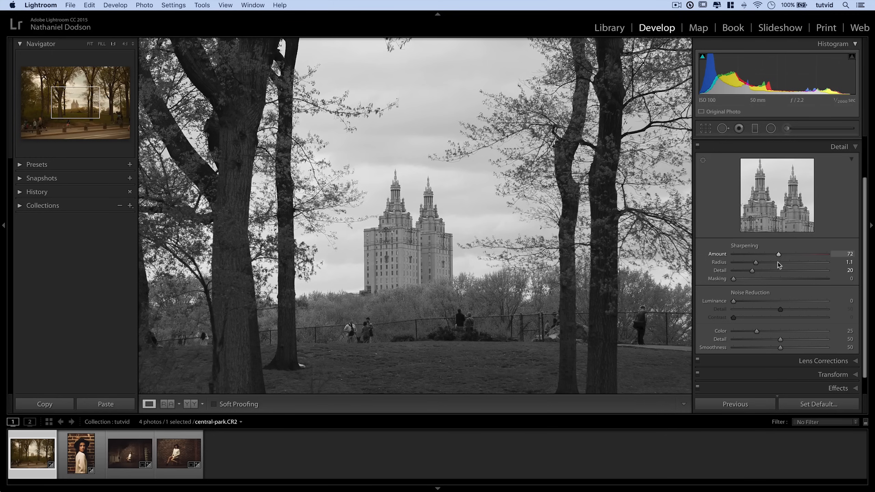
pyautogui.moveTo(778, 254); pyautogui.dragTo(779, 253)
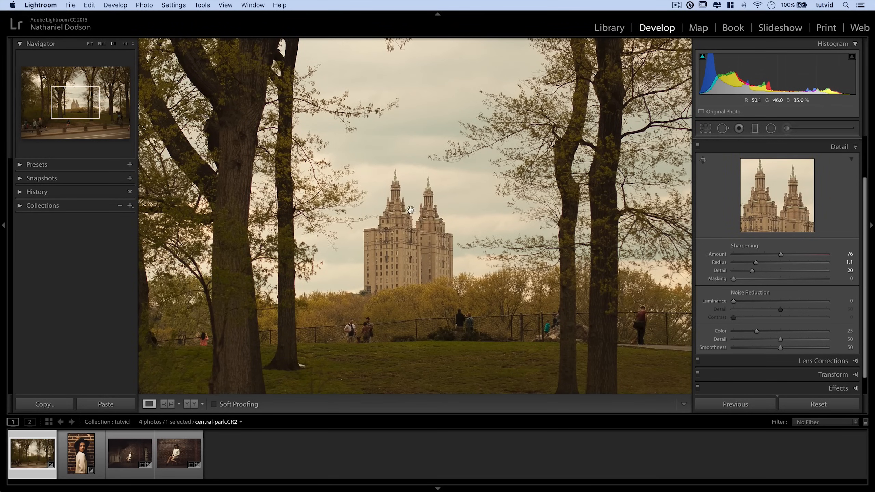
pyautogui.click(409, 210)
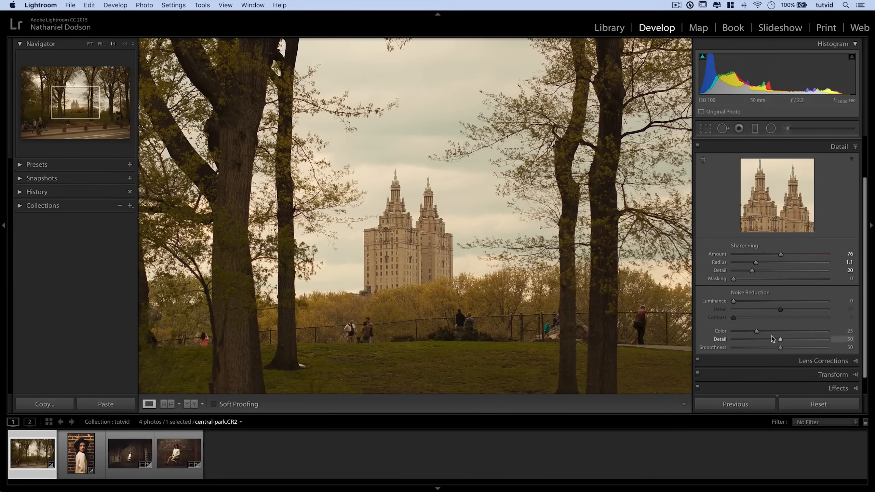
# With the Alt edge preview, sweep Radius up to 2.8, down to 0.5, and settle at 0.7
pyautogui.press('alt')
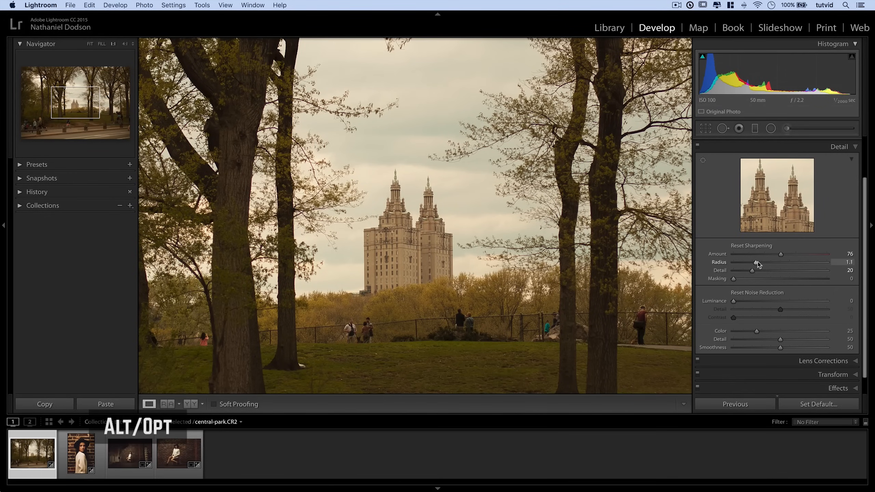
pyautogui.moveTo(757, 262); pyautogui.dragTo(735, 262)
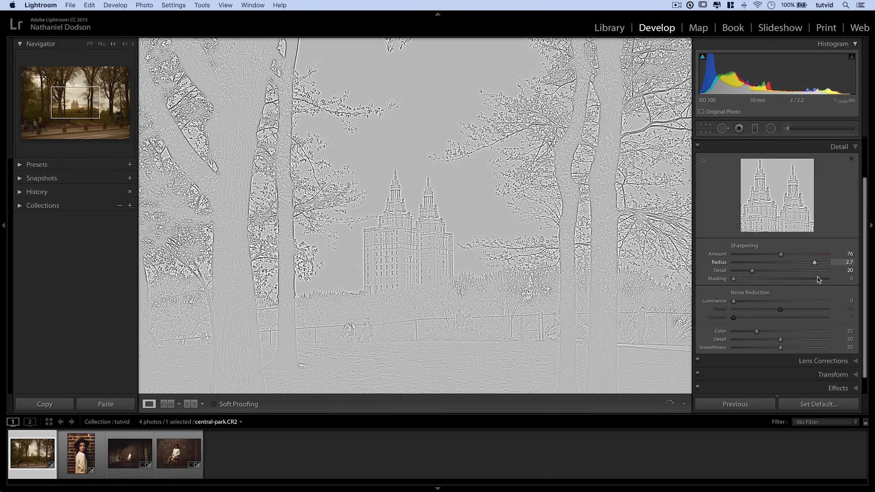
pyautogui.moveTo(814, 262); pyautogui.dragTo(825, 263)
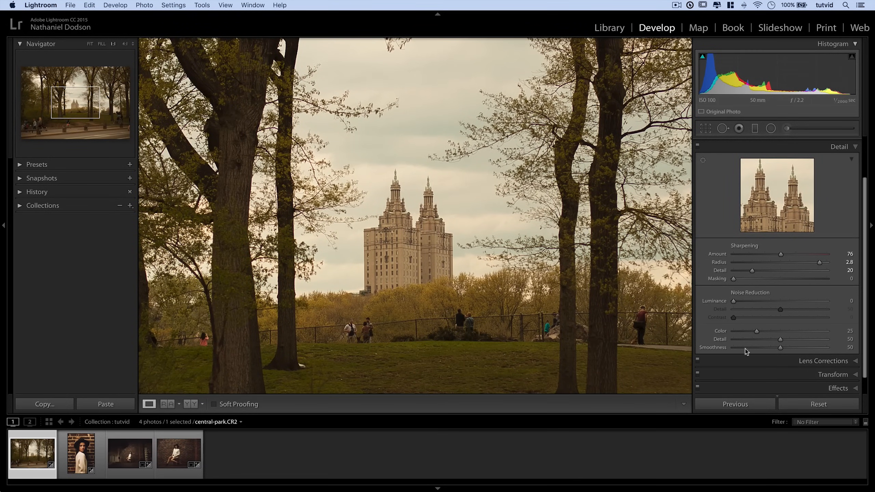
pyautogui.moveTo(818, 263)
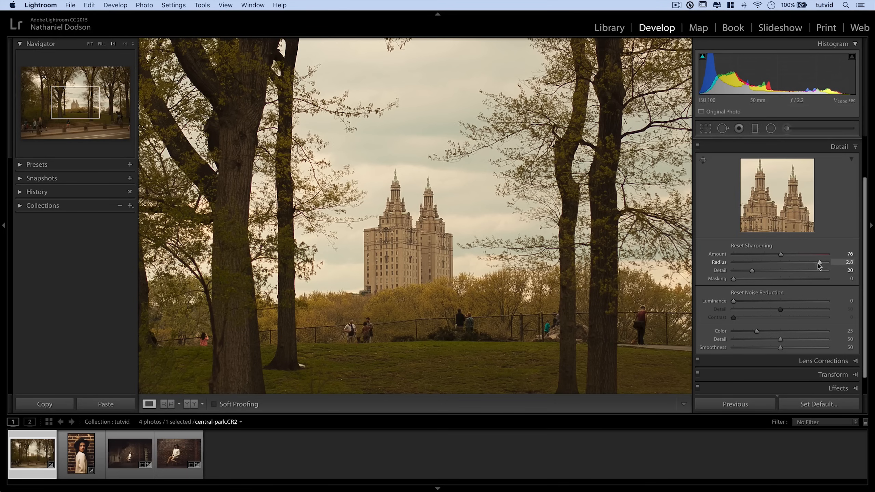
pyautogui.moveTo(820, 263); pyautogui.dragTo(755, 263)
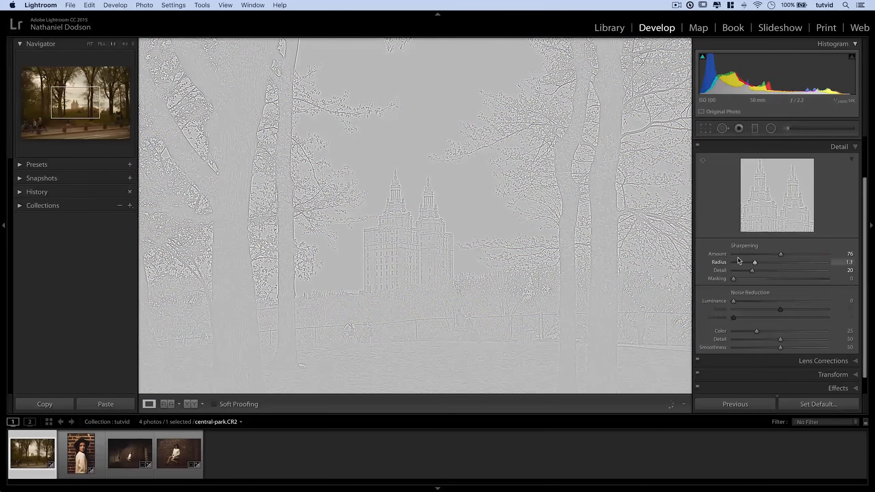
pyautogui.moveTo(754, 262); pyautogui.dragTo(733, 262)
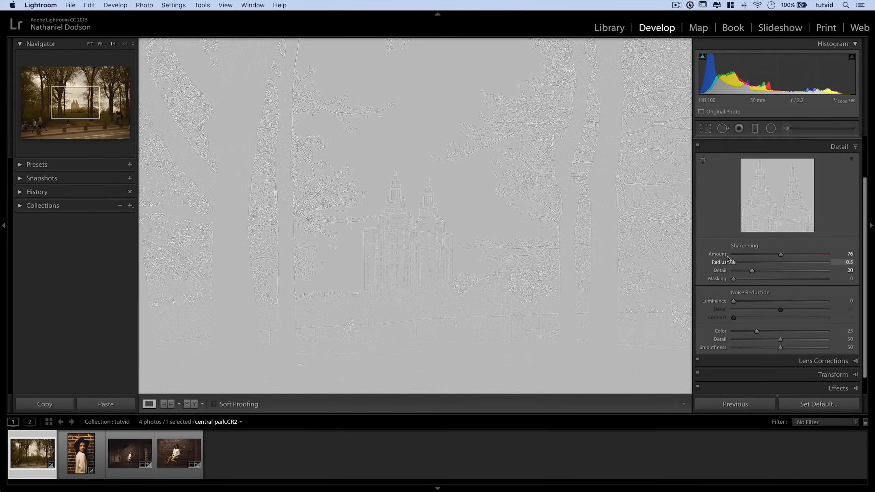
pyautogui.moveTo(730, 262); pyautogui.dragTo(737, 262)
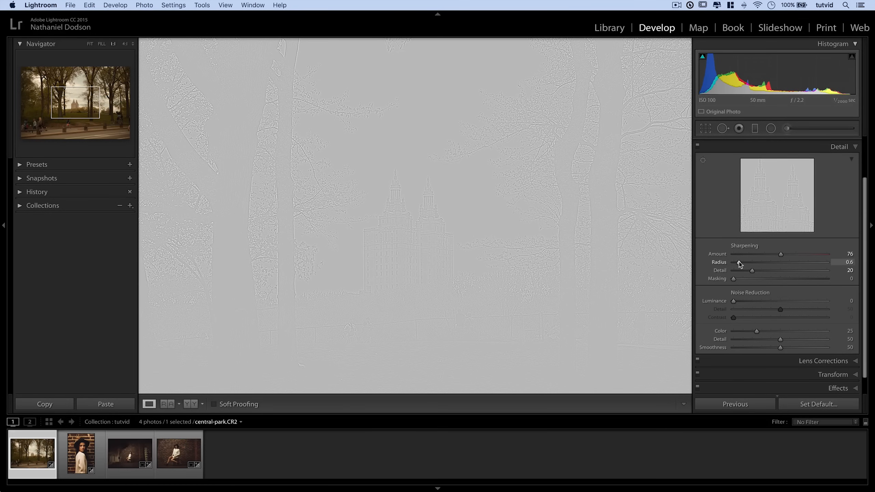
pyautogui.moveTo(751, 262); pyautogui.dragTo(759, 262)
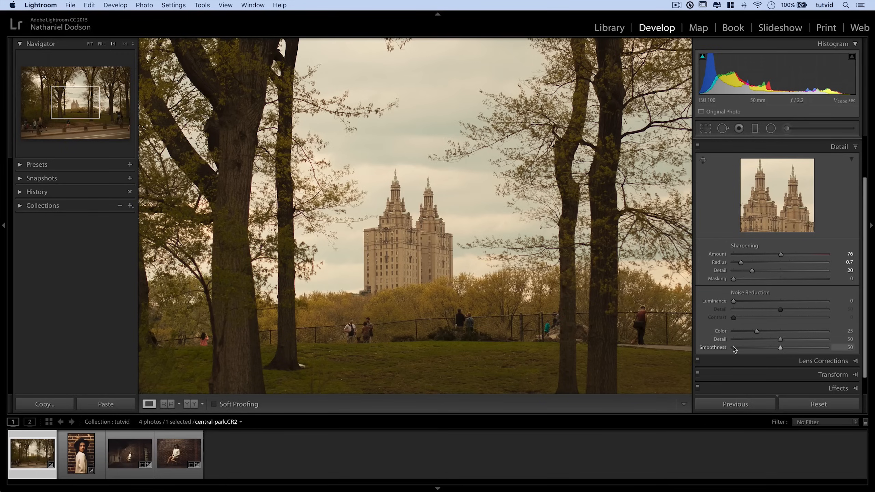
# Sweep sharpening Detail between 0 and 100 against the edge preview and settle it at 12
pyautogui.moveTo(752, 271); pyautogui.dragTo(772, 271)
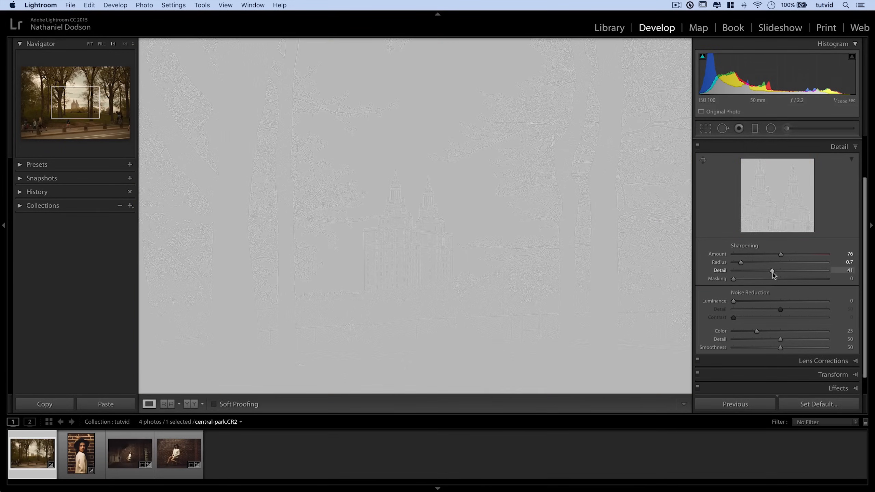
pyautogui.moveTo(773, 273); pyautogui.dragTo(734, 273)
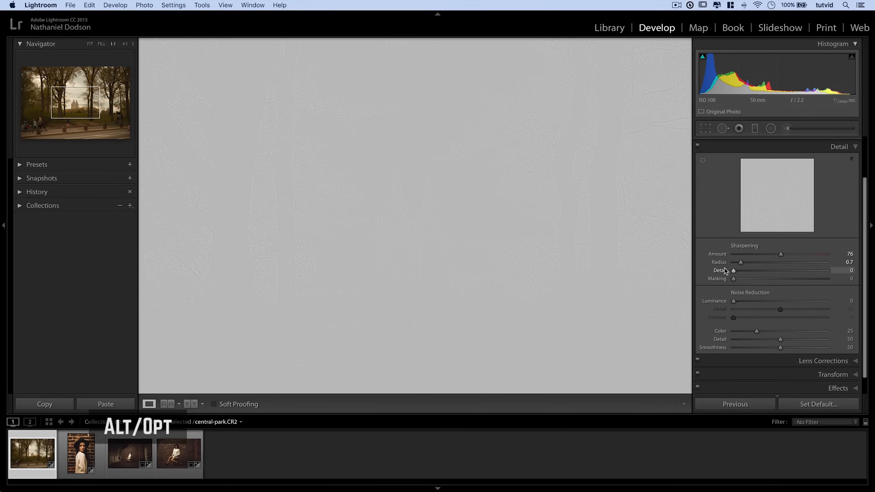
pyautogui.moveTo(733, 270); pyautogui.dragTo(750, 270)
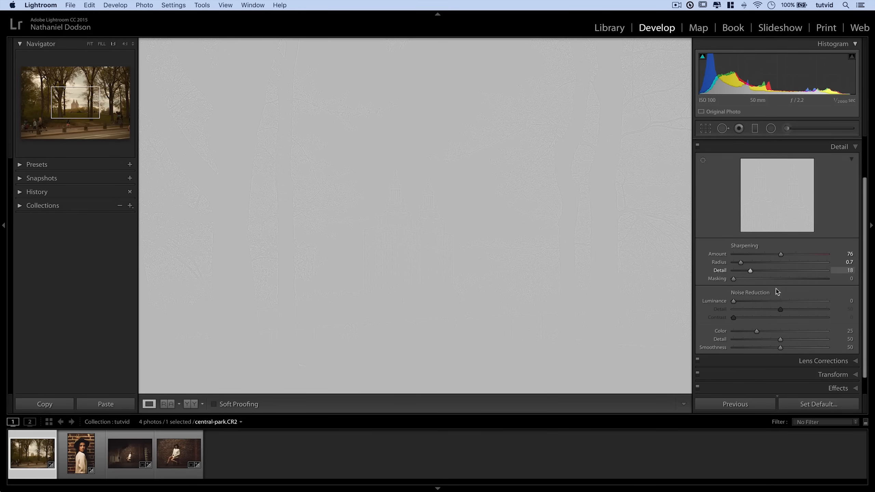
pyautogui.moveTo(750, 270); pyautogui.dragTo(827, 270)
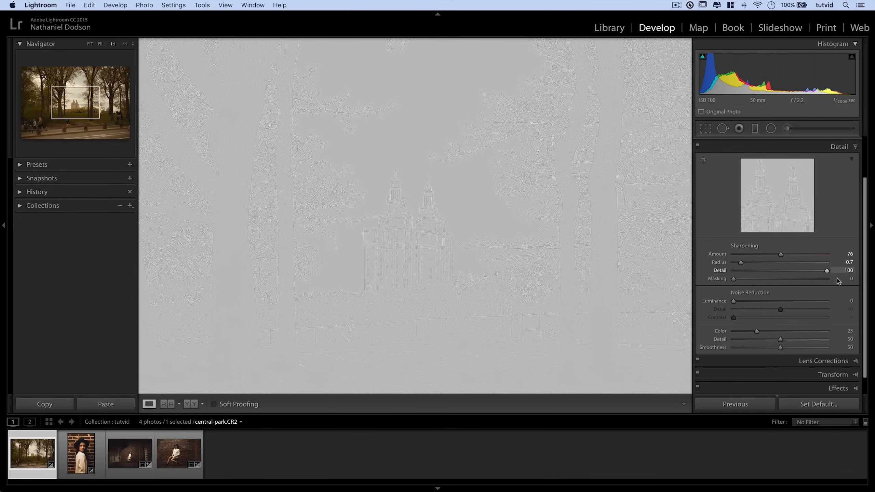
pyautogui.moveTo(828, 271); pyautogui.dragTo(772, 273)
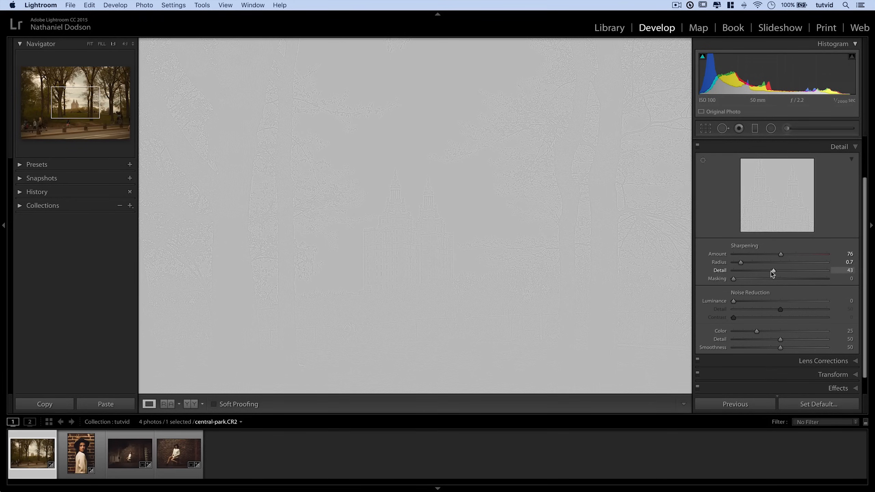
pyautogui.moveTo(773, 273); pyautogui.dragTo(751, 273)
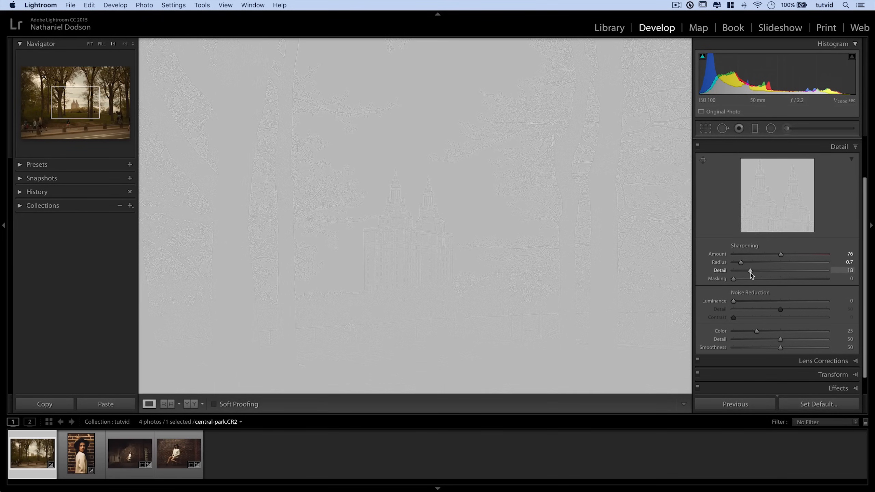
pyautogui.moveTo(750, 273); pyautogui.dragTo(743, 273)
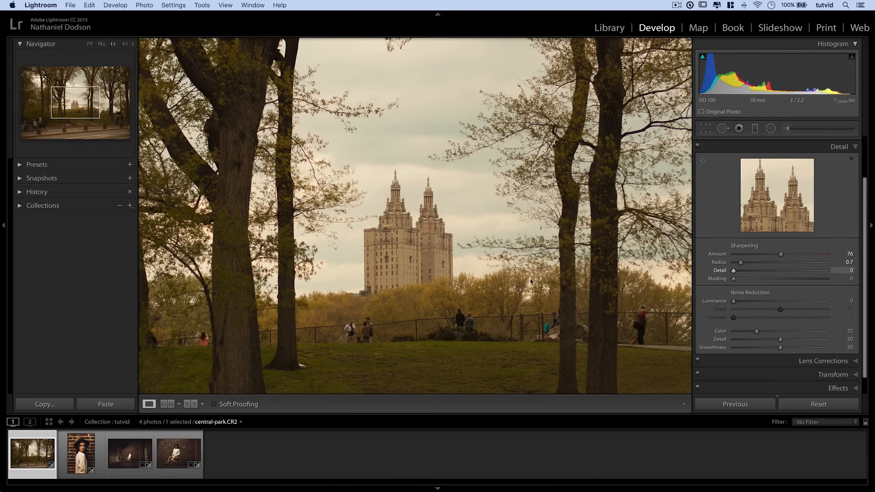
pyautogui.moveTo(740, 270); pyautogui.dragTo(806, 271)
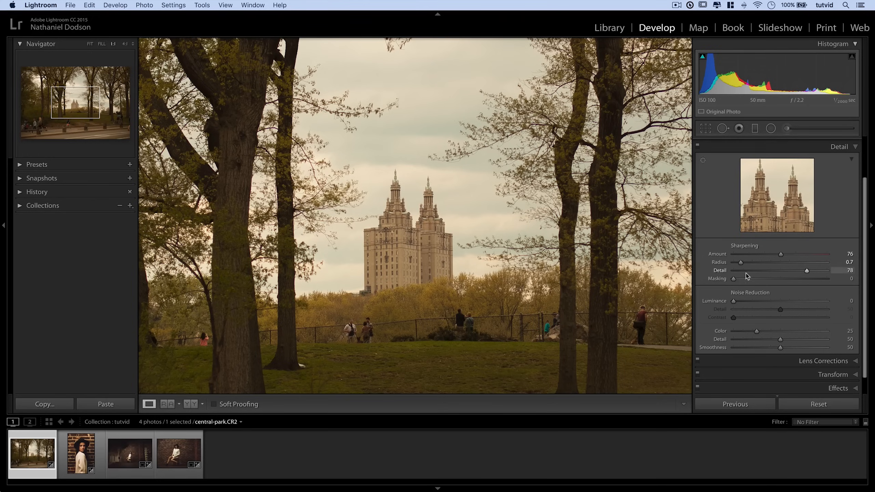
pyautogui.moveTo(805, 270); pyautogui.dragTo(733, 270)
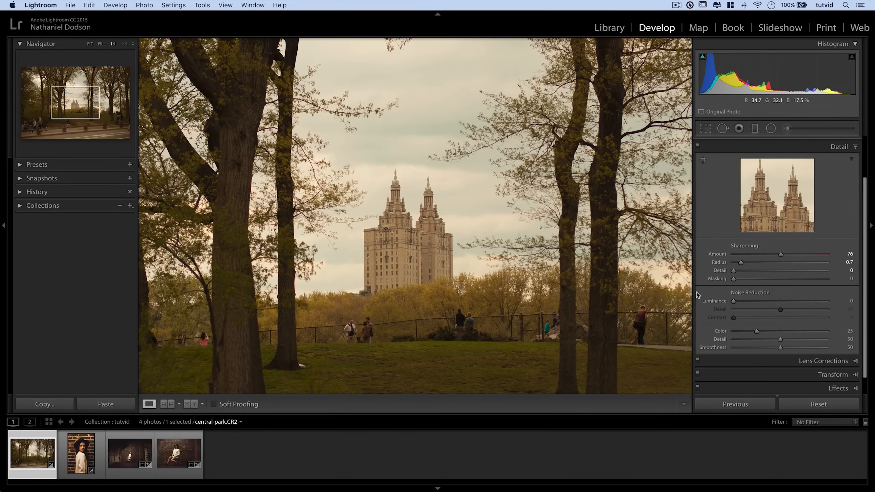
pyautogui.moveTo(733, 270); pyautogui.dragTo(745, 270)
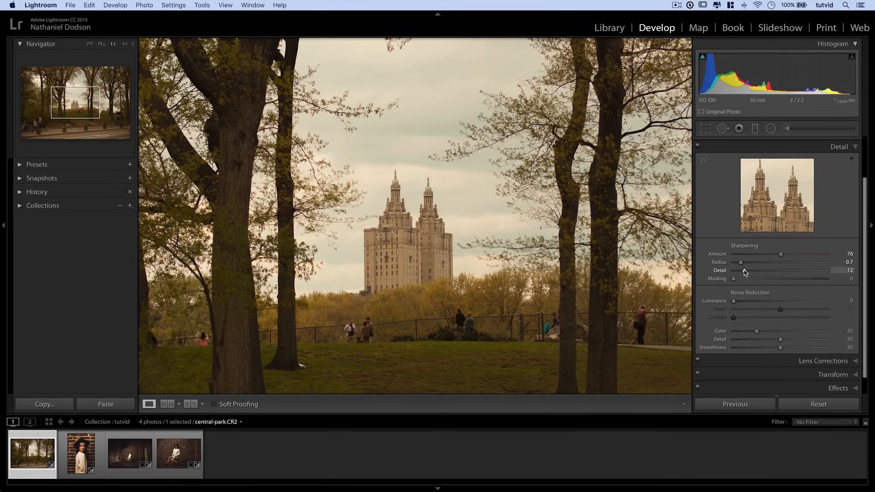
pyautogui.moveTo(735, 281)
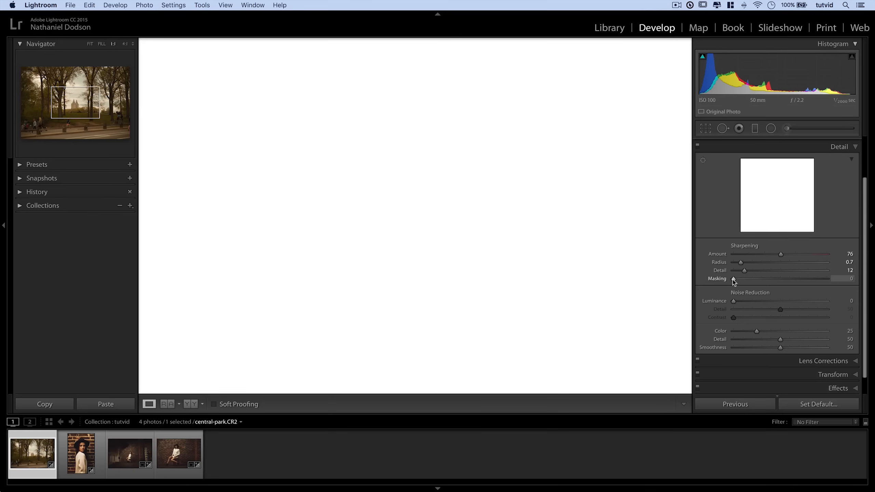
# Raise sharpening Masking against the black-and-white mask preview to about 51, keeping only edges
pyautogui.moveTo(732, 278); pyautogui.dragTo(742, 278)
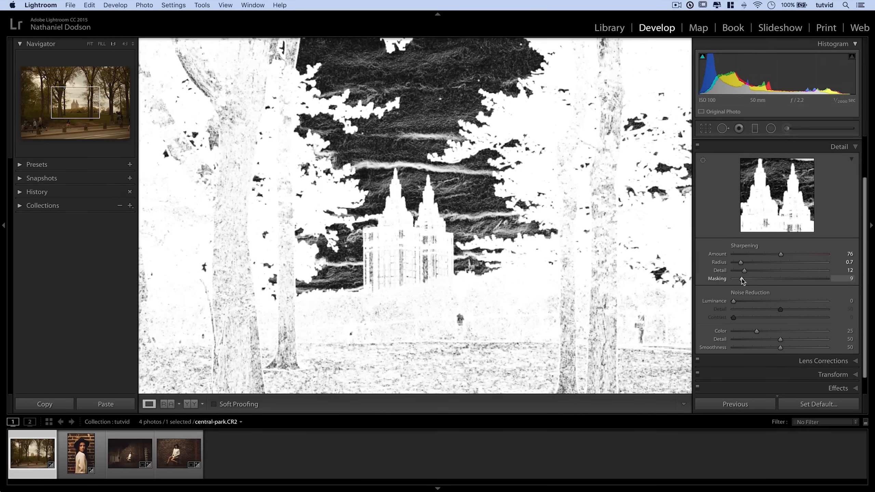
pyautogui.moveTo(740, 278); pyautogui.dragTo(756, 279)
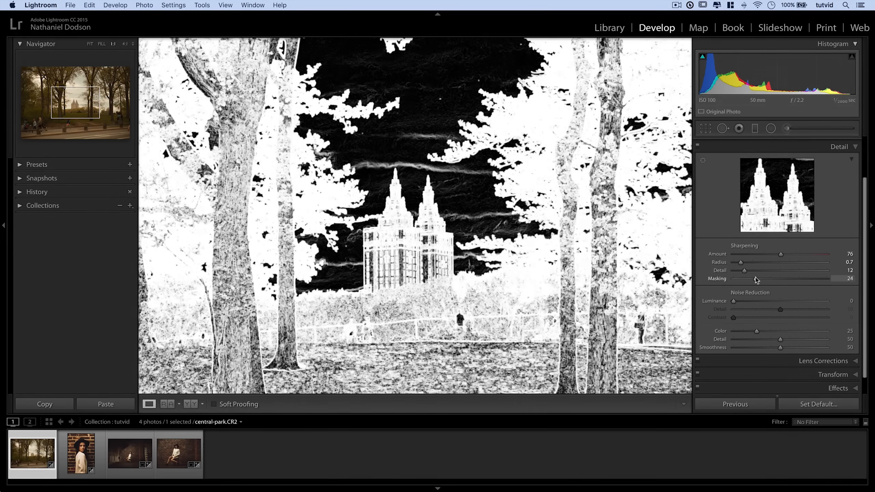
pyautogui.moveTo(752, 278); pyautogui.dragTo(767, 278)
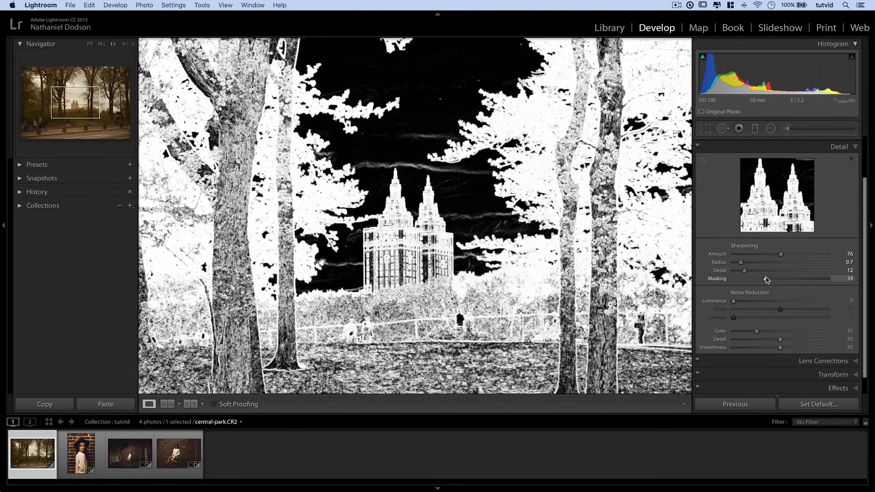
pyautogui.moveTo(780, 278); pyautogui.dragTo(782, 278)
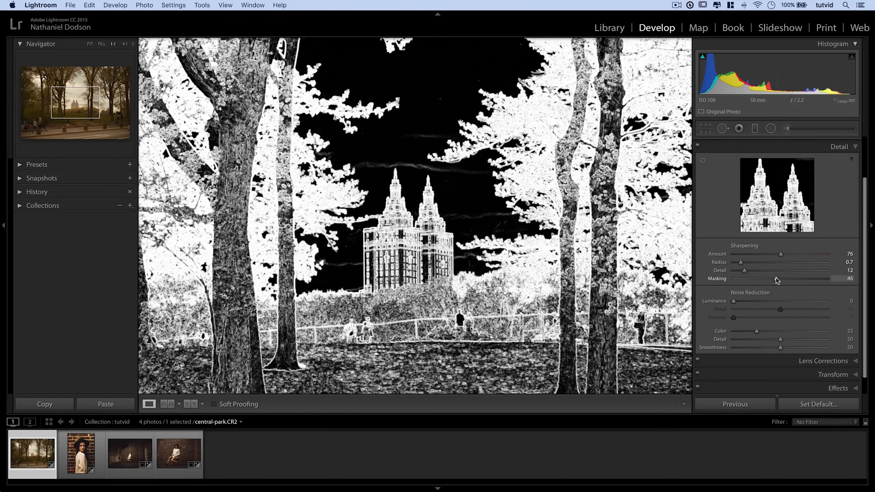
pyautogui.moveTo(776, 278); pyautogui.dragTo(780, 278)
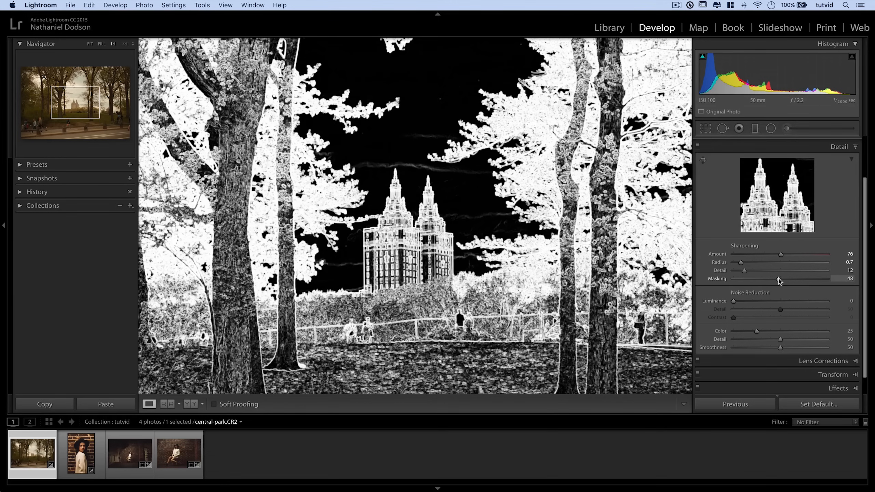
pyautogui.moveTo(774, 279); pyautogui.dragTo(780, 278)
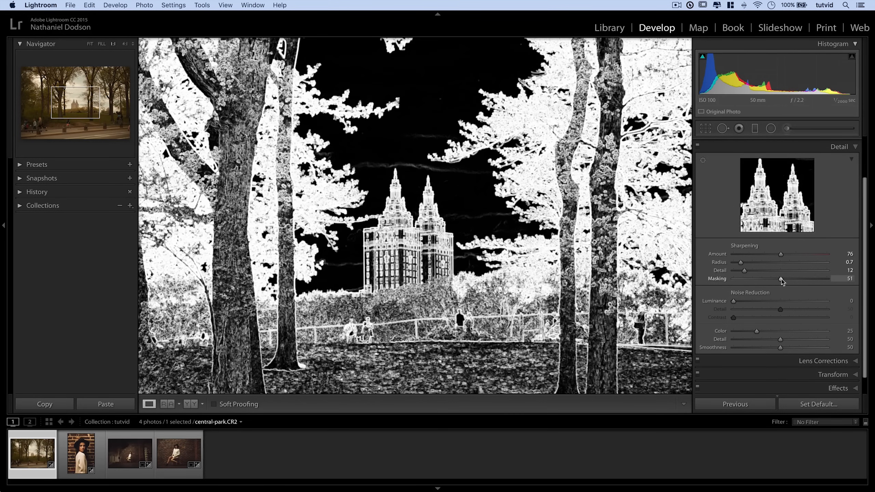
pyautogui.moveTo(779, 278); pyautogui.dragTo(792, 278)
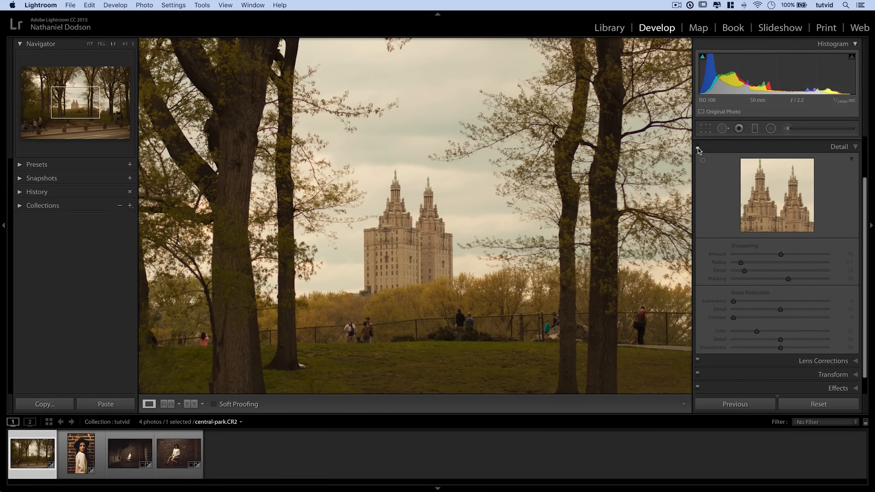
pyautogui.click(122, 43)
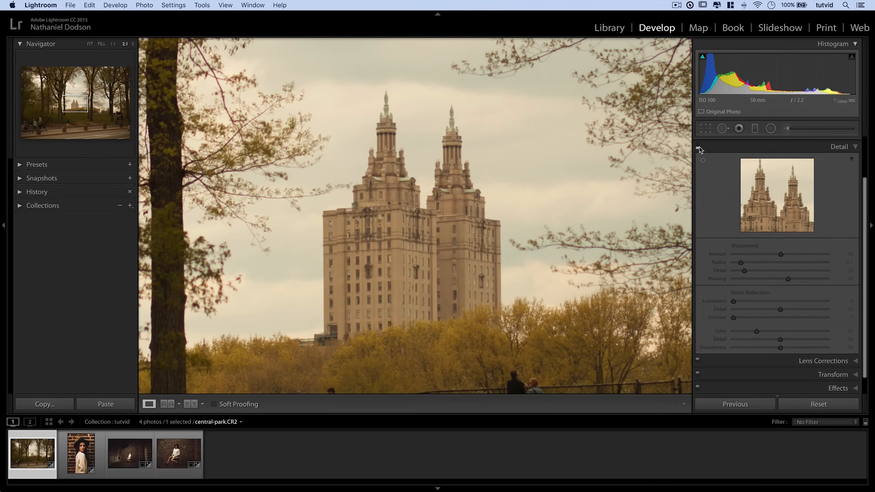
pyautogui.click(703, 159)
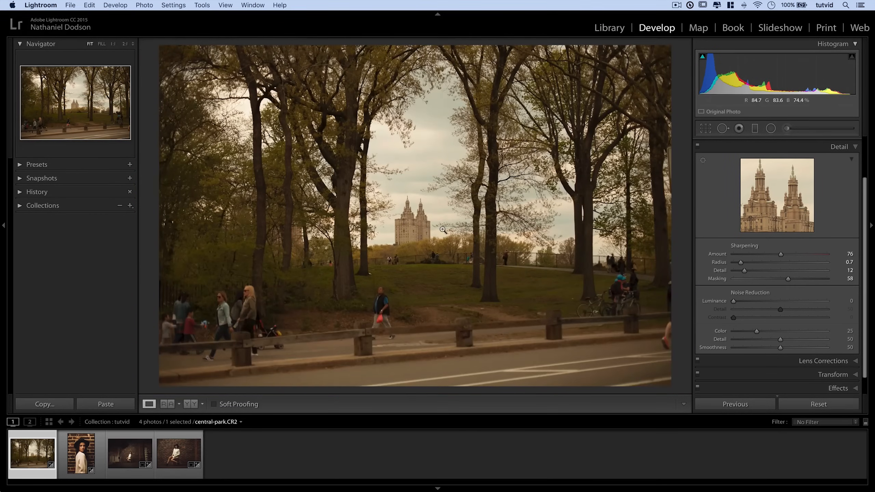
# Select the portrait of the woman in the hat from the filmstrip
pyautogui.click(81, 453)
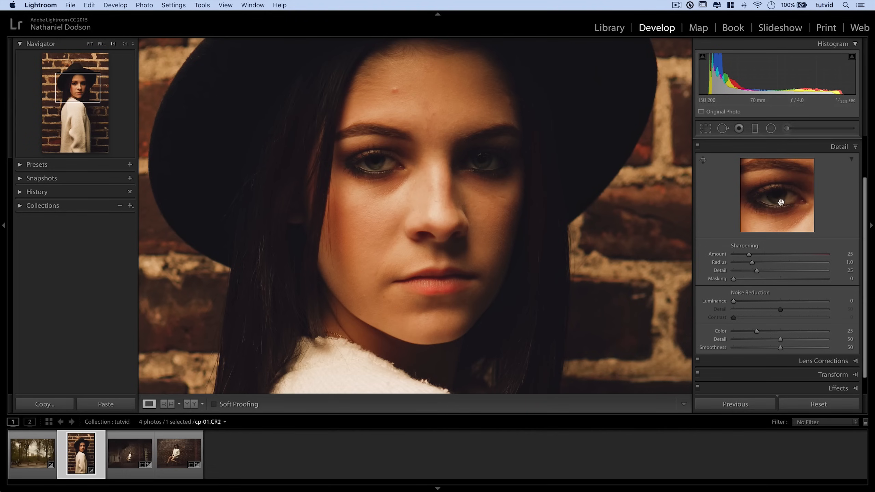
pyautogui.moveTo(759, 185)
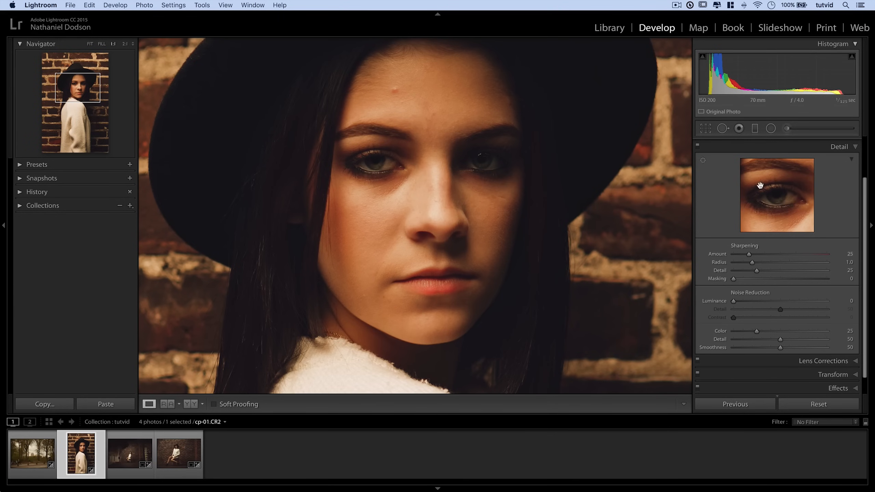
pyautogui.moveTo(791, 211)
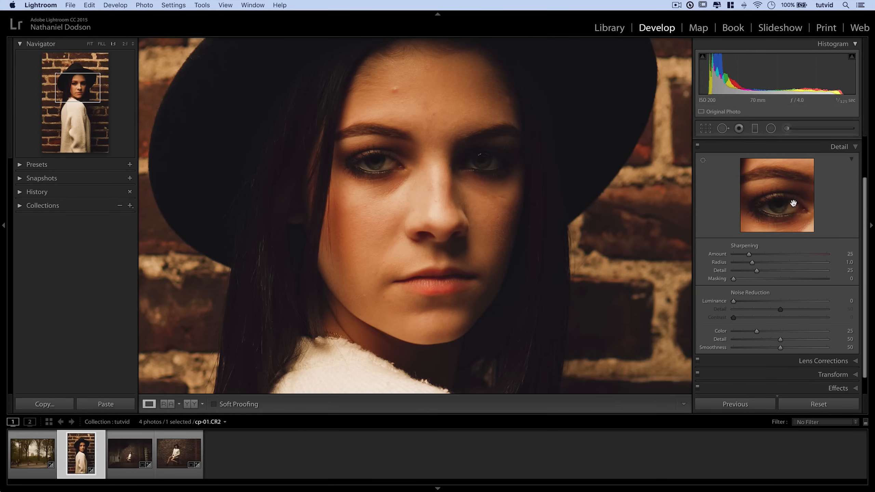
pyautogui.moveTo(787, 202)
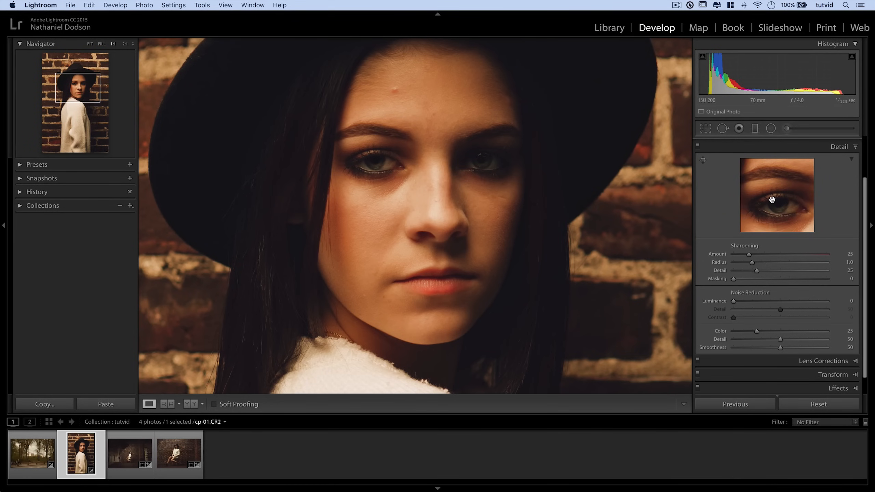
pyautogui.moveTo(788, 202)
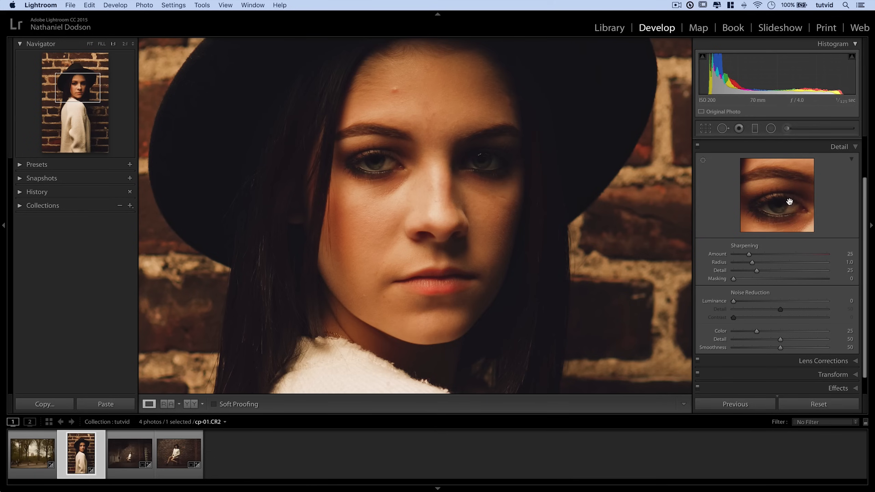
pyautogui.moveTo(789, 203)
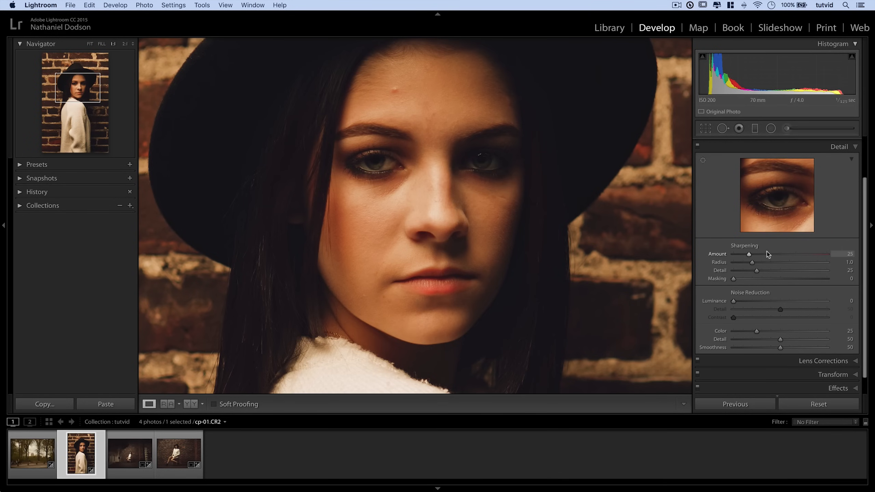
# Raise the portrait's sharpening Amount past 120 and back it off to about 111
pyautogui.moveTo(750, 254); pyautogui.dragTo(766, 255)
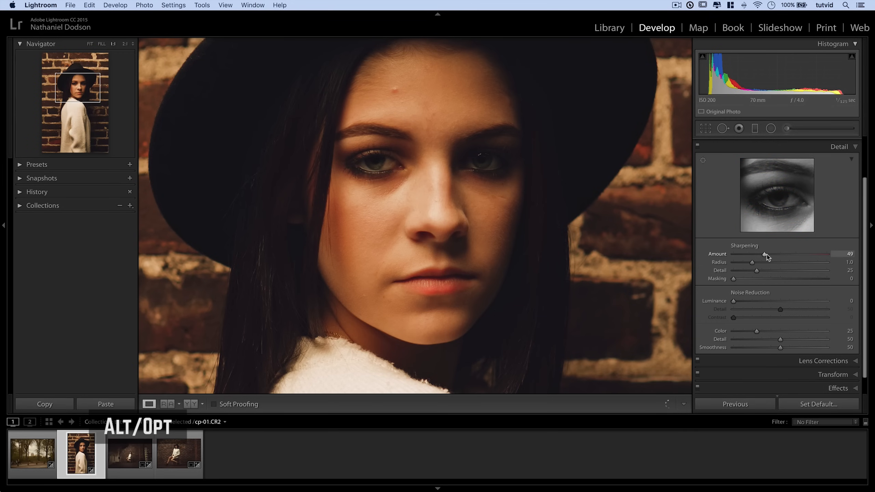
pyautogui.moveTo(765, 254); pyautogui.dragTo(810, 254)
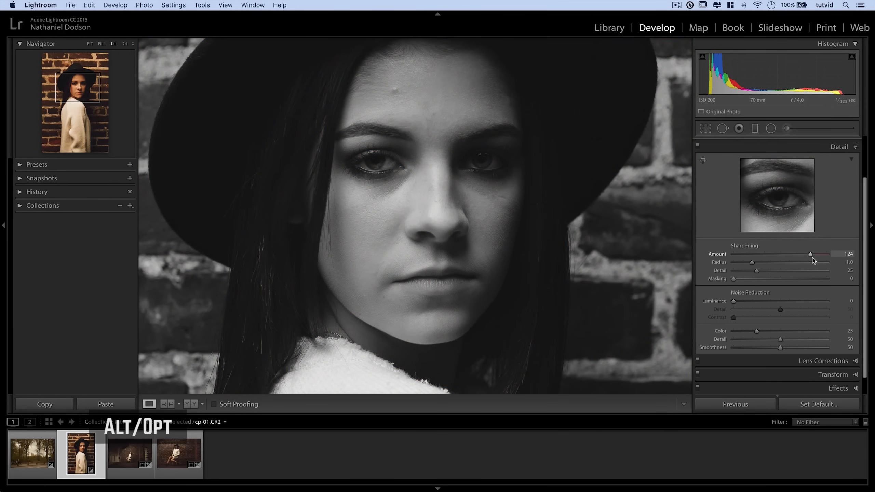
pyautogui.moveTo(811, 254); pyautogui.dragTo(801, 253)
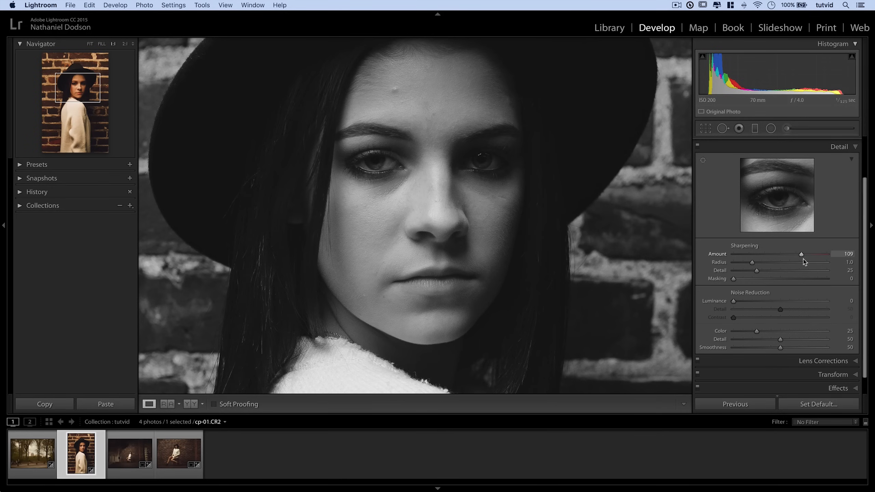
pyautogui.moveTo(801, 253); pyautogui.dragTo(803, 254)
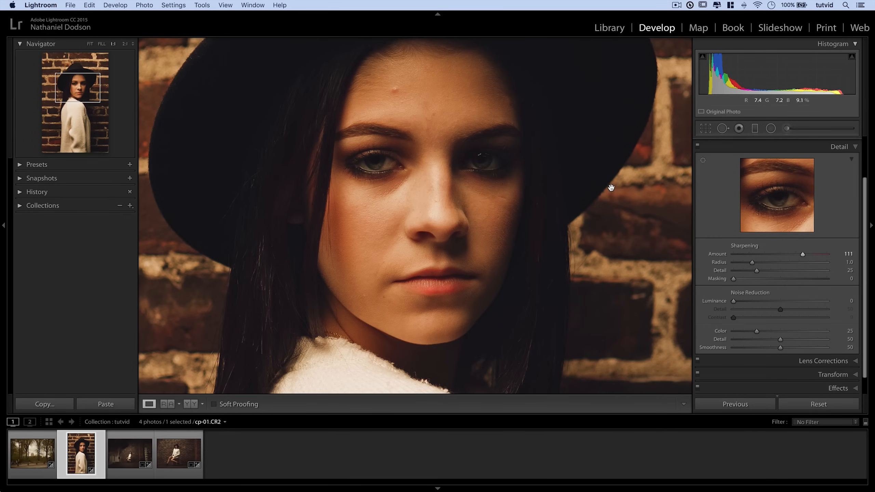
# Set Radius to 1.6, then sweep Detail high and low before settling it at 15
pyautogui.moveTo(766, 263); pyautogui.dragTo(769, 262)
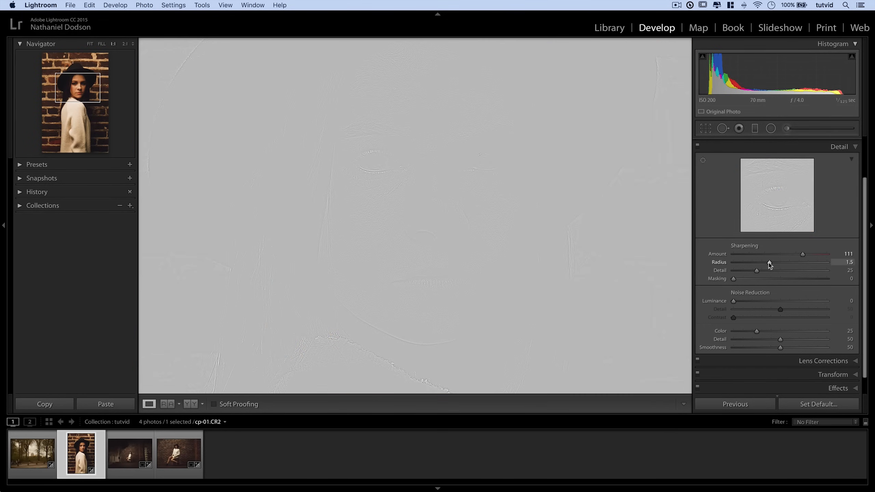
pyautogui.moveTo(769, 262); pyautogui.dragTo(780, 263)
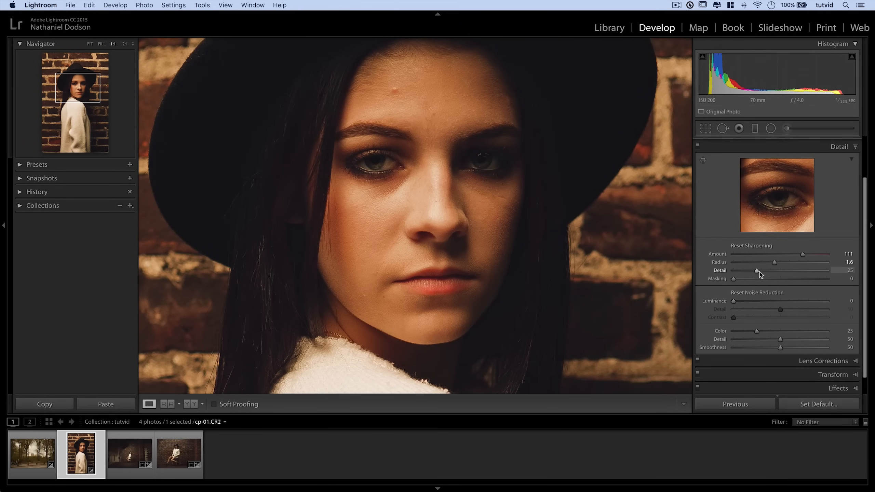
pyautogui.moveTo(782, 270); pyautogui.dragTo(819, 270)
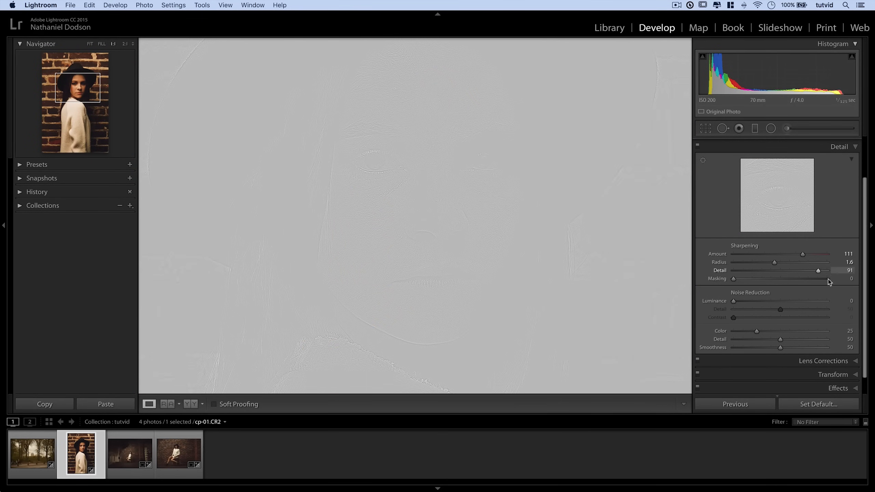
pyautogui.moveTo(818, 270); pyautogui.dragTo(739, 270)
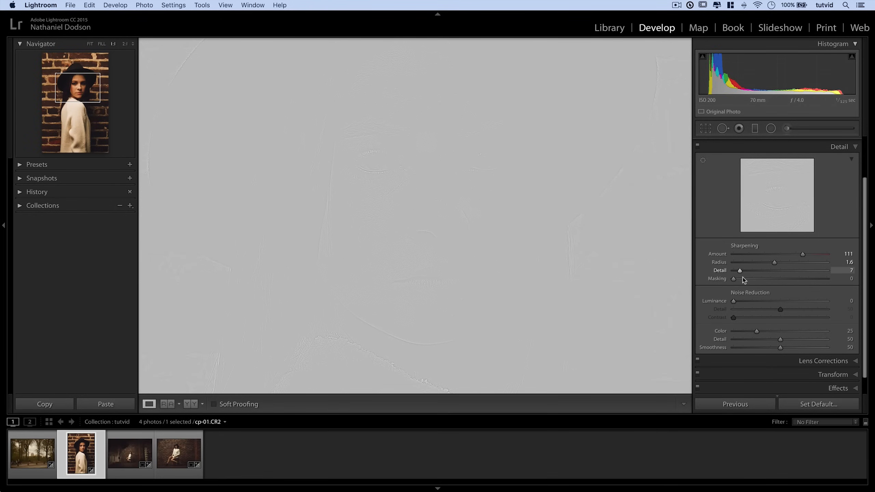
pyautogui.moveTo(740, 270); pyautogui.dragTo(747, 270)
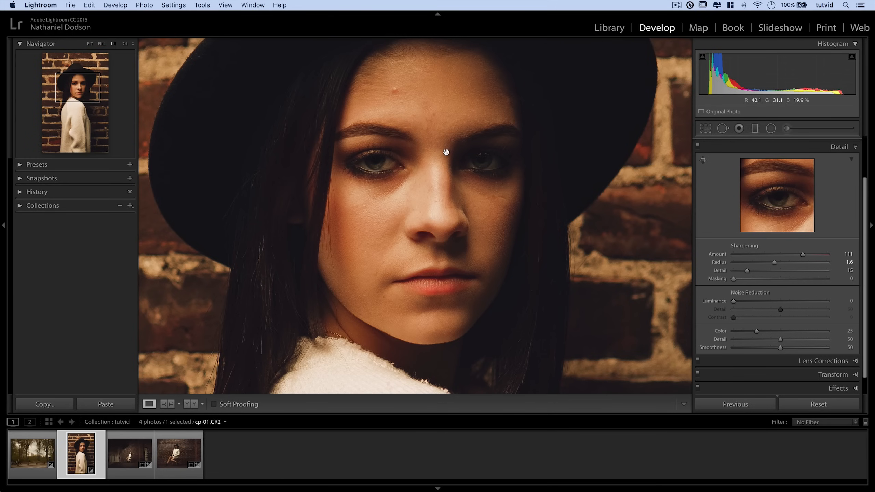
pyautogui.moveTo(480, 263)
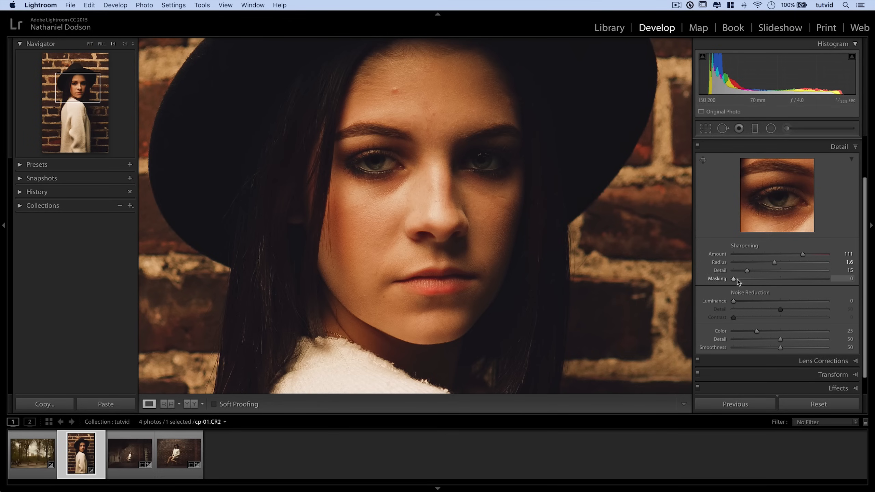
# Raise the portrait's sharpening Masking to about 31, checking the mask and the full photo
pyautogui.click(90, 44)
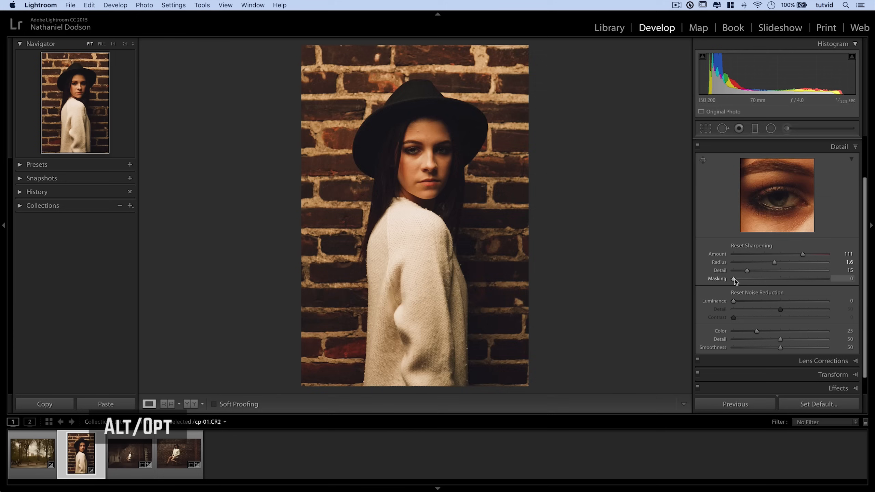
pyautogui.moveTo(746, 279); pyautogui.dragTo(754, 279)
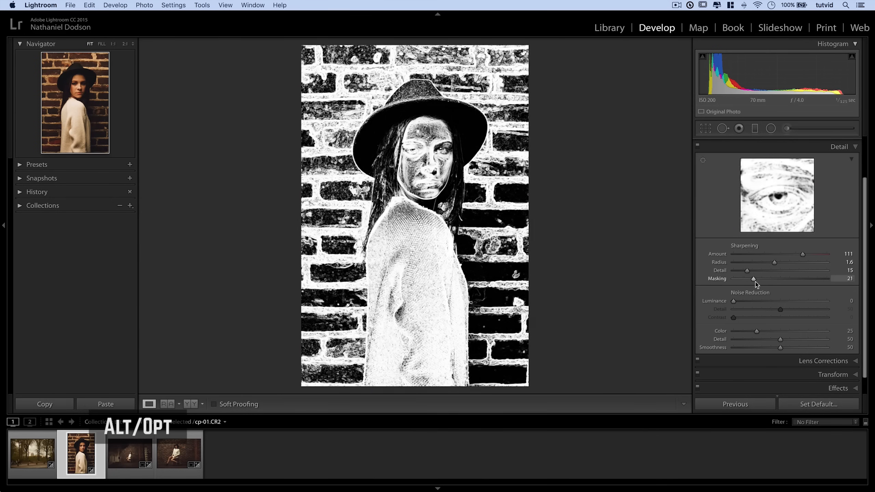
pyautogui.moveTo(753, 279); pyautogui.dragTo(761, 279)
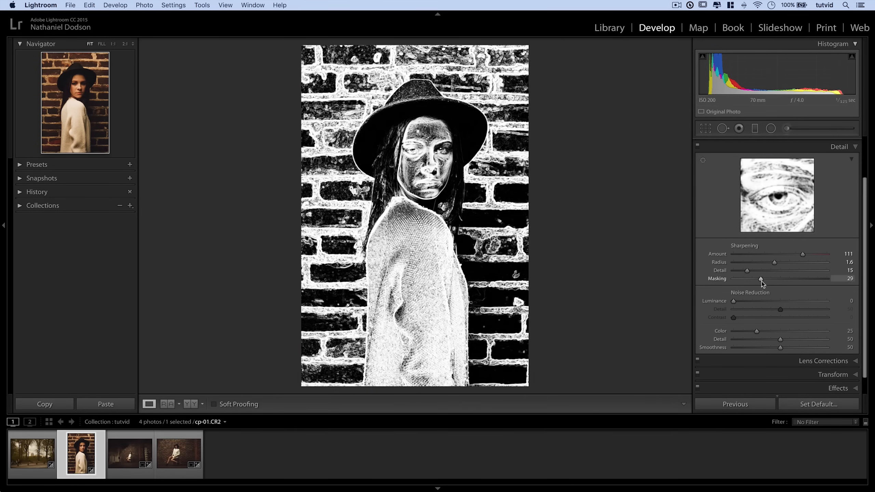
pyautogui.moveTo(760, 278); pyautogui.dragTo(765, 278)
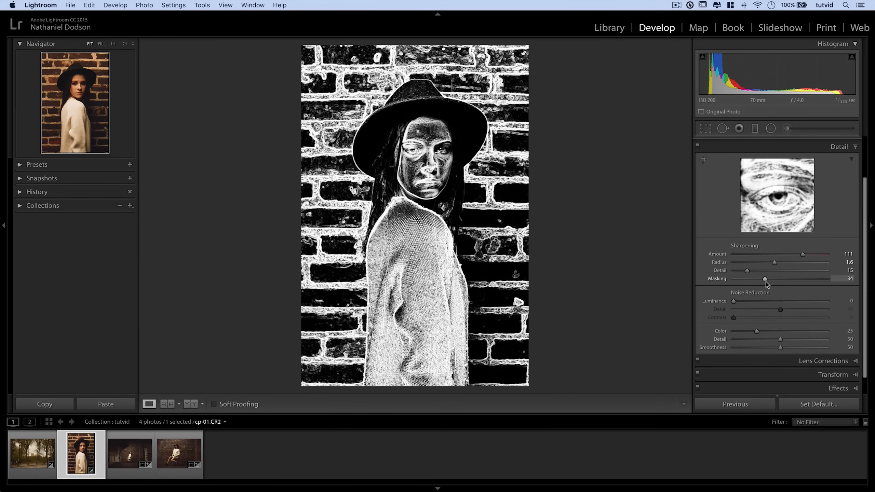
pyautogui.moveTo(765, 279); pyautogui.dragTo(762, 279)
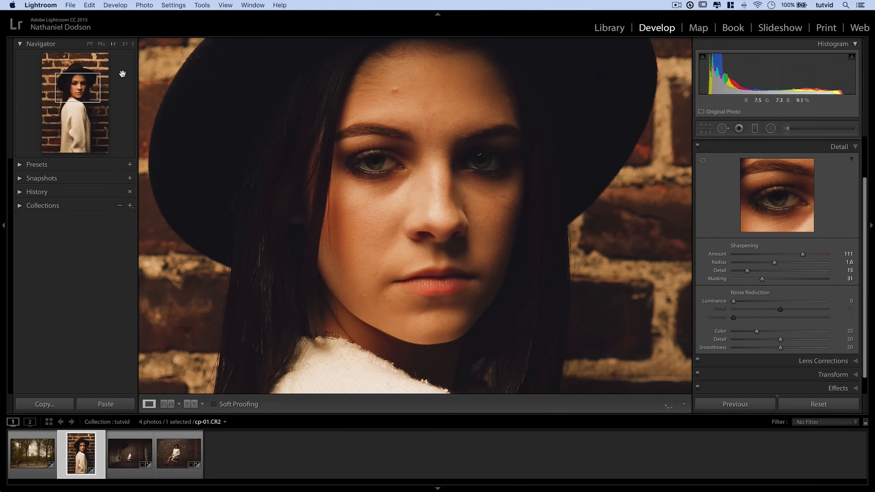
pyautogui.click(96, 45)
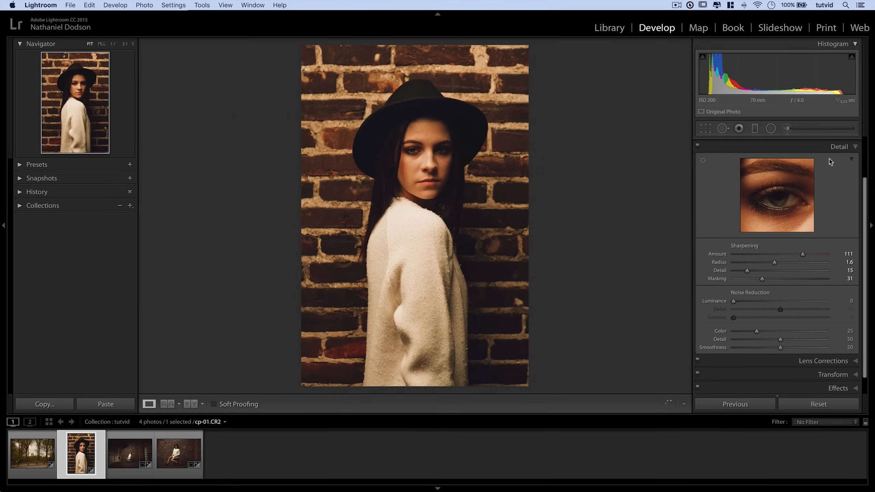
# Sweep the portrait's Clarity up to +100, then settle it at a subtle +18
pyautogui.click(839, 197)
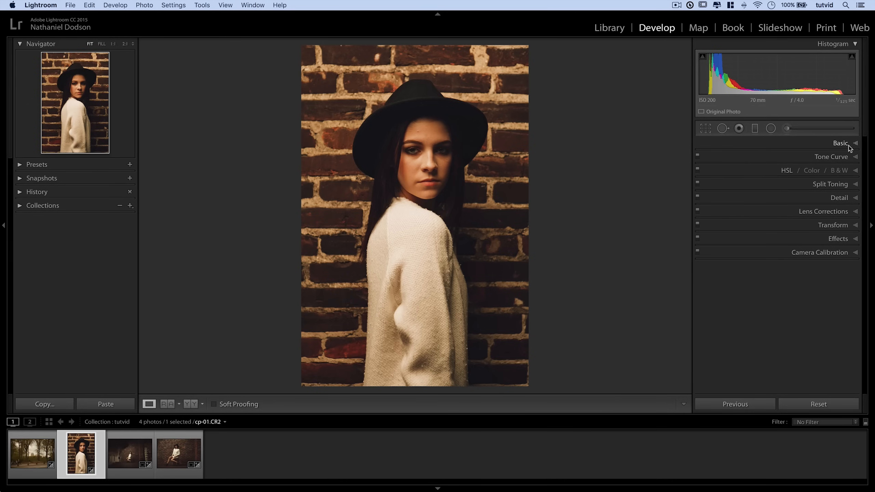
pyautogui.click(841, 143)
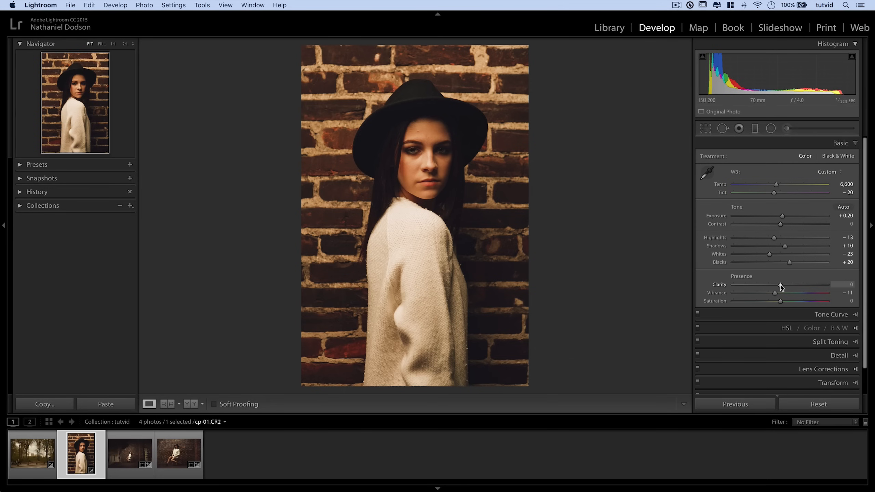
pyautogui.moveTo(773, 284); pyautogui.dragTo(825, 284)
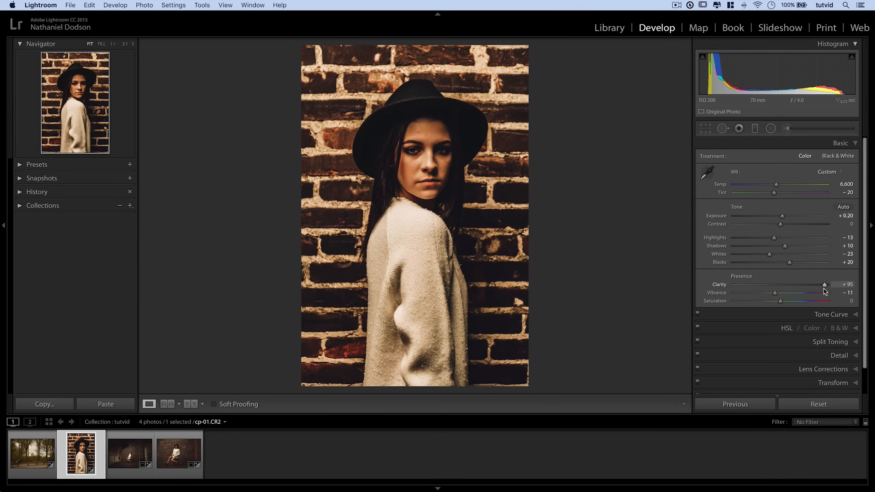
pyautogui.moveTo(826, 284); pyautogui.dragTo(828, 284)
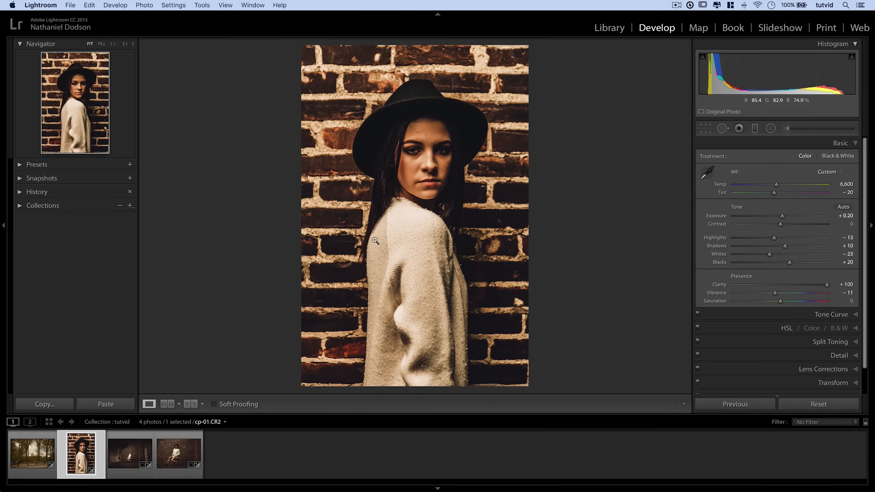
pyautogui.click(375, 241)
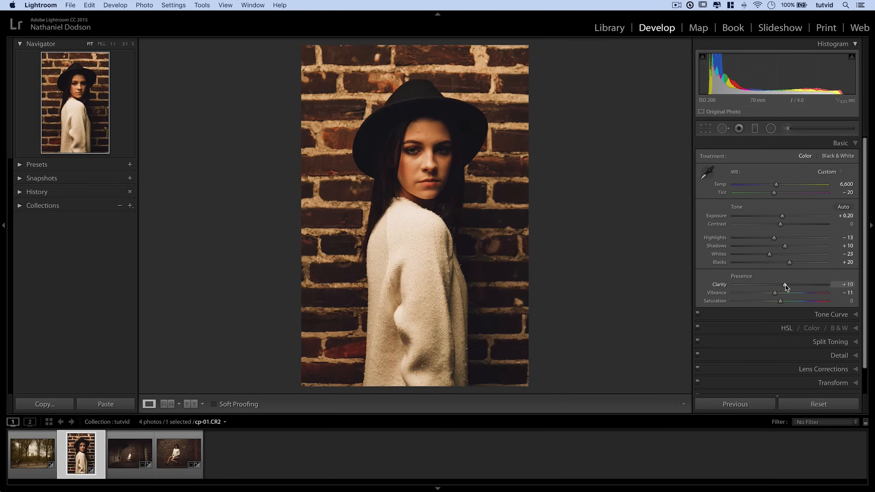
pyautogui.moveTo(784, 284); pyautogui.dragTo(791, 285)
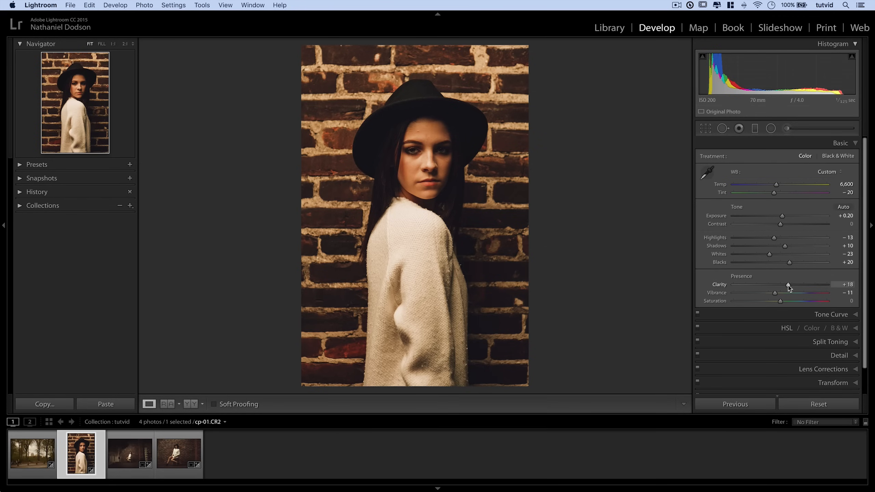
pyautogui.moveTo(787, 284); pyautogui.dragTo(774, 285)
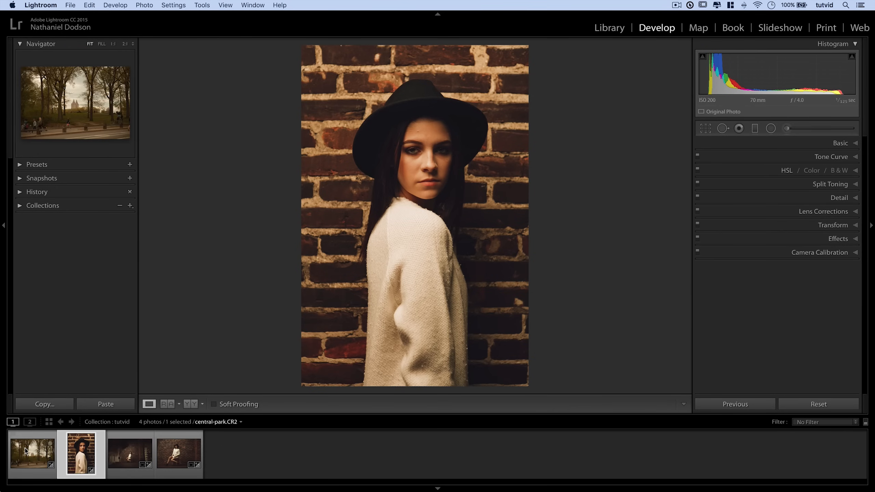
# Switch to the Central Park photo and raise Dehaze through +16 and higher trial amounts
pyautogui.click(32, 453)
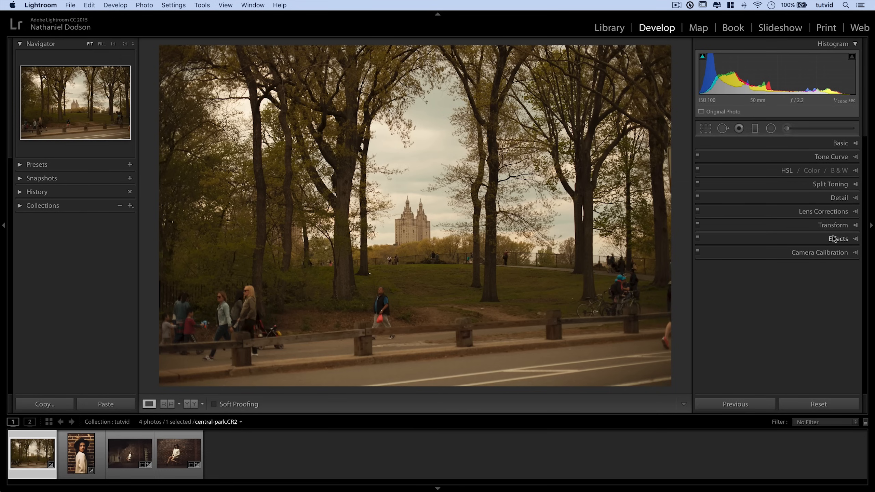
pyautogui.click(838, 239)
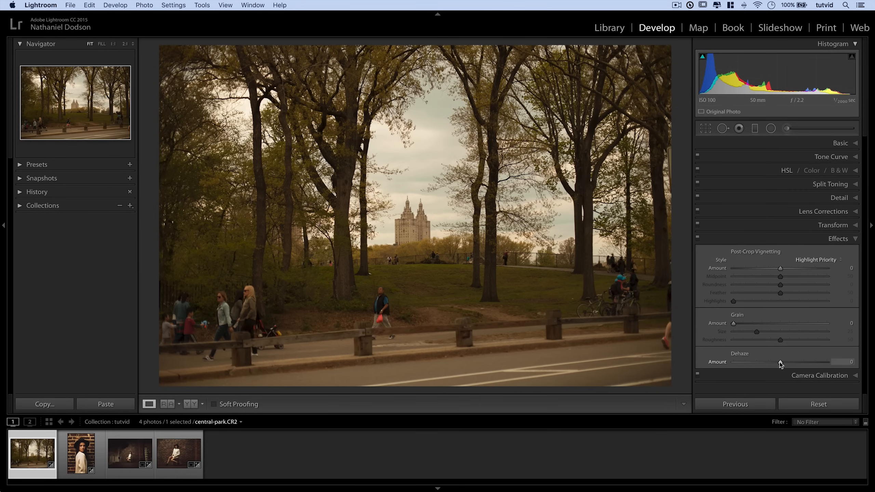
pyautogui.moveTo(781, 367)
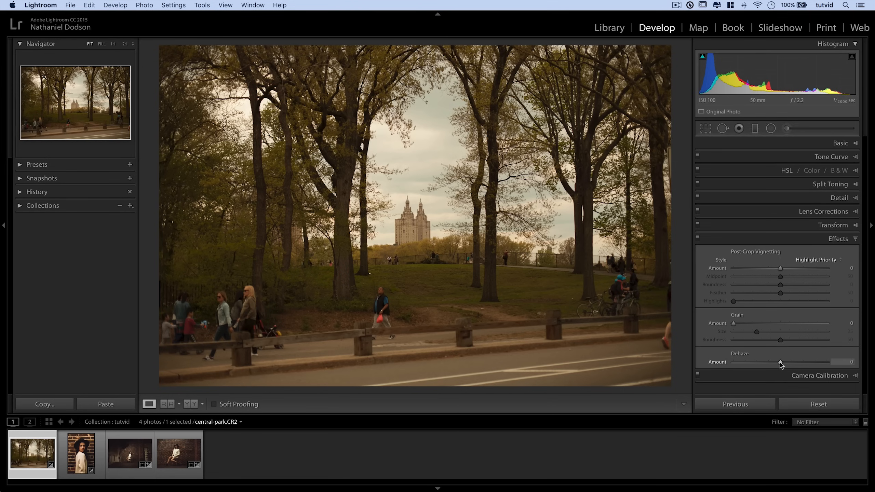
pyautogui.moveTo(780, 361); pyautogui.dragTo(788, 361)
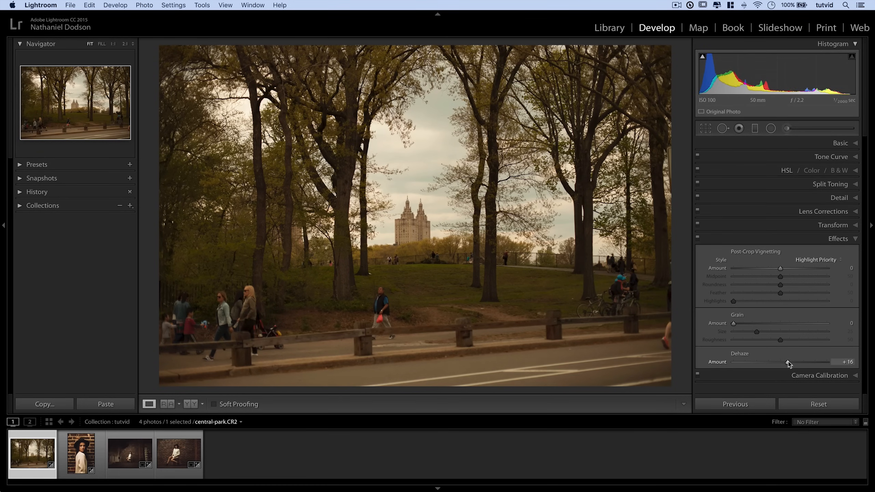
pyautogui.moveTo(780, 362); pyautogui.dragTo(799, 362)
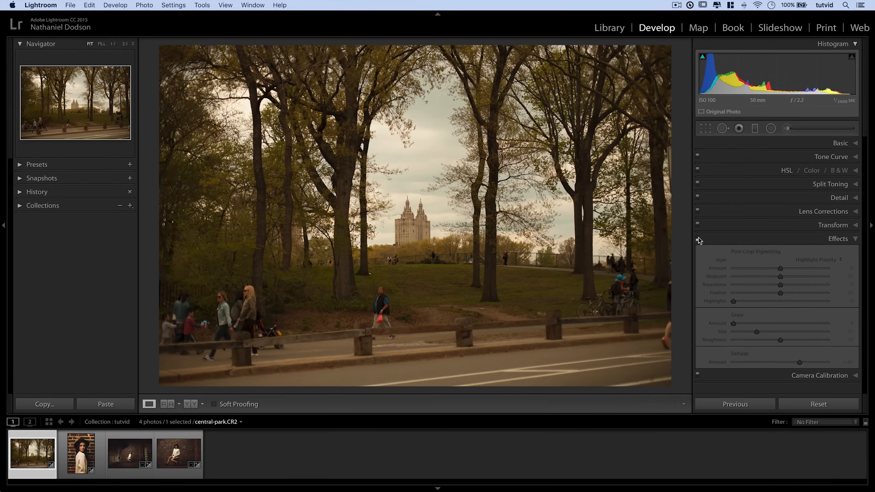
pyautogui.moveTo(776, 362); pyautogui.dragTo(800, 361)
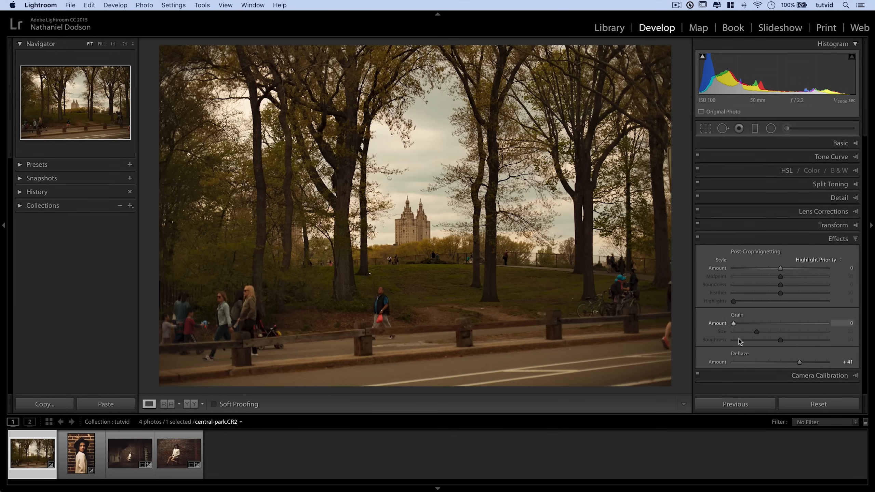
# Ease Dehaze back to +25 and fold the Effects and Detail sections away
pyautogui.moveTo(799, 362); pyautogui.dragTo(791, 362)
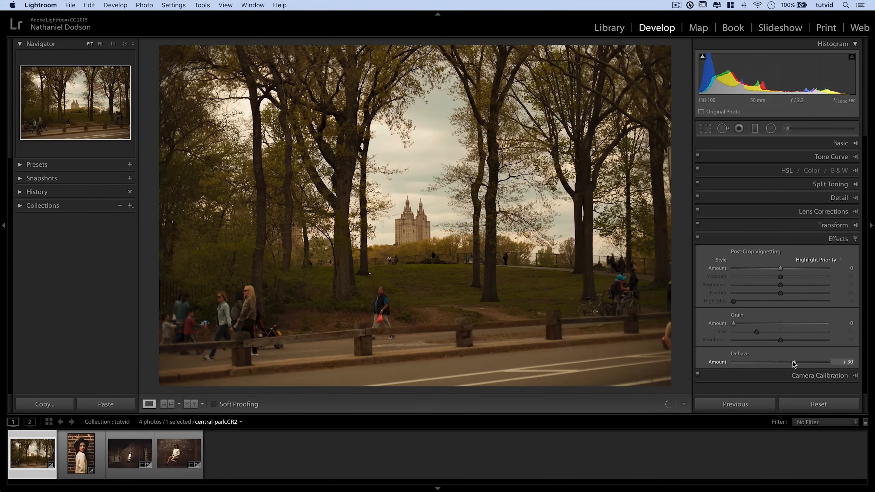
pyautogui.moveTo(794, 362); pyautogui.dragTo(791, 361)
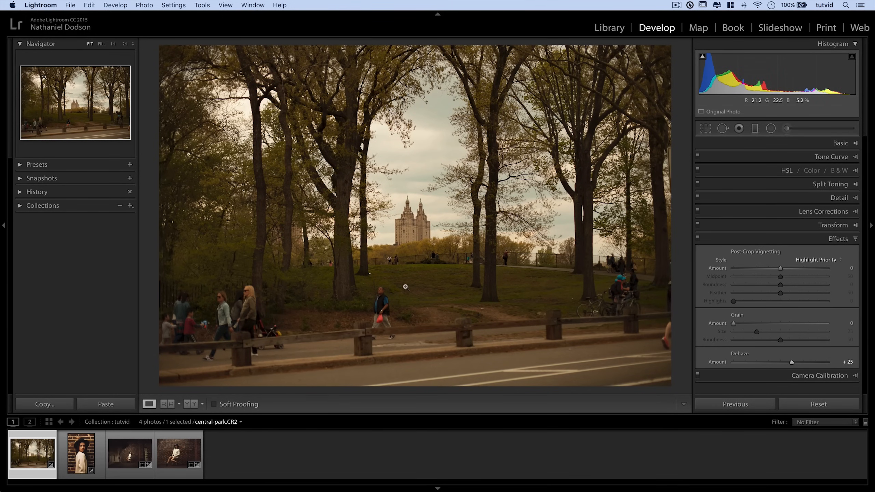
pyautogui.click(838, 239)
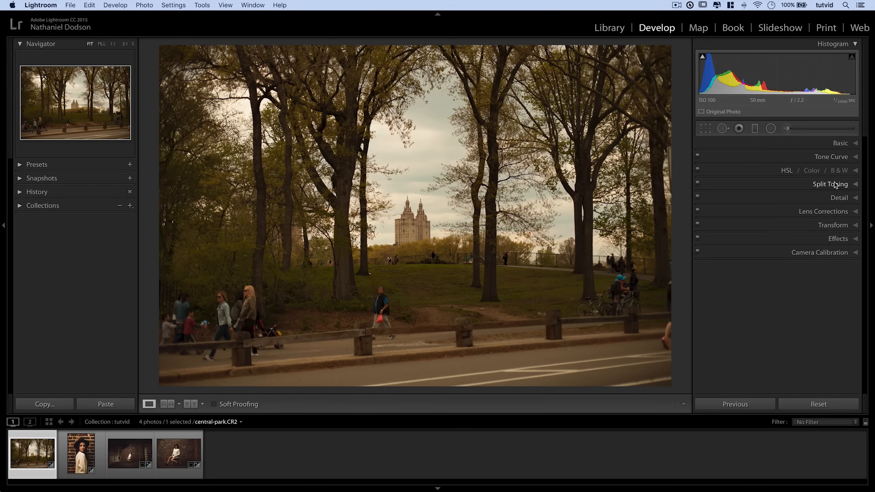
pyautogui.click(839, 186)
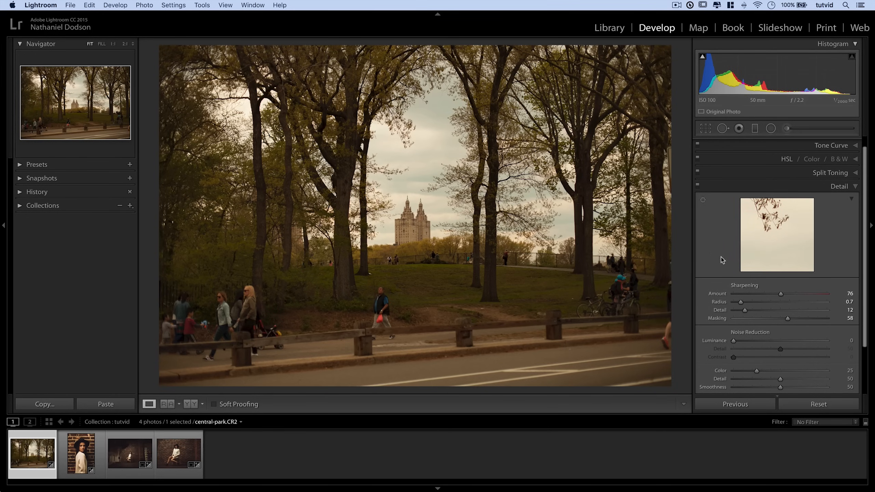
pyautogui.click(839, 197)
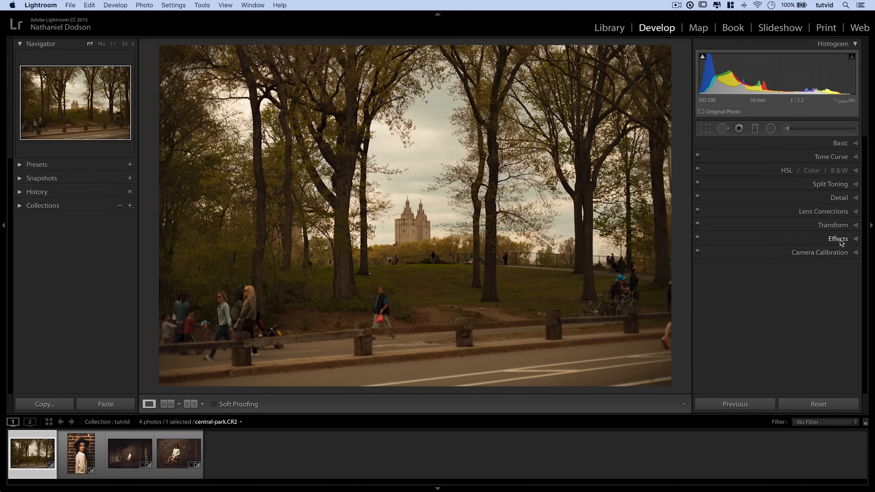
pyautogui.moveTo(767, 227)
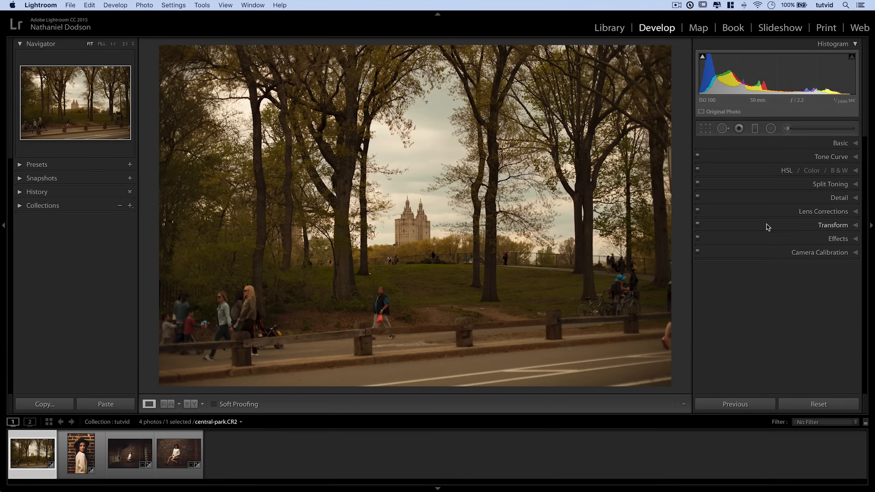
pyautogui.moveTo(432, 245)
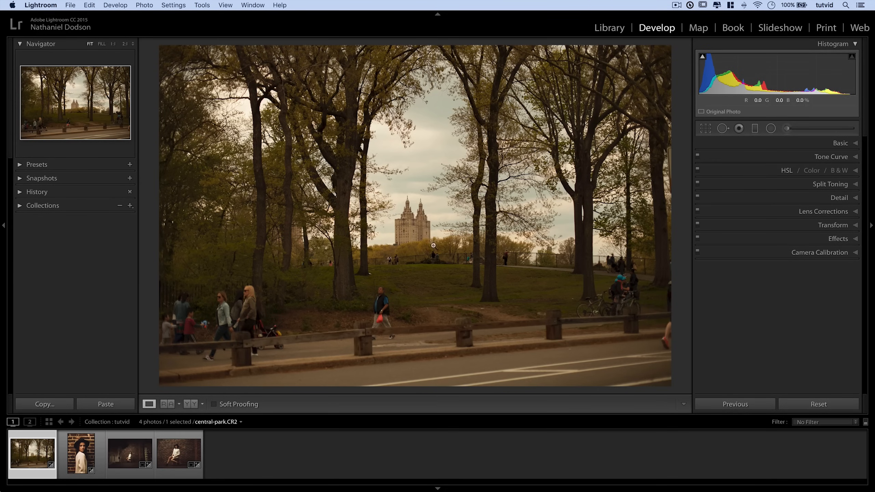
# On the hat close-up, set the adjustment brush to Sharpness 63, Noise about -88 and a smaller size
pyautogui.click(178, 453)
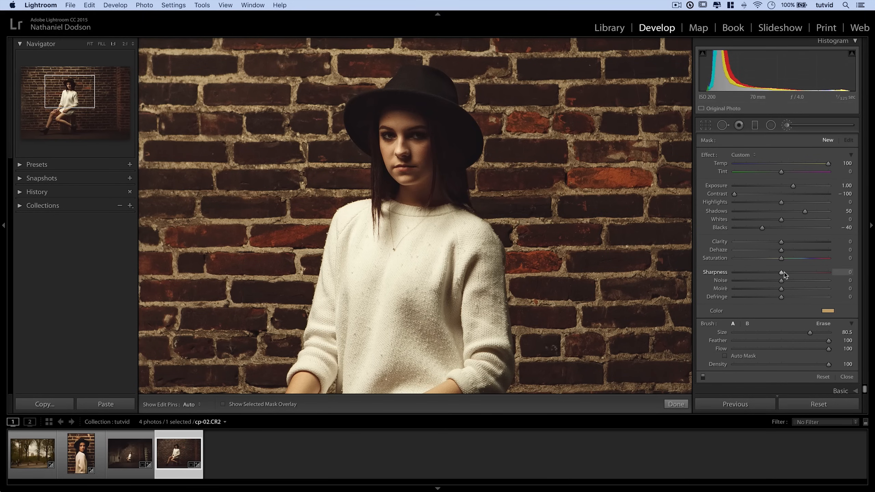
pyautogui.moveTo(784, 275)
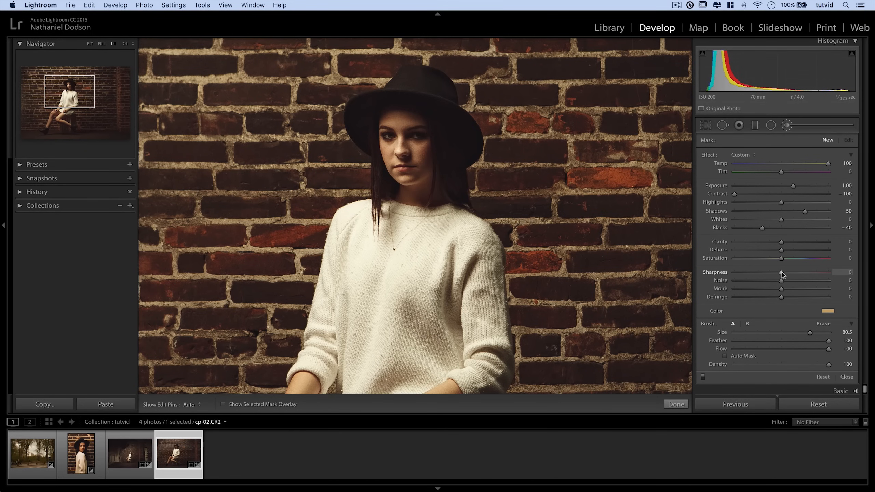
pyautogui.moveTo(781, 272); pyautogui.dragTo(815, 272)
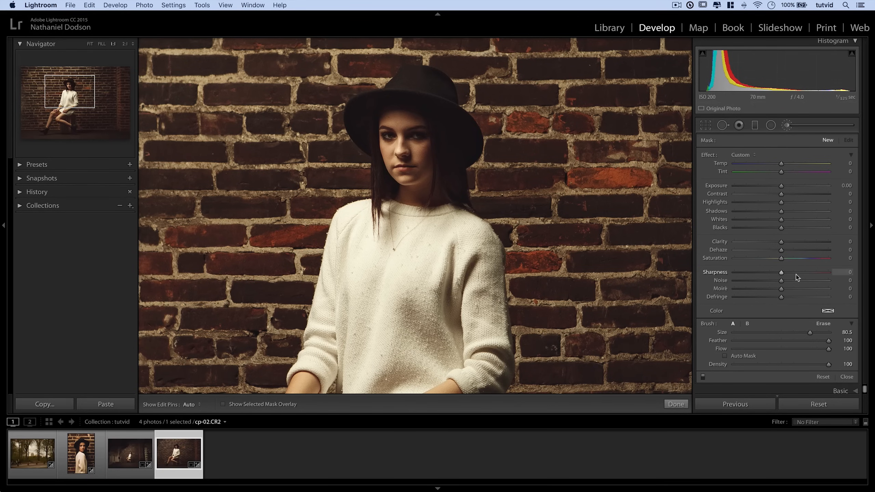
pyautogui.moveTo(781, 273); pyautogui.dragTo(810, 272)
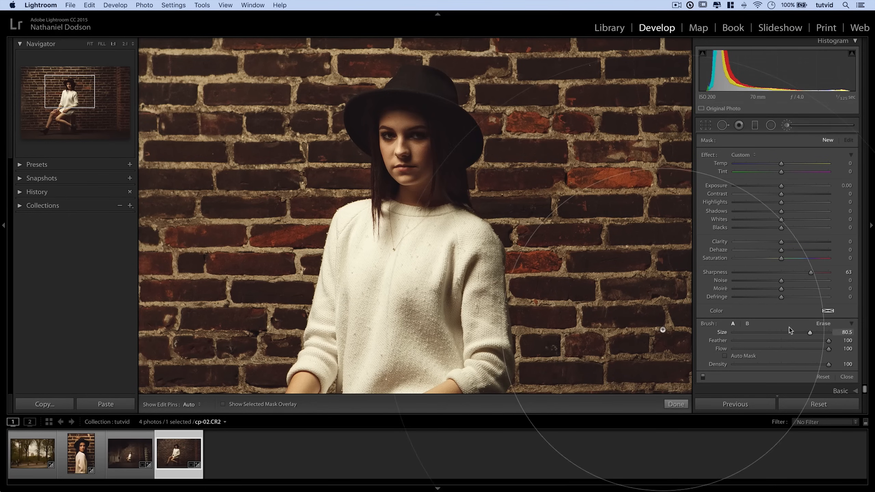
pyautogui.moveTo(809, 332); pyautogui.dragTo(743, 332)
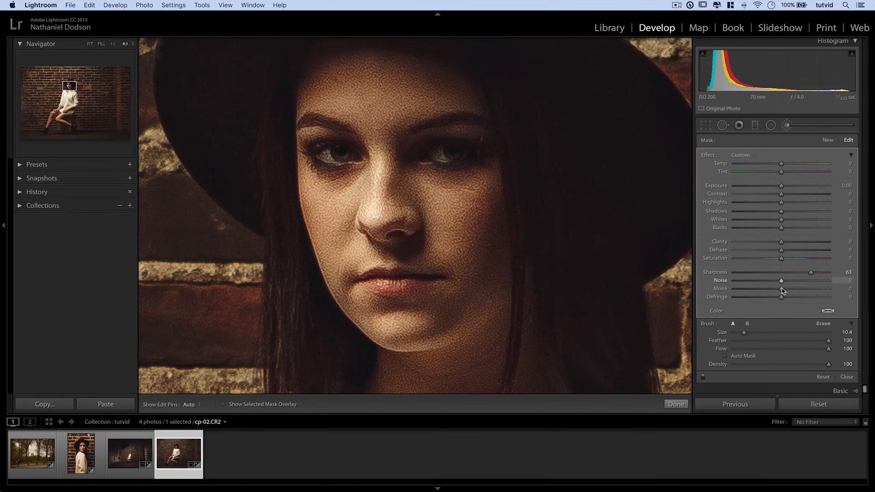
pyautogui.moveTo(782, 280); pyautogui.dragTo(773, 280)
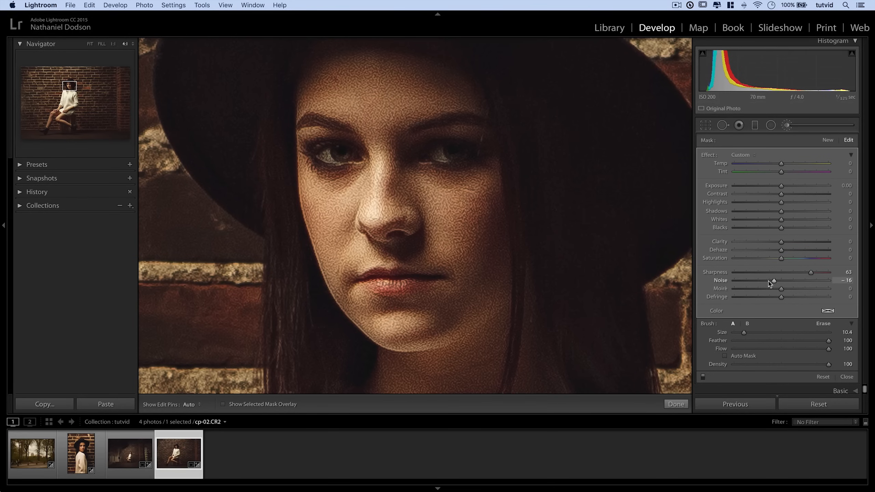
pyautogui.moveTo(773, 280); pyautogui.dragTo(739, 281)
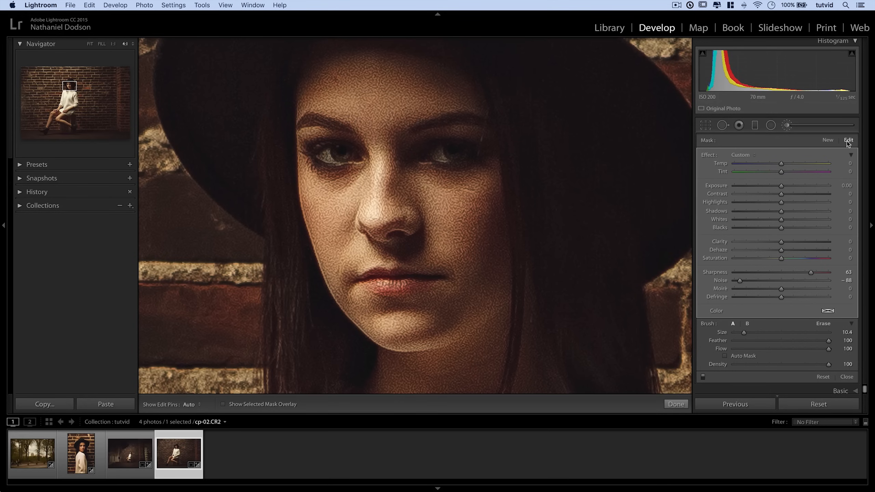
pyautogui.click(676, 404)
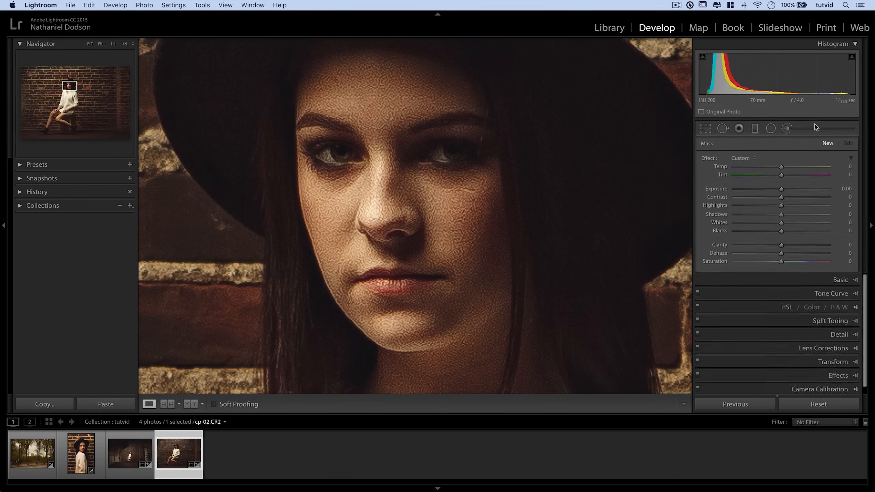
# Sweep the seated portrait's sharpening Masking up near maximum, then settle it around 35
pyautogui.click(839, 334)
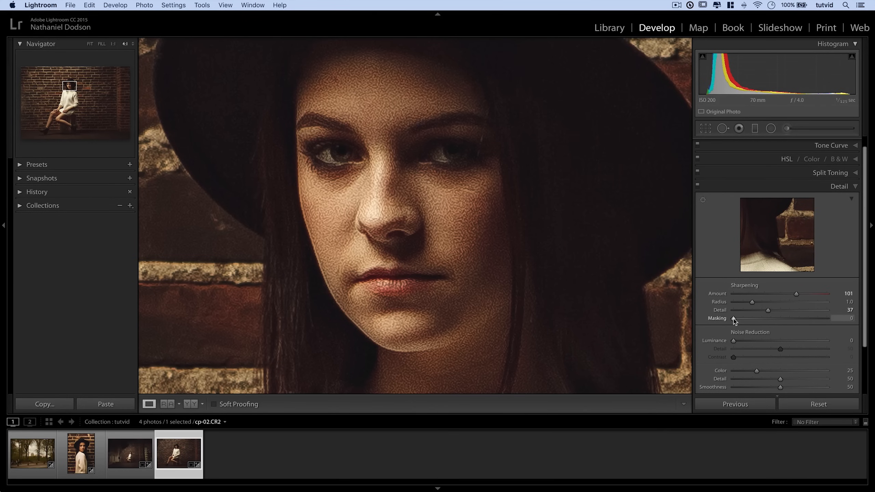
pyautogui.moveTo(734, 318); pyautogui.dragTo(761, 318)
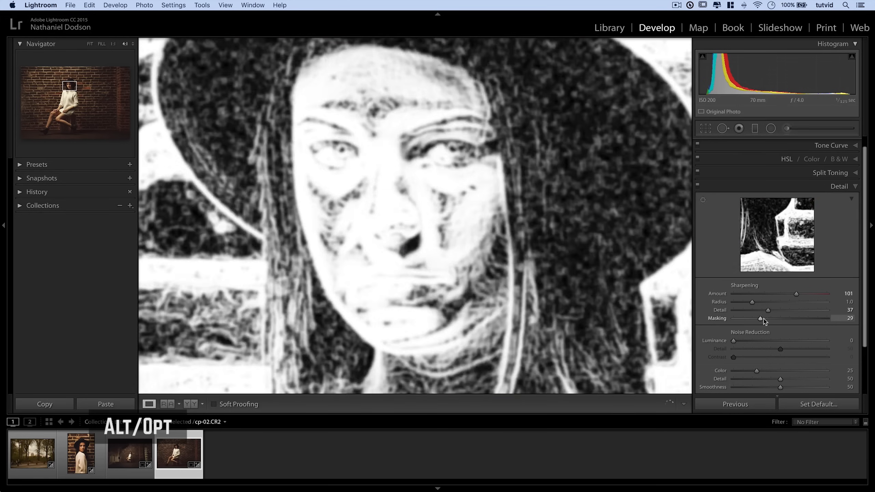
pyautogui.moveTo(761, 318); pyautogui.dragTo(789, 318)
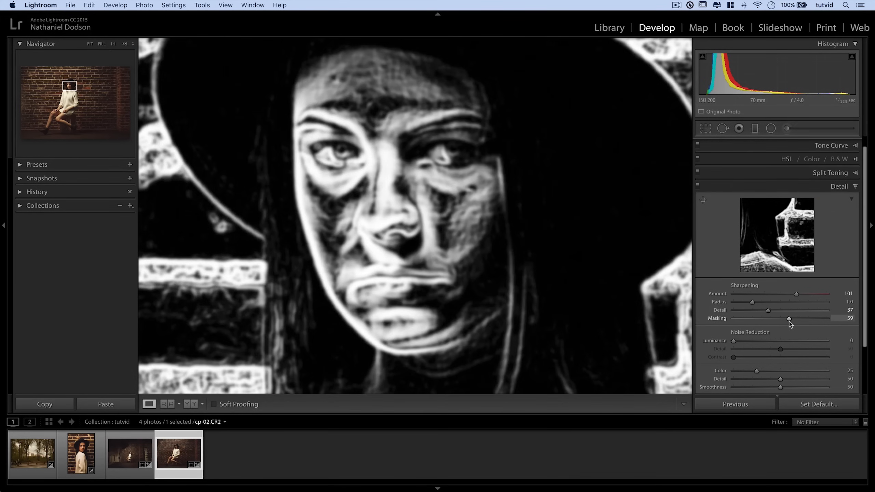
pyautogui.moveTo(789, 318); pyautogui.dragTo(806, 318)
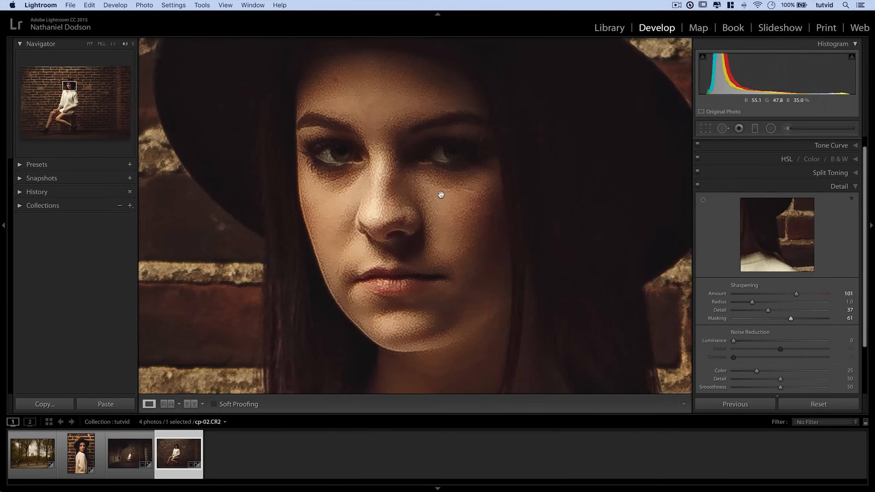
pyautogui.moveTo(791, 318); pyautogui.dragTo(793, 317)
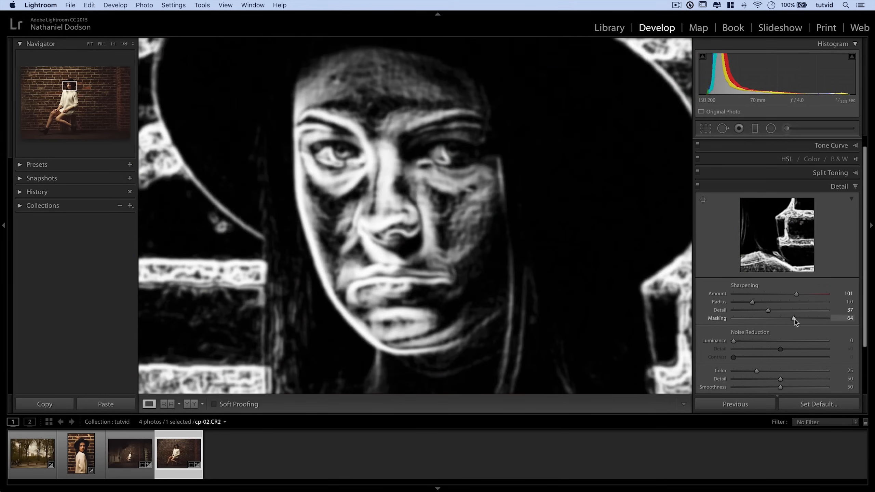
pyautogui.moveTo(794, 318); pyautogui.dragTo(825, 318)
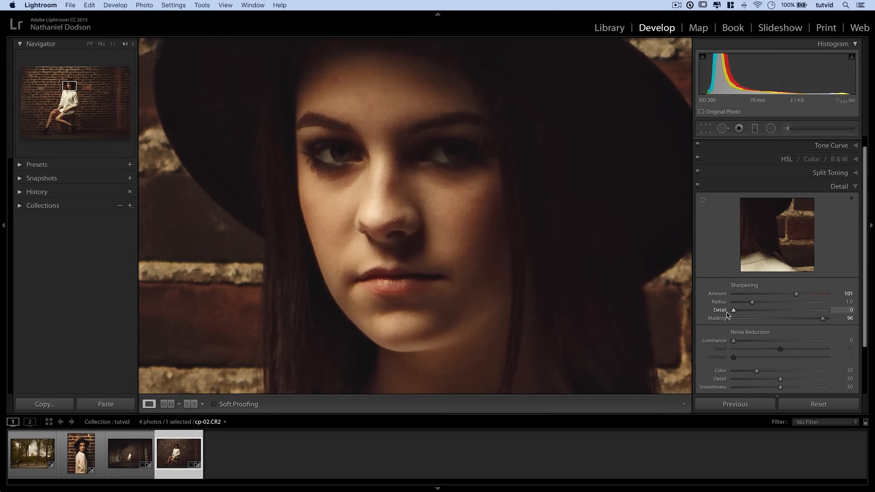
pyautogui.moveTo(823, 317); pyautogui.dragTo(801, 318)
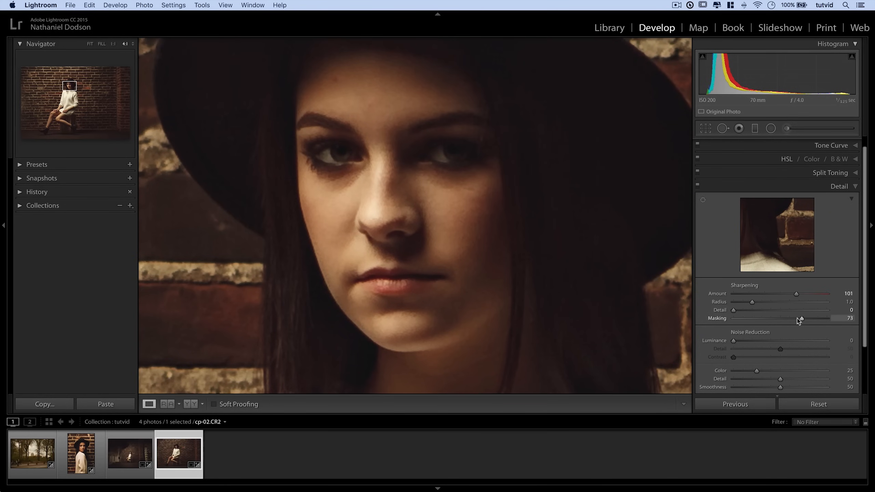
pyautogui.moveTo(801, 317); pyautogui.dragTo(765, 318)
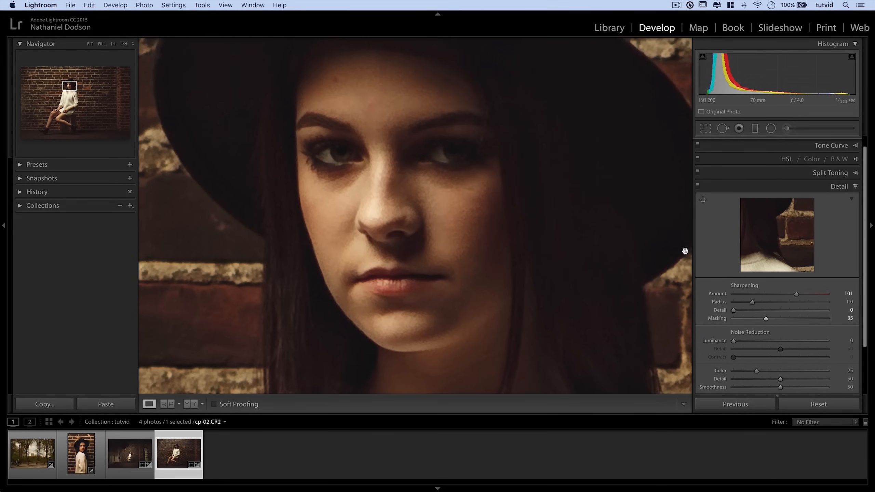
pyautogui.moveTo(858, 203)
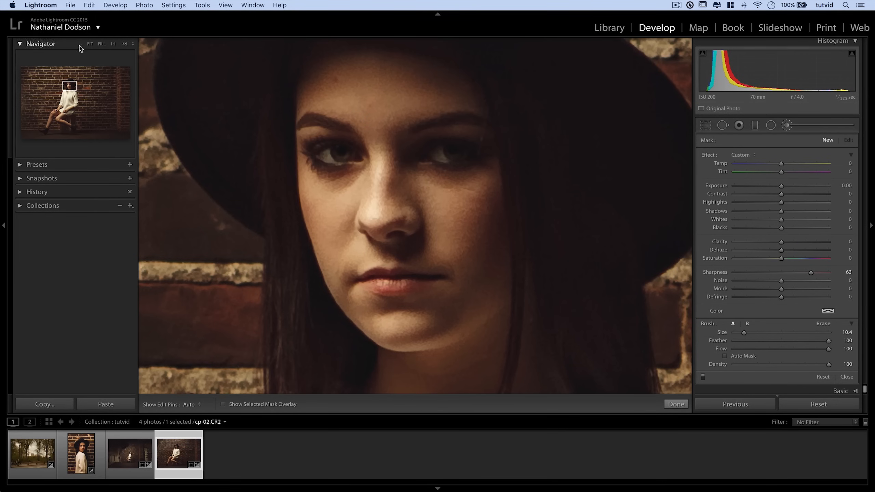
# Brush over the crate under the model and give it Clarity 28 and Dehaze 7
pyautogui.click(90, 43)
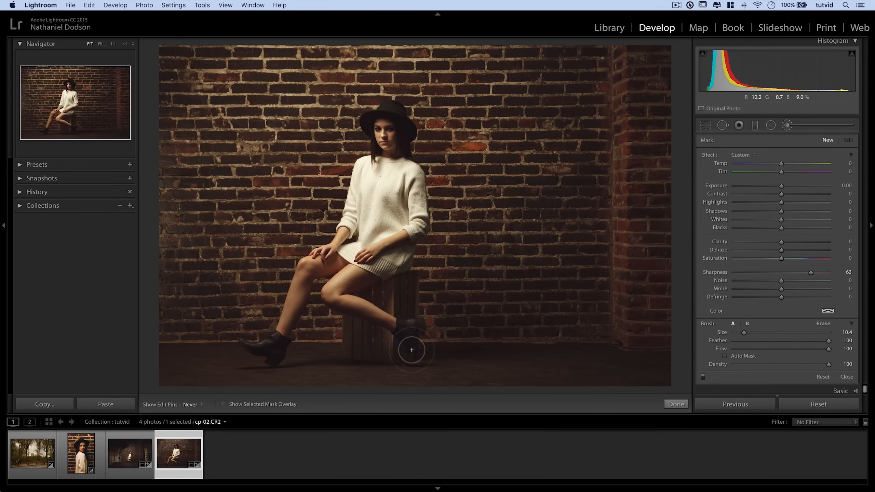
pyautogui.moveTo(412, 350); pyautogui.dragTo(268, 357)
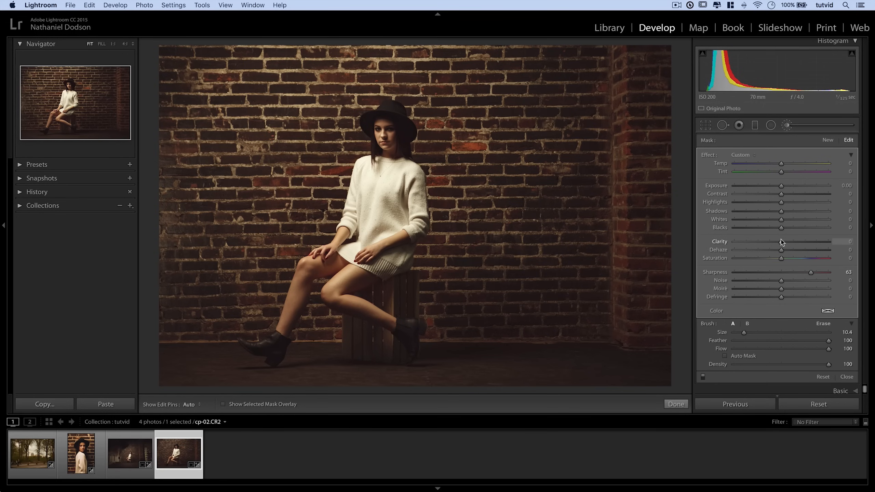
pyautogui.moveTo(782, 241); pyautogui.dragTo(793, 241)
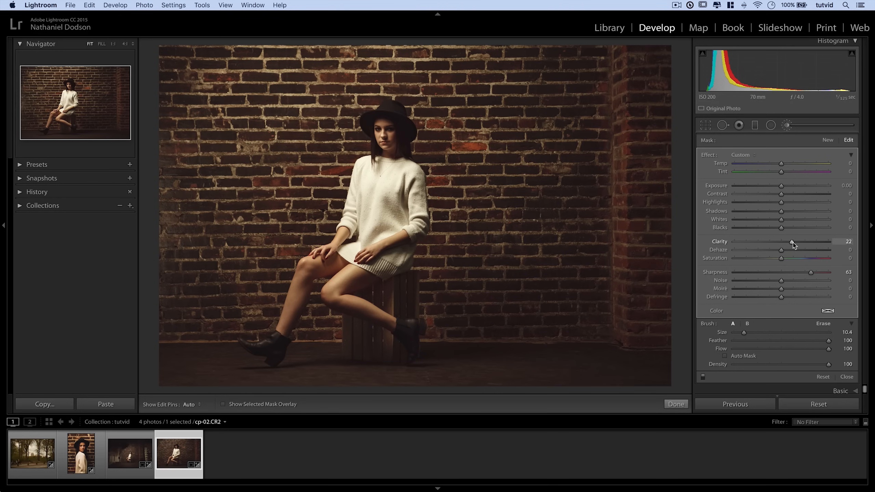
pyautogui.moveTo(781, 250); pyautogui.dragTo(790, 250)
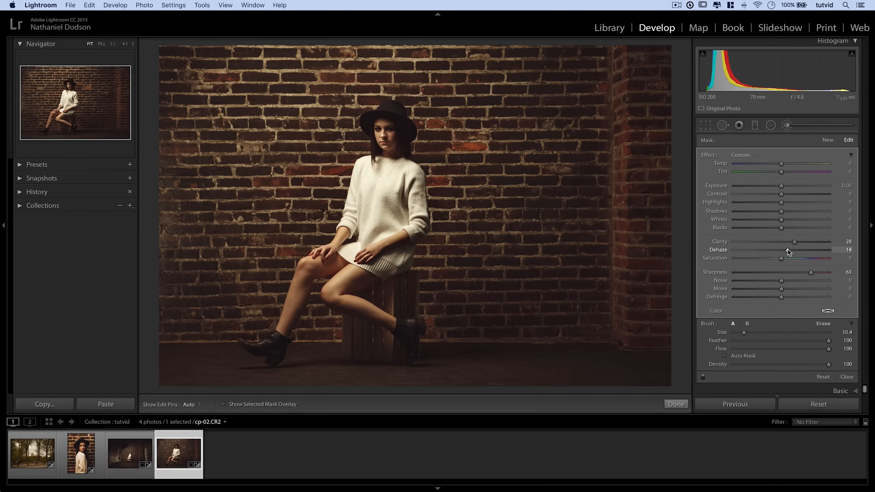
pyautogui.moveTo(781, 249); pyautogui.dragTo(766, 250)
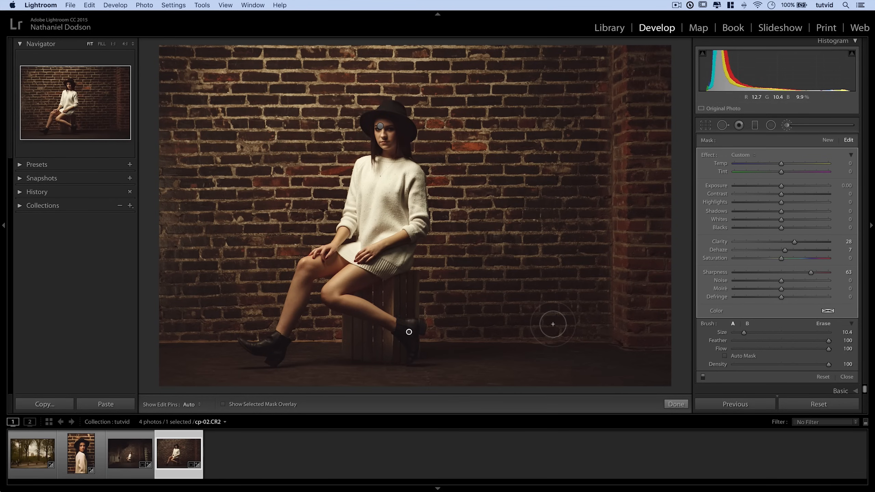
pyautogui.moveTo(487, 259)
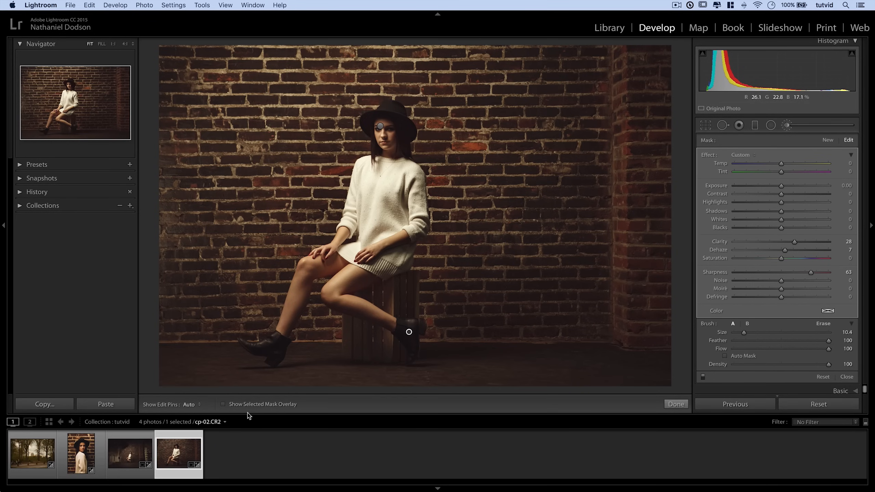
# Bring up the export settings and turn on Resize to Fit at 2048 pixels
pyautogui.click(320, 398)
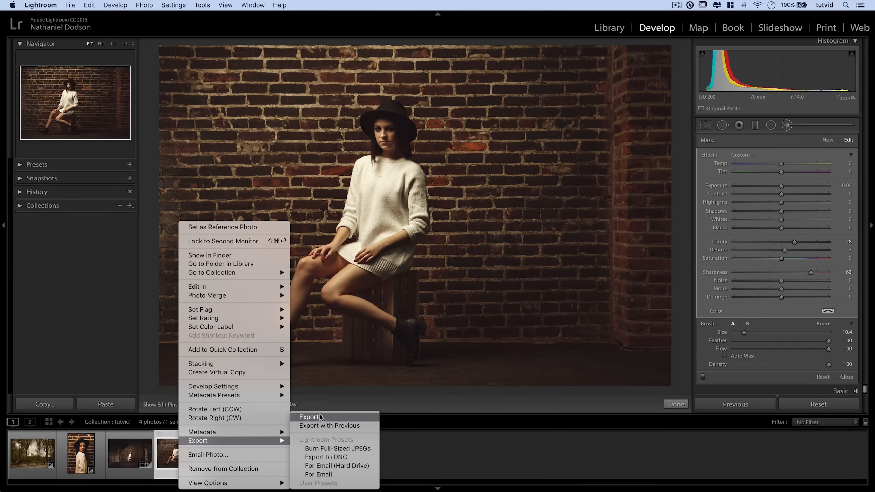
pyautogui.click(310, 417)
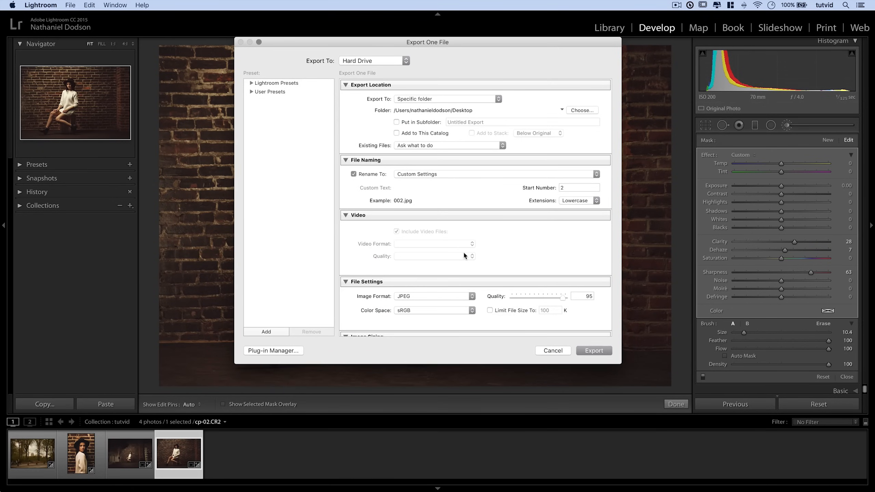
pyautogui.scroll(-3)
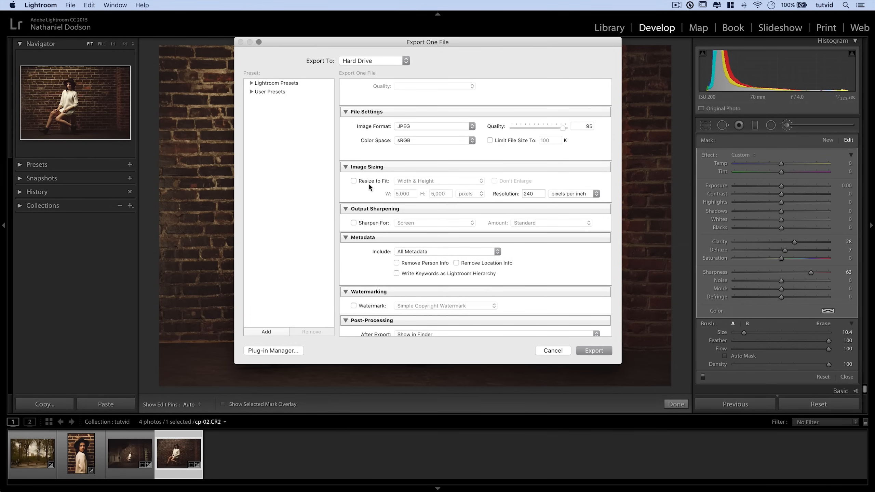
pyautogui.click(354, 181)
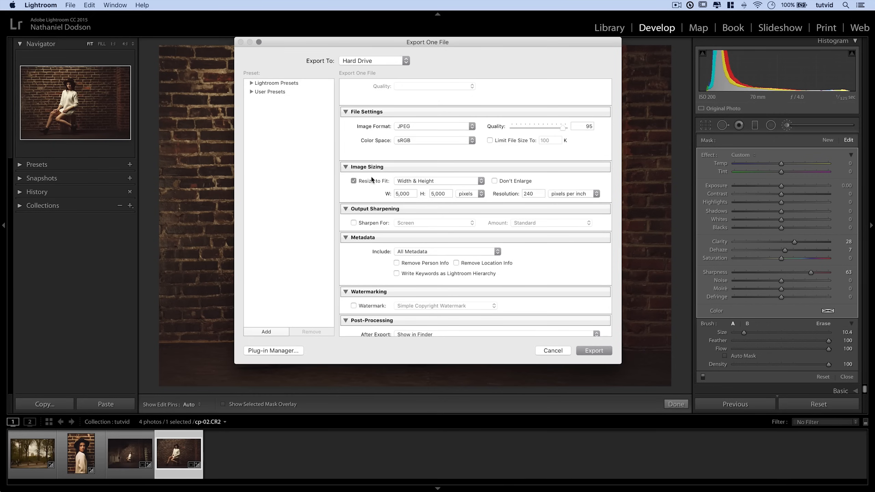
pyautogui.click(404, 194)
pyautogui.write('2,048')
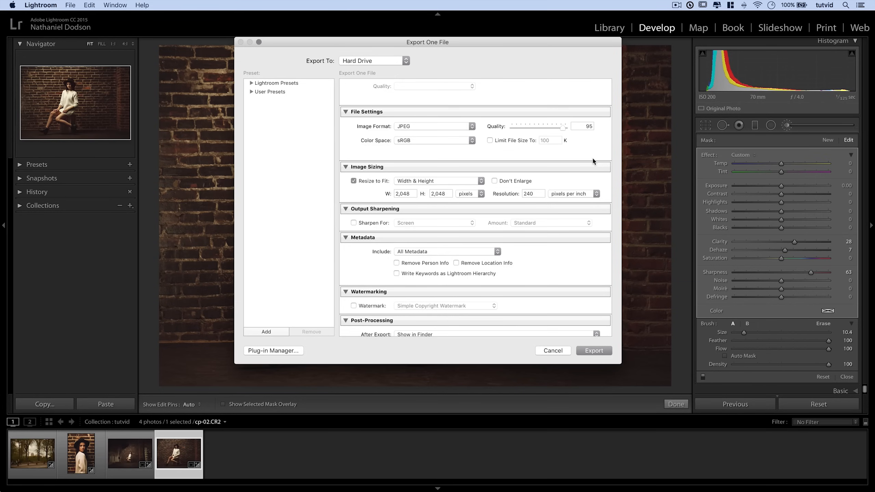
pyautogui.moveTo(415, 199)
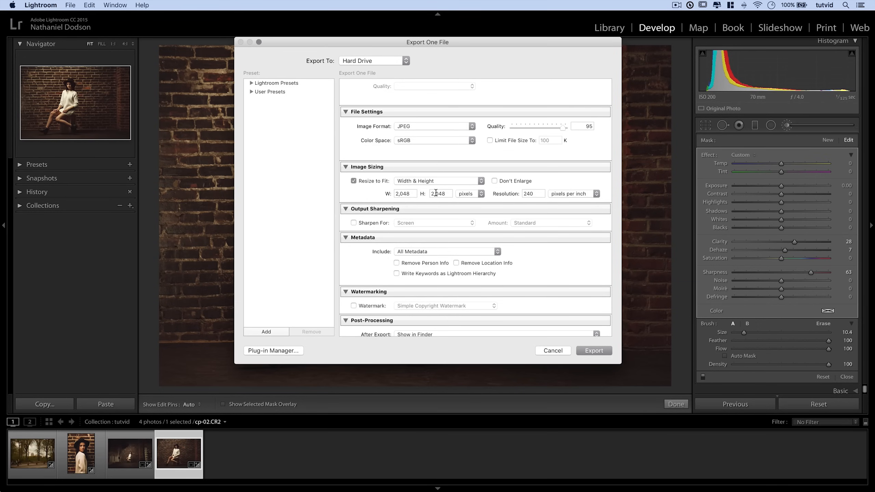
pyautogui.moveTo(383, 208)
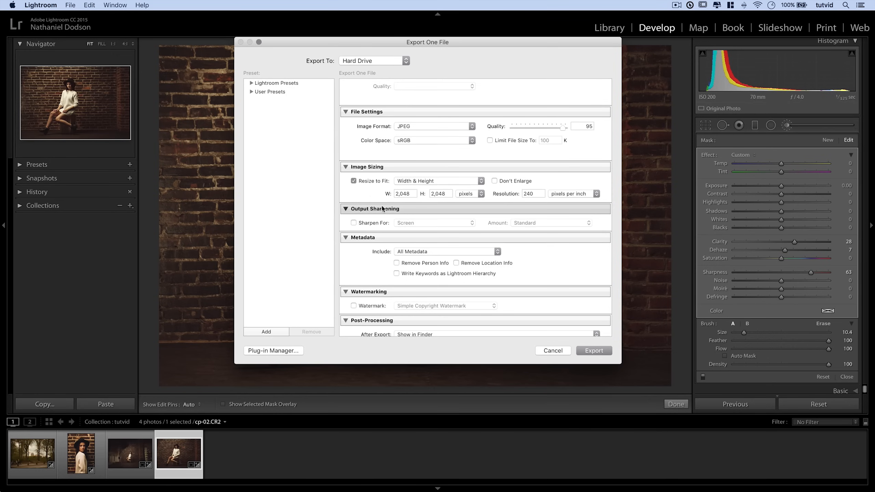
pyautogui.moveTo(385, 209)
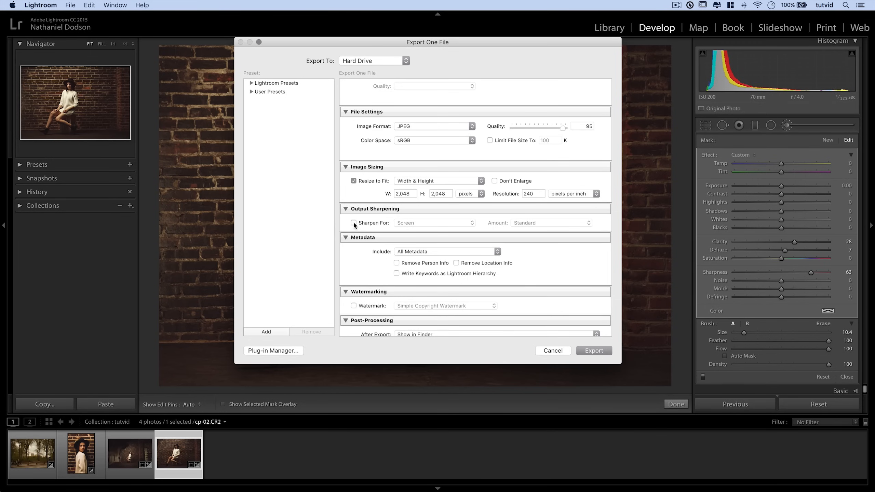
# Review output sharpening for Screen at Standard amount, then turn it back off
pyautogui.click(354, 223)
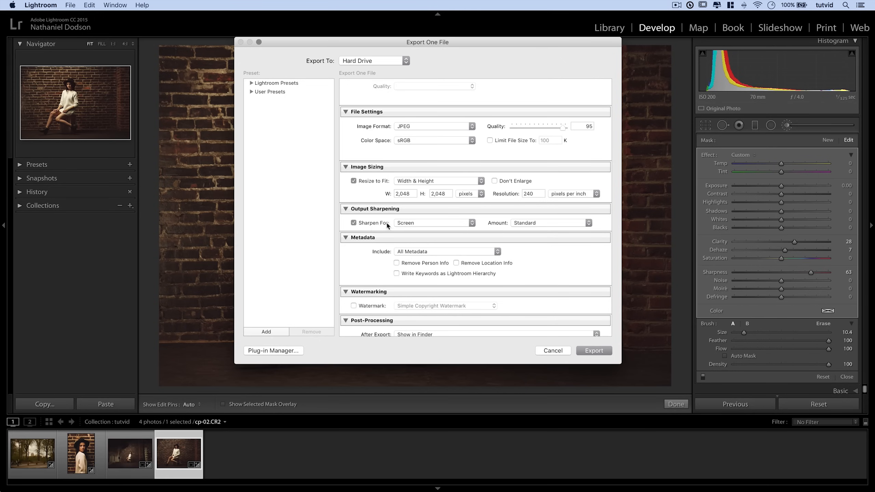
pyautogui.click(550, 223)
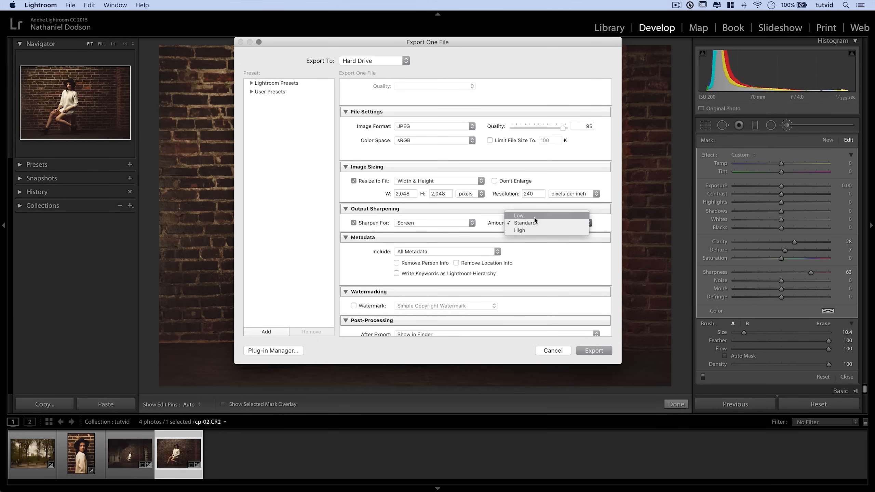
pyautogui.click(524, 222)
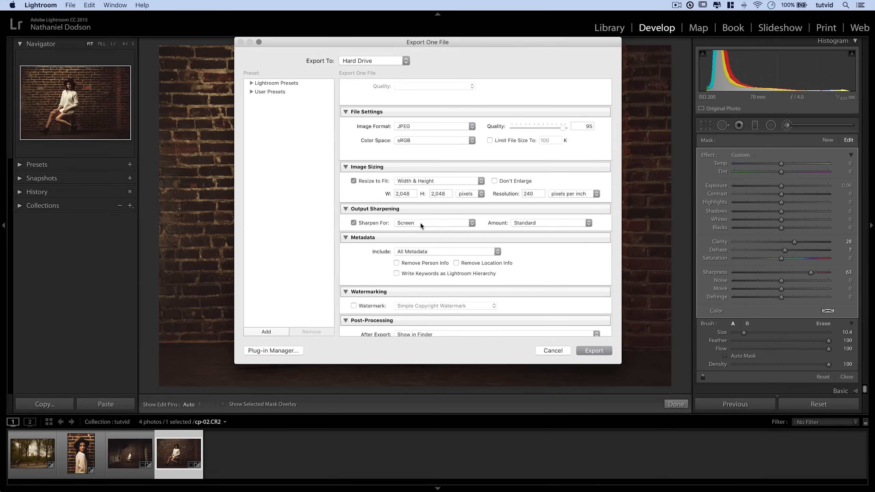
pyautogui.moveTo(359, 229)
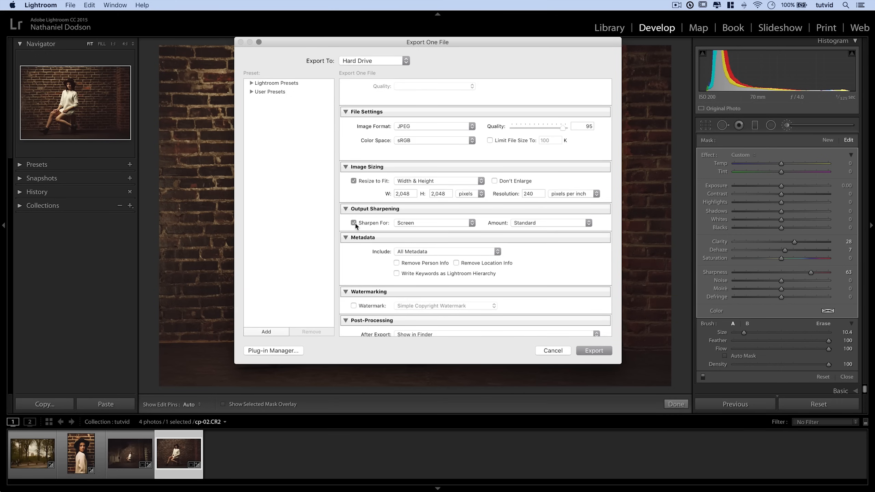
pyautogui.click(354, 223)
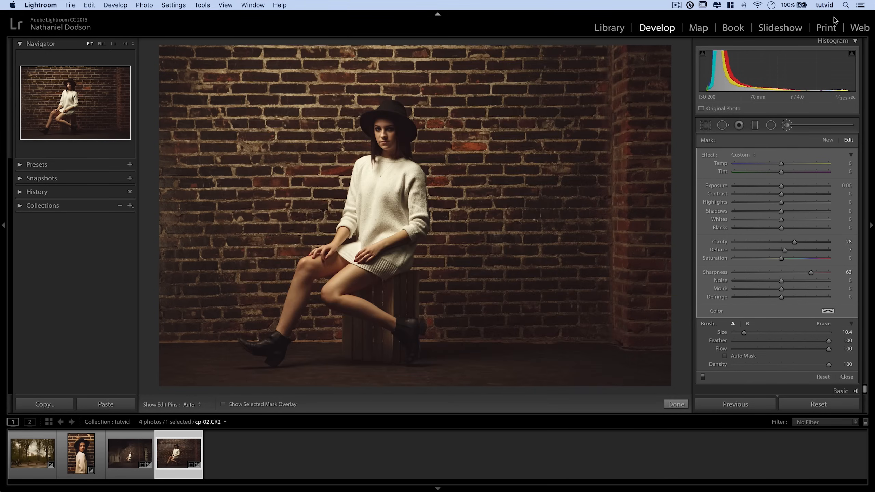
# In the Print module's Print Job, lower Print Sharpening from High to Standard on glossy media
pyautogui.click(826, 27)
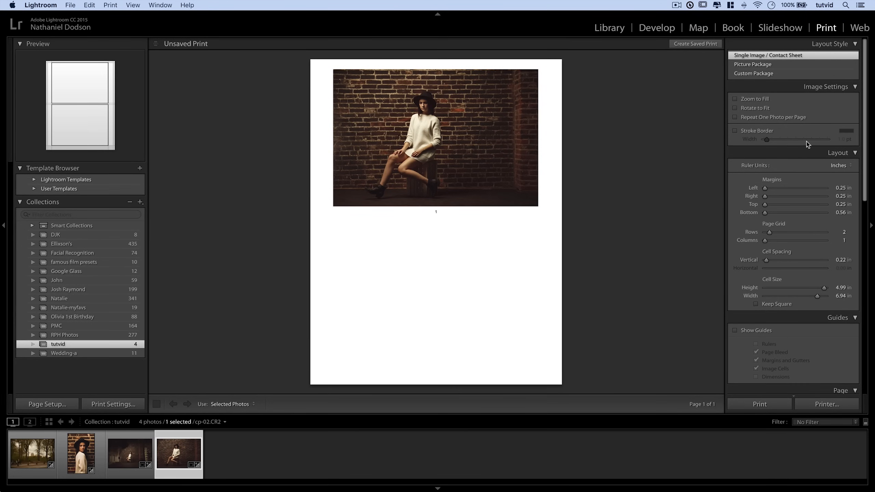
pyautogui.scroll(-3)
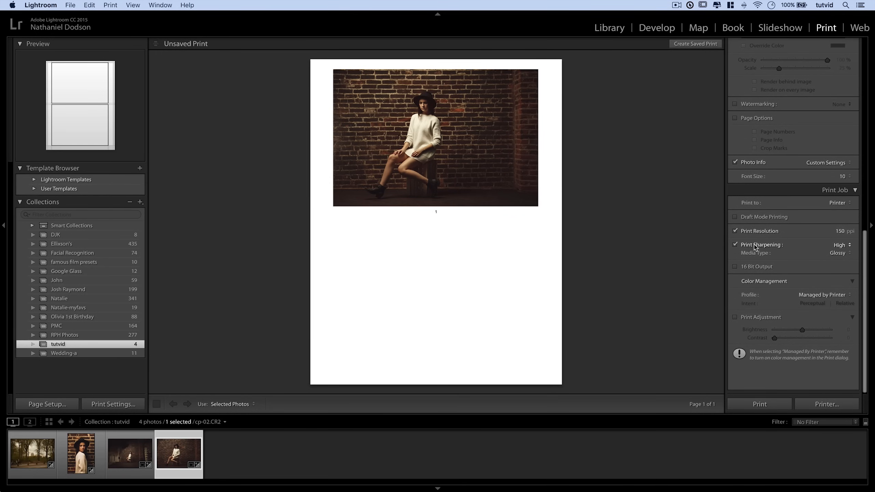
pyautogui.moveTo(835, 250)
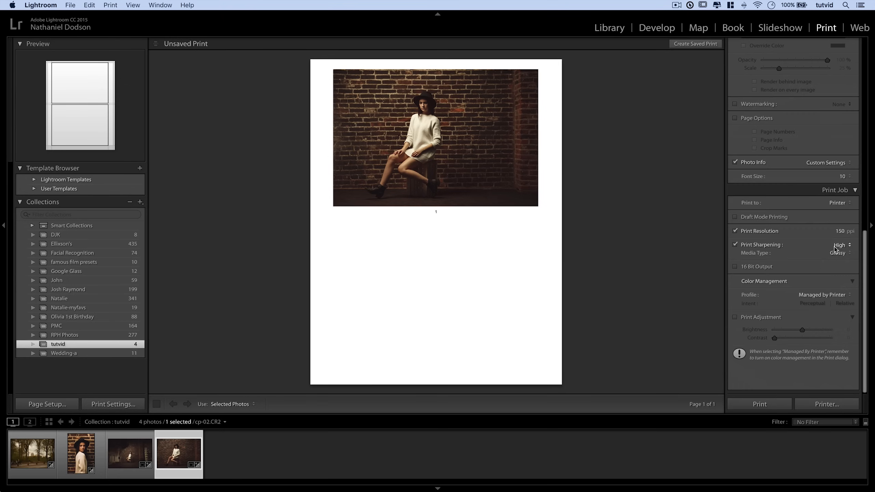
pyautogui.click(839, 245)
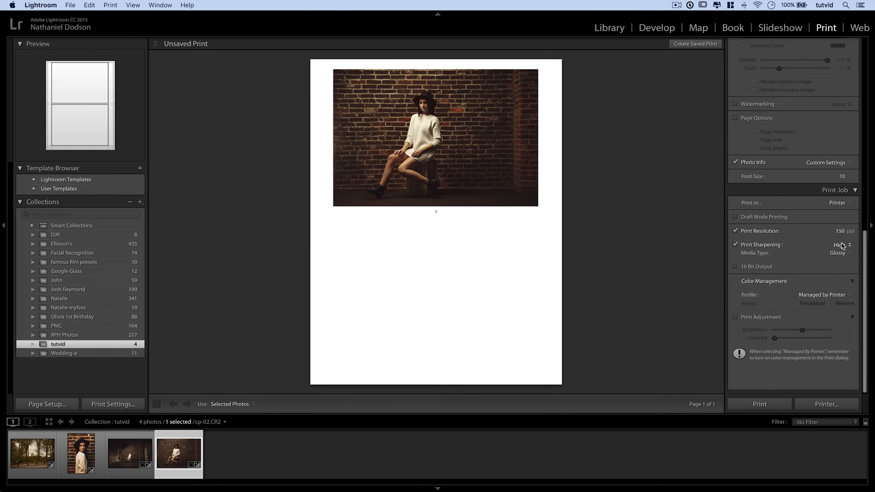
pyautogui.click(838, 245)
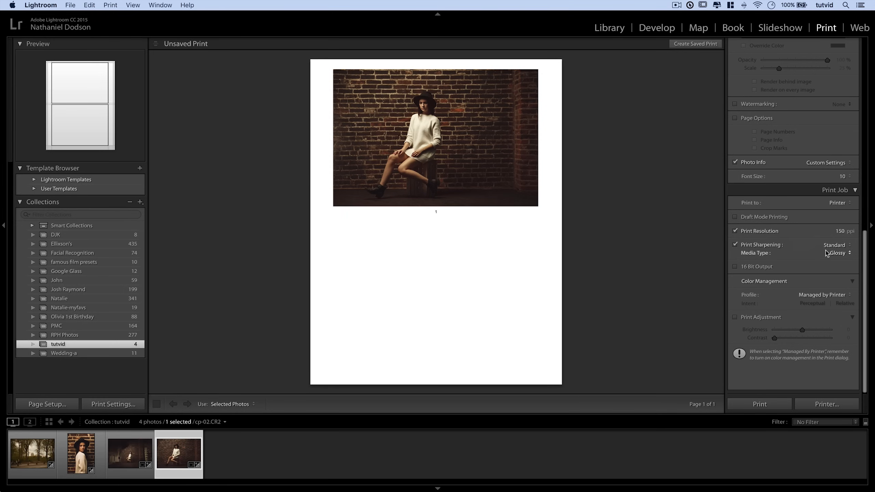
pyautogui.click(836, 245)
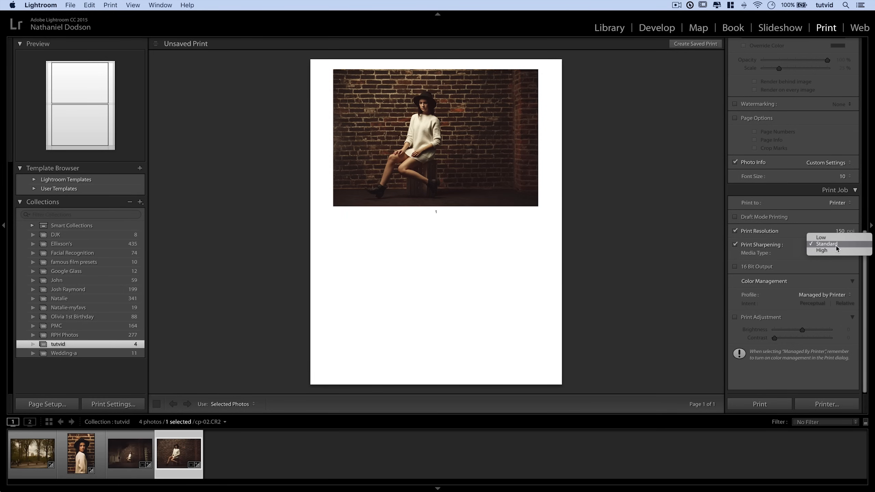
pyautogui.click(826, 244)
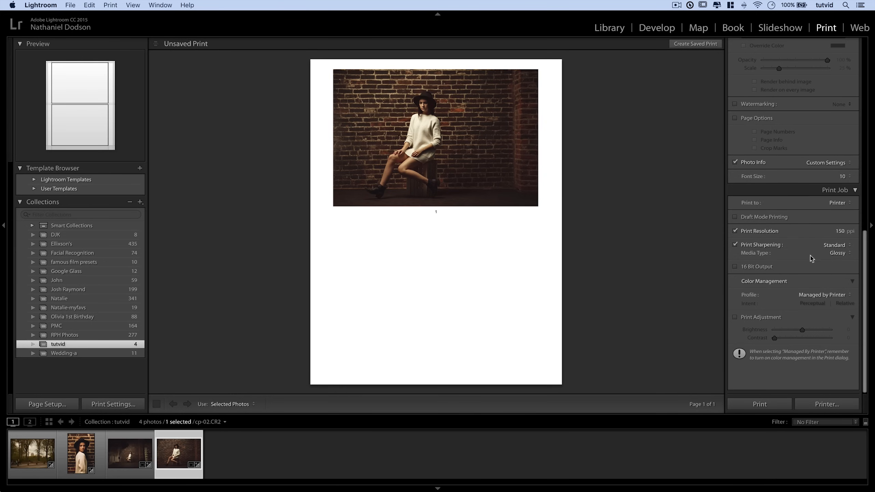
pyautogui.moveTo(709, 167)
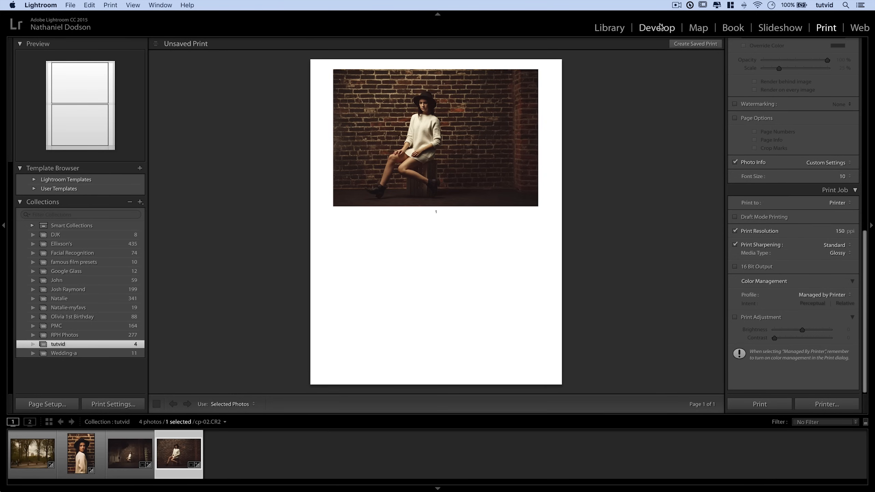
# Return to Develop and load the vertical standing portrait from the filmstrip
pyautogui.click(657, 27)
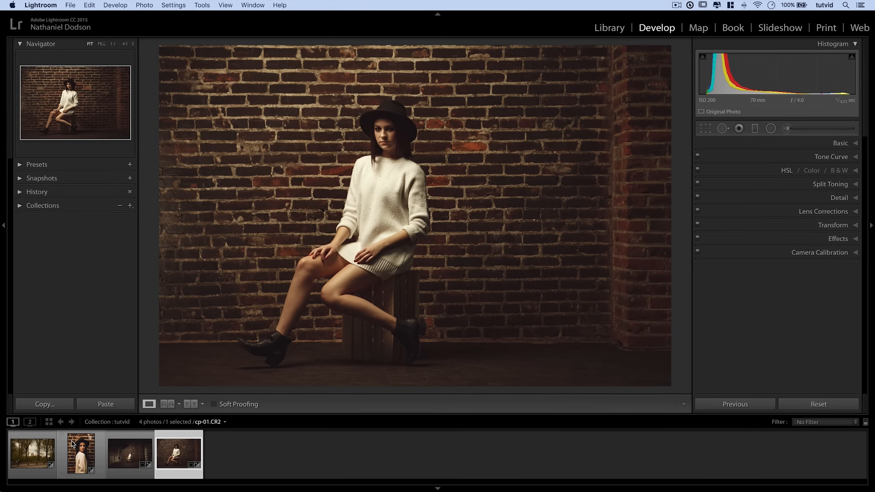
pyautogui.click(80, 454)
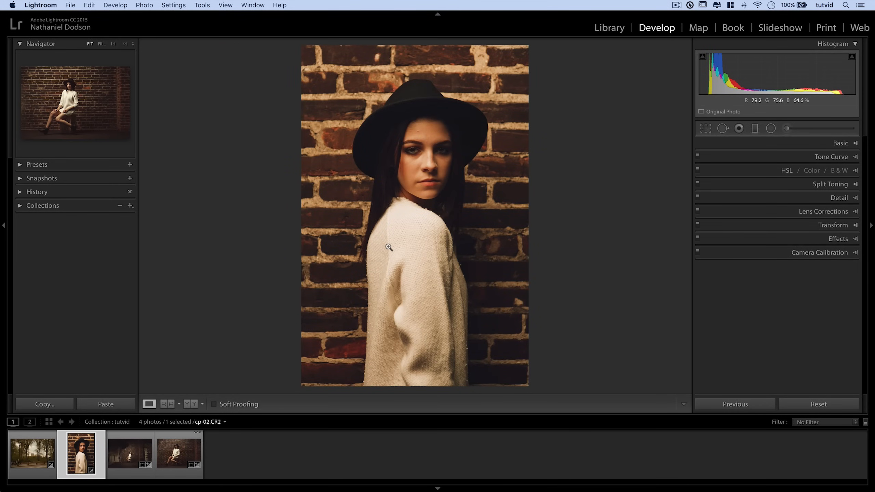